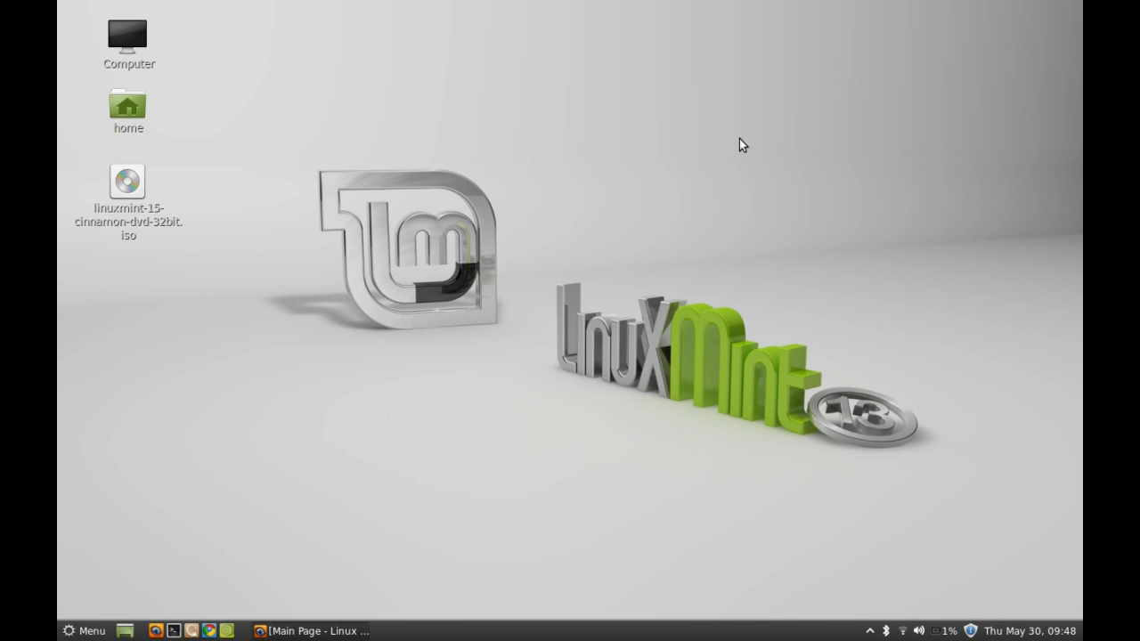
mouse_move(675, 189)
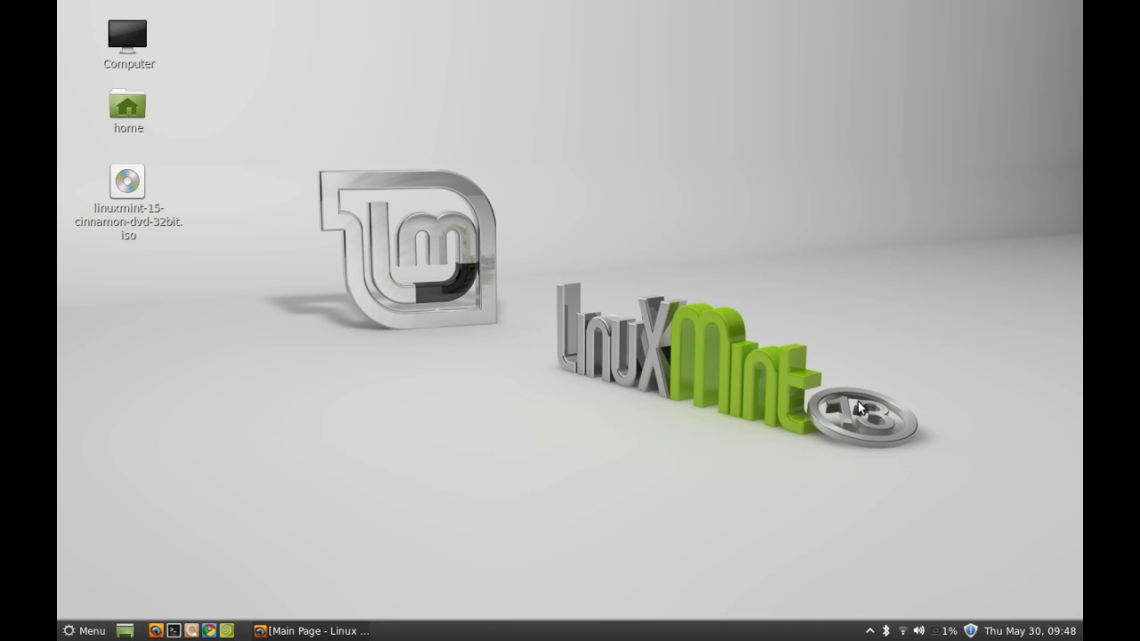
Bring Firefox back, open the Linux Mint 15 Olivia announcement and scroll to its download checksums and mirrors.
click(306, 630)
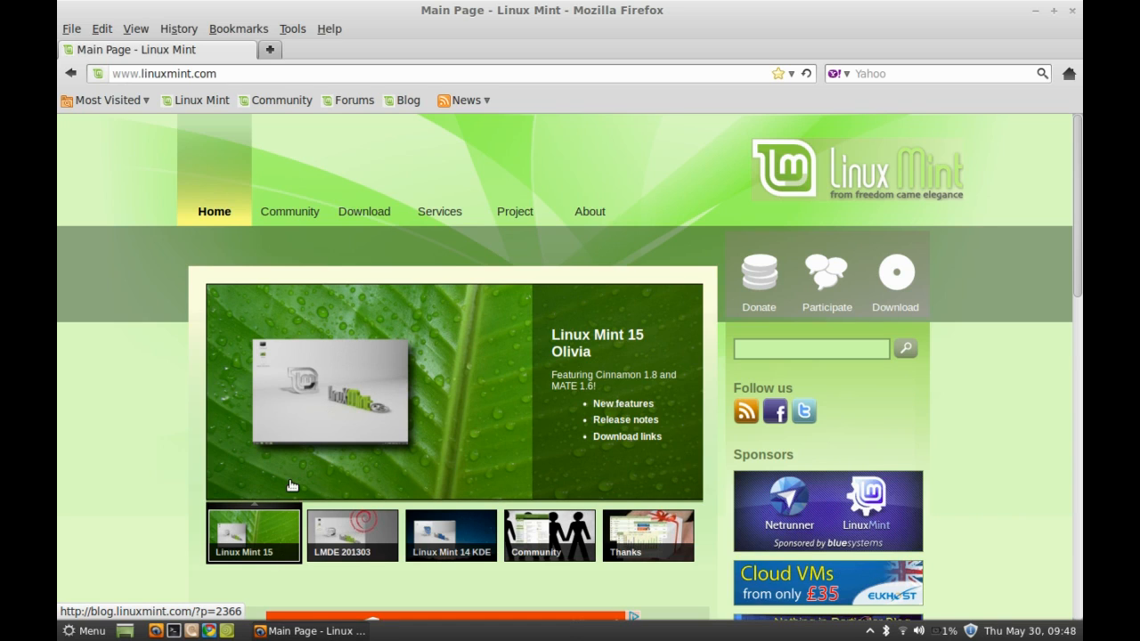
click(253, 548)
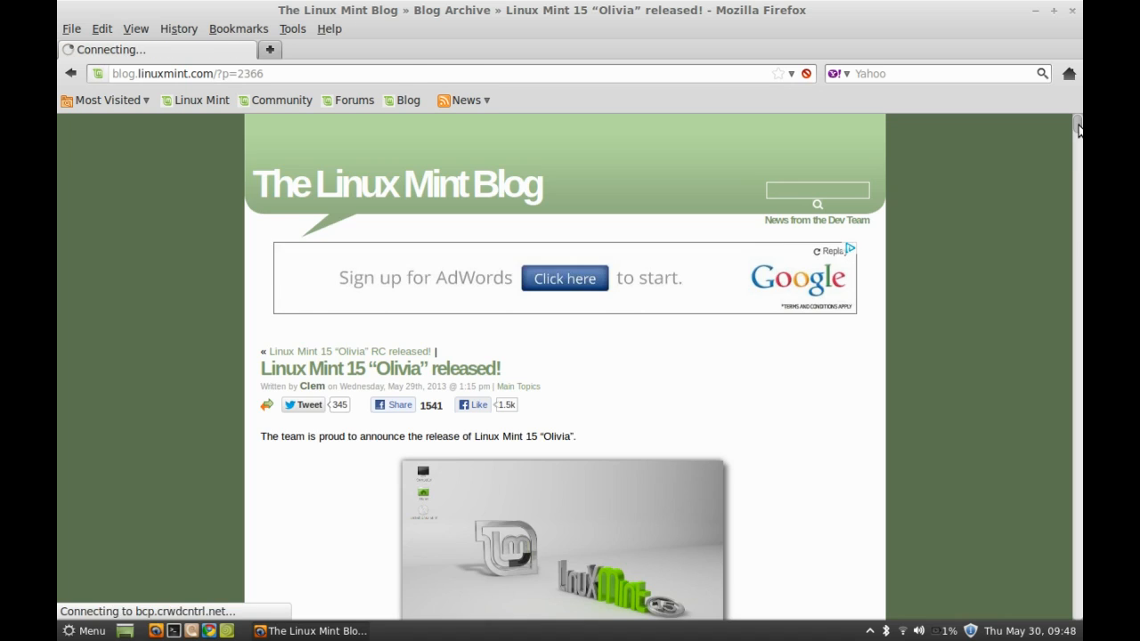
scroll(down, 3)
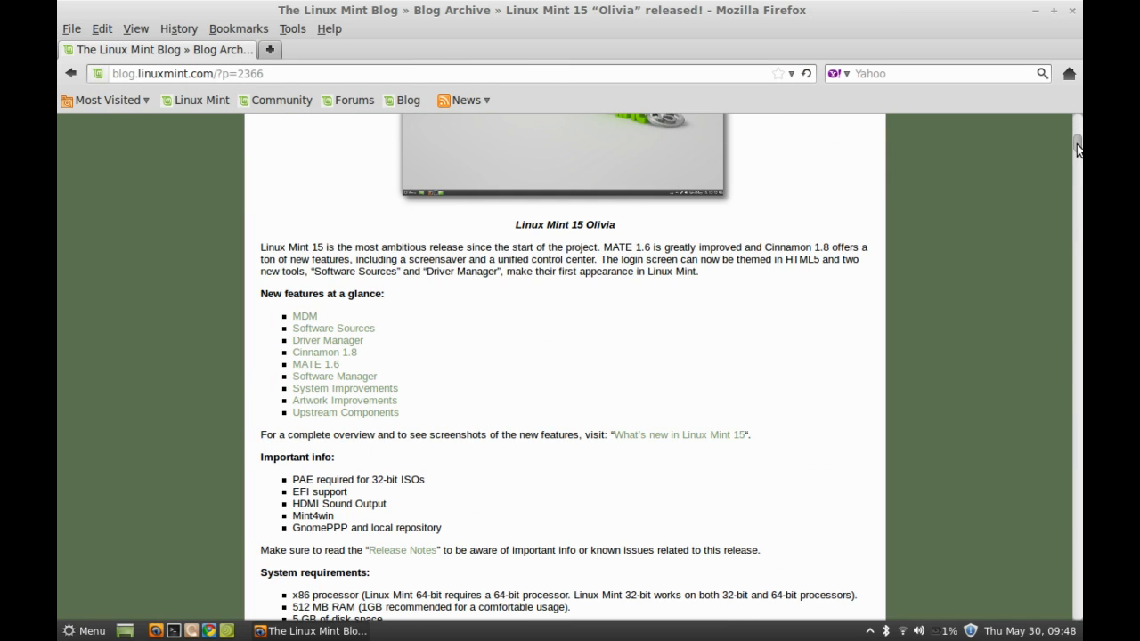
scroll(down, 3)
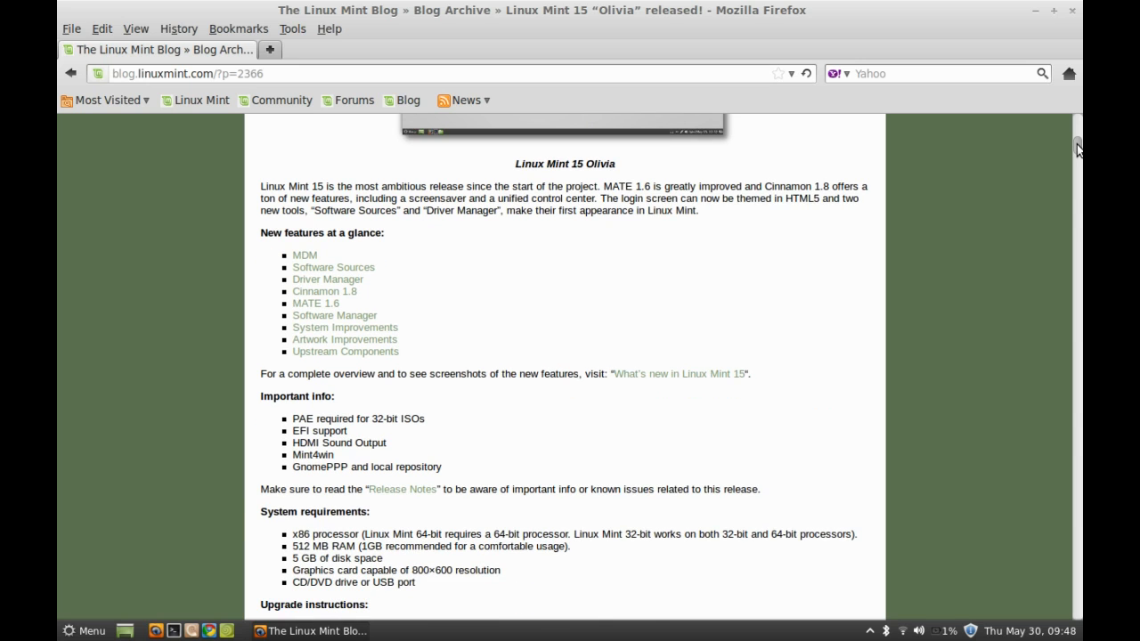
scroll(down, 3)
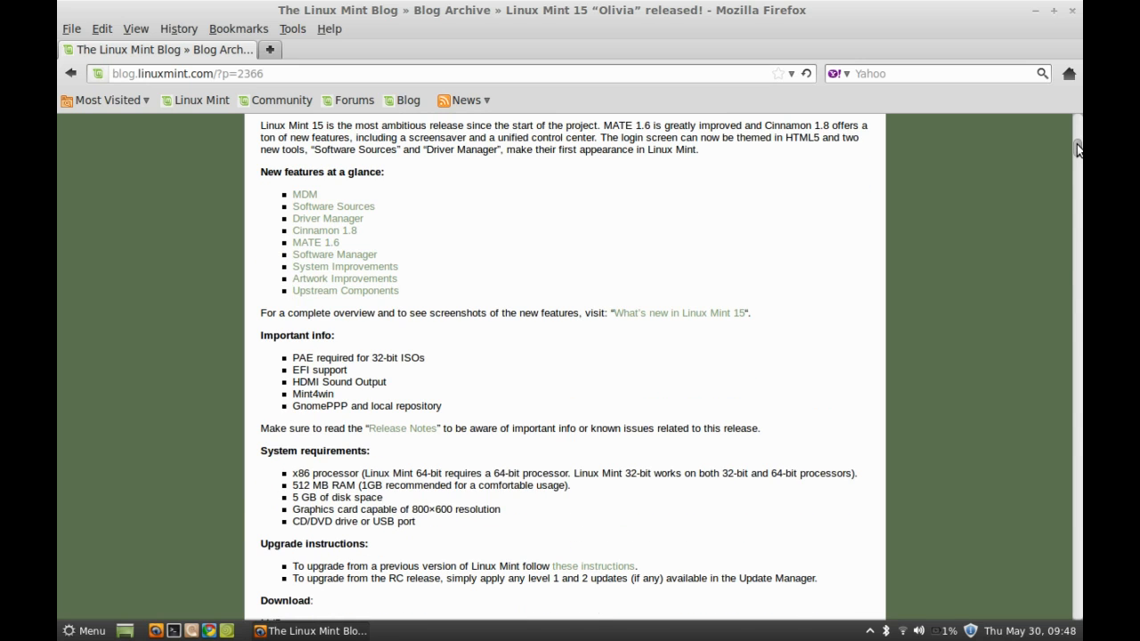
scroll(down, 3)
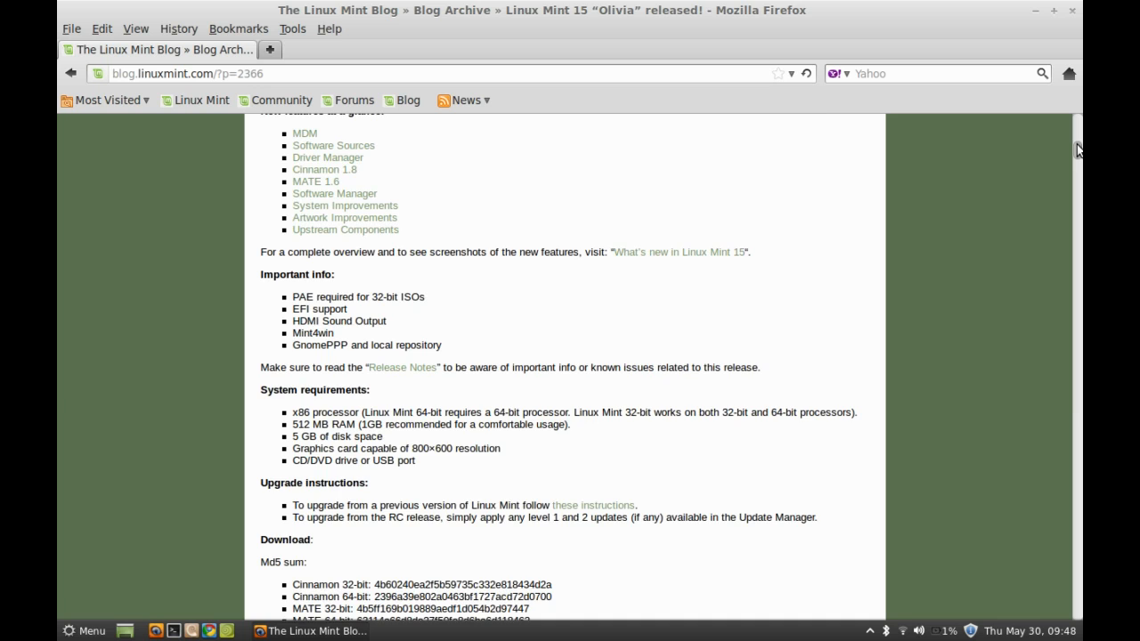
scroll(down, 3)
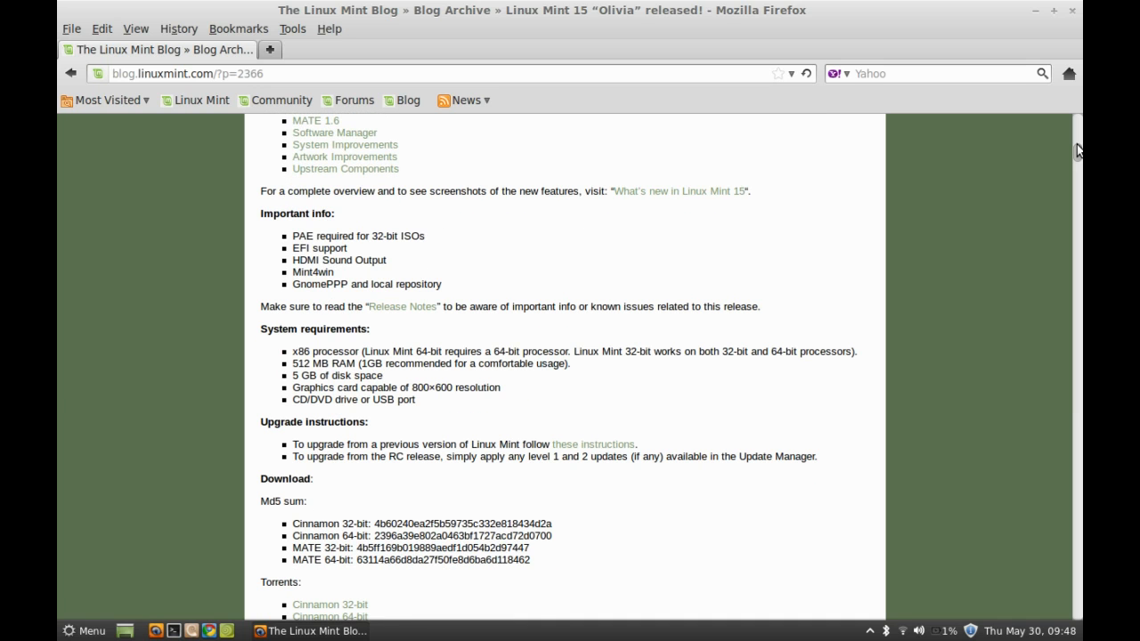
scroll(down, 3)
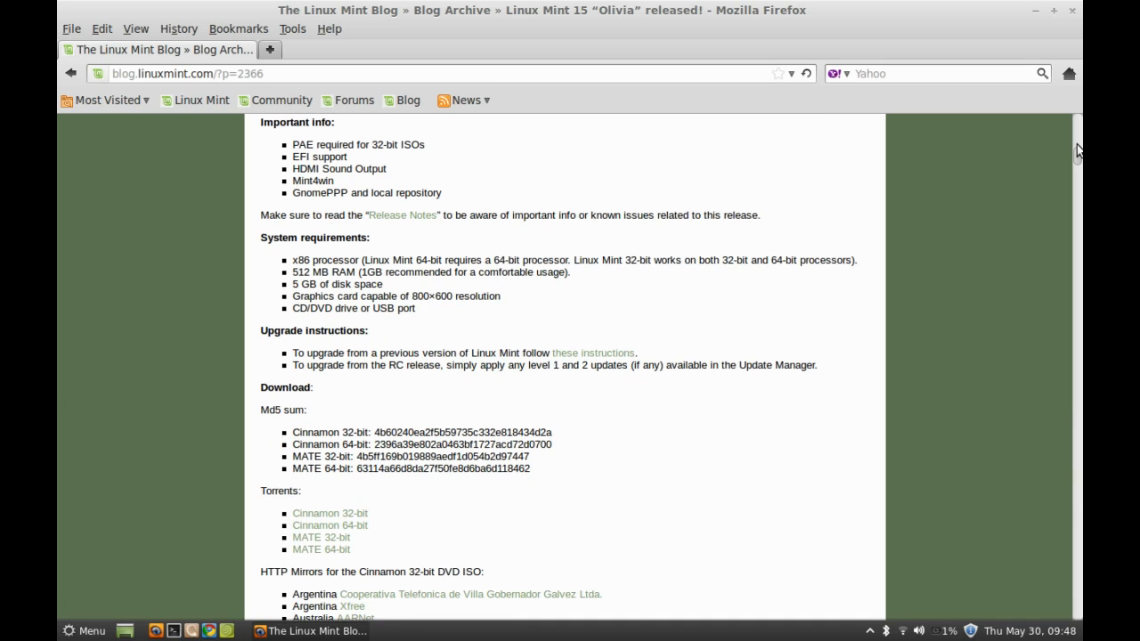
mouse_move(311, 516)
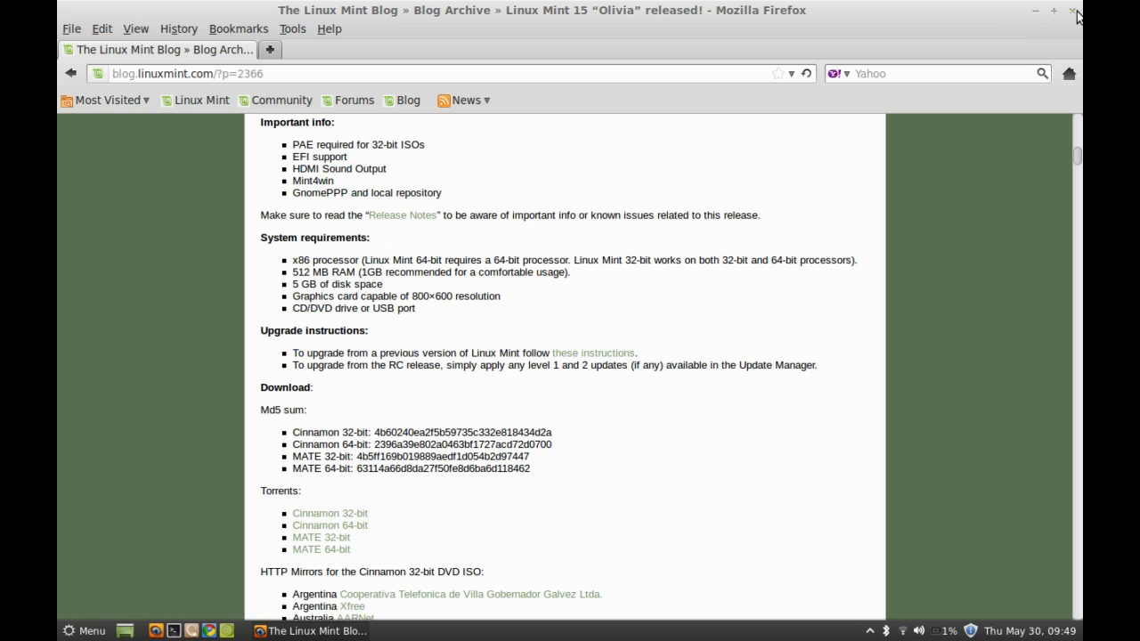
Close Firefox and run 'sudo apt-get install unetbootin' in Terminal, supplying the administrator password.
click(1076, 14)
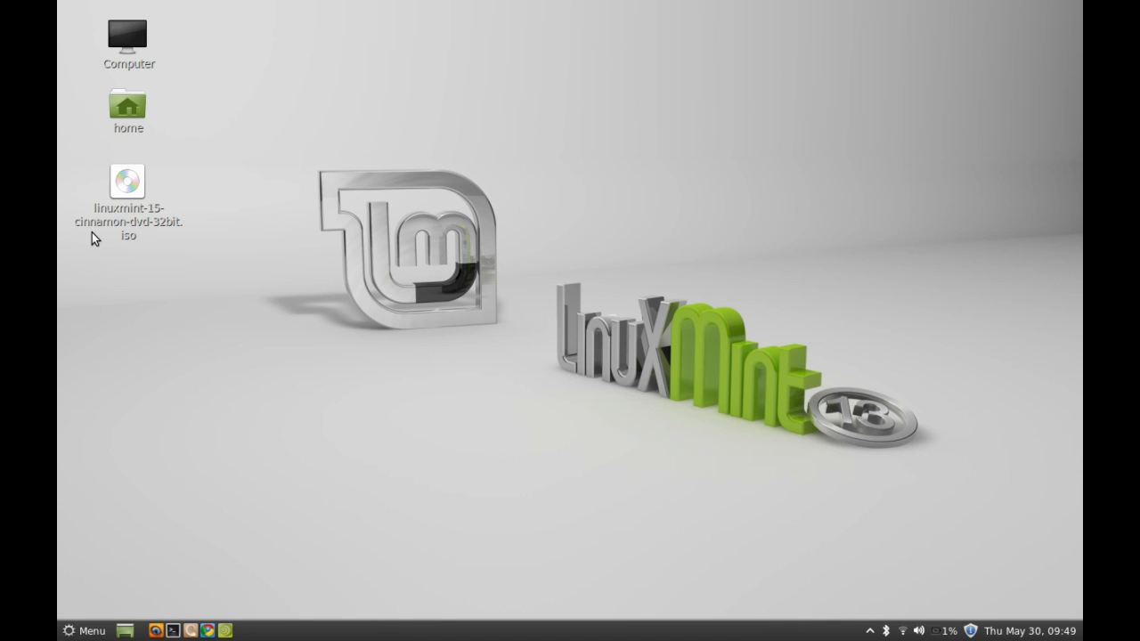
mouse_move(82, 631)
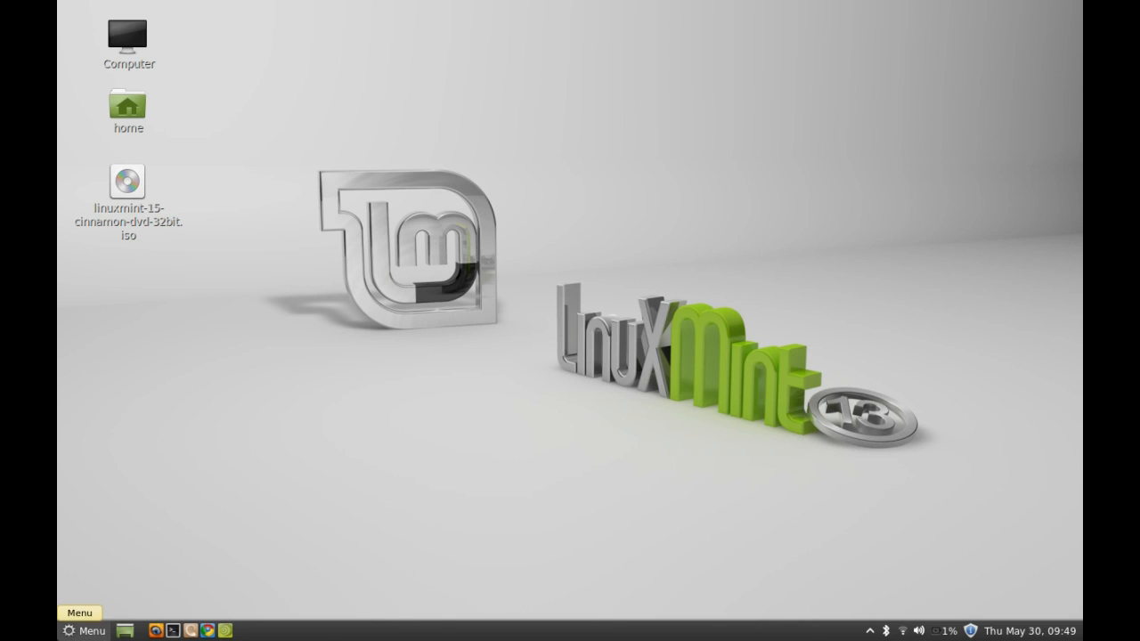
mouse_move(677, 178)
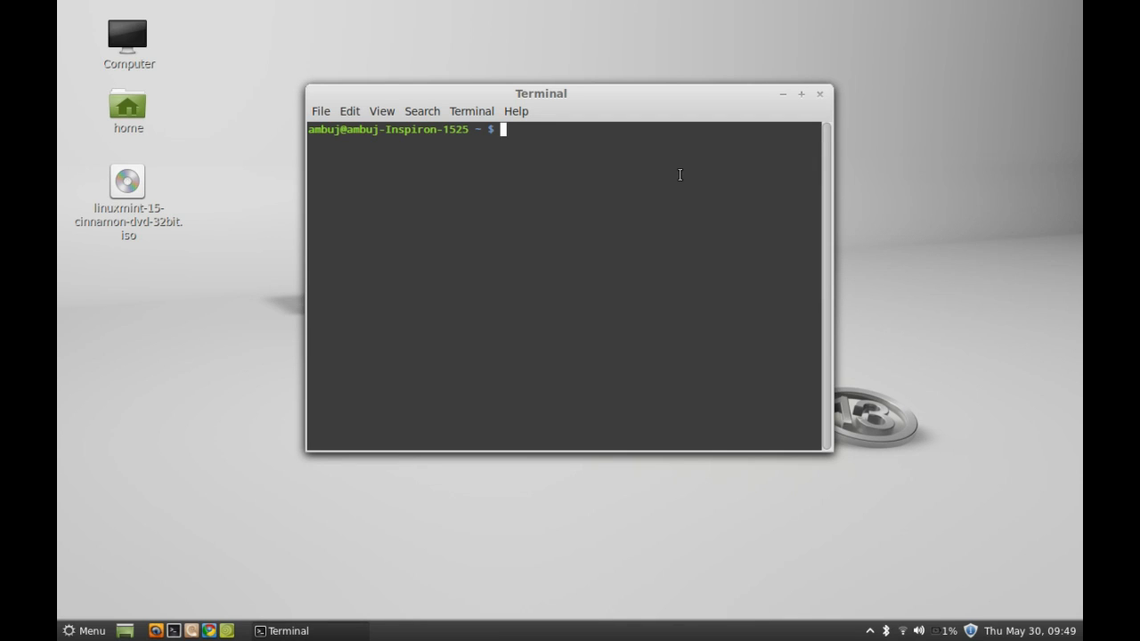
text(s)
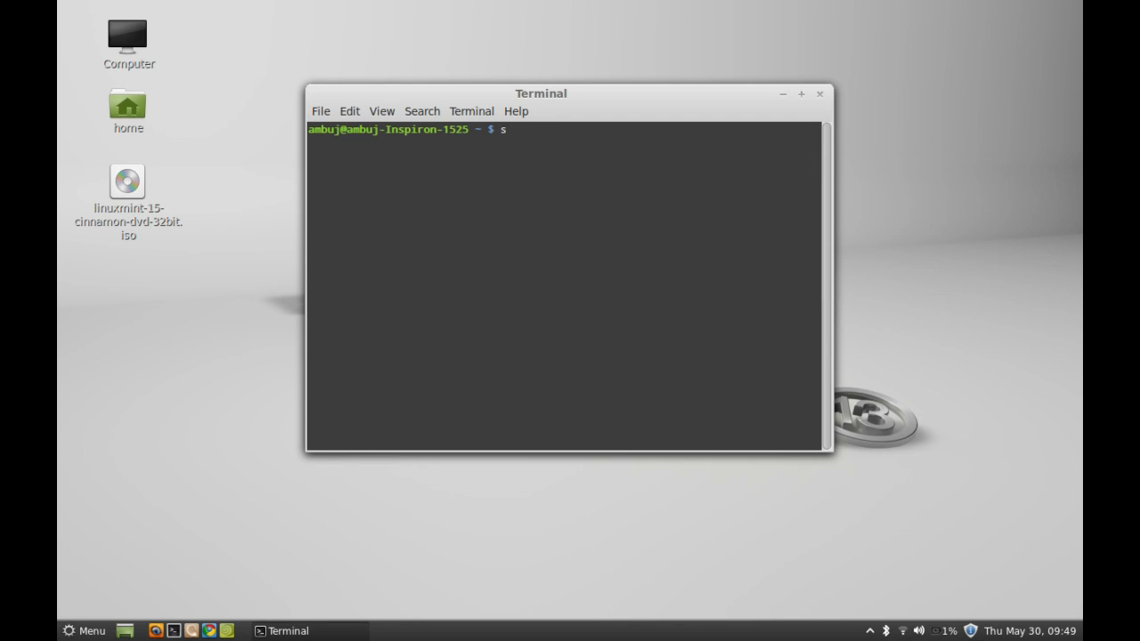
text(udo)
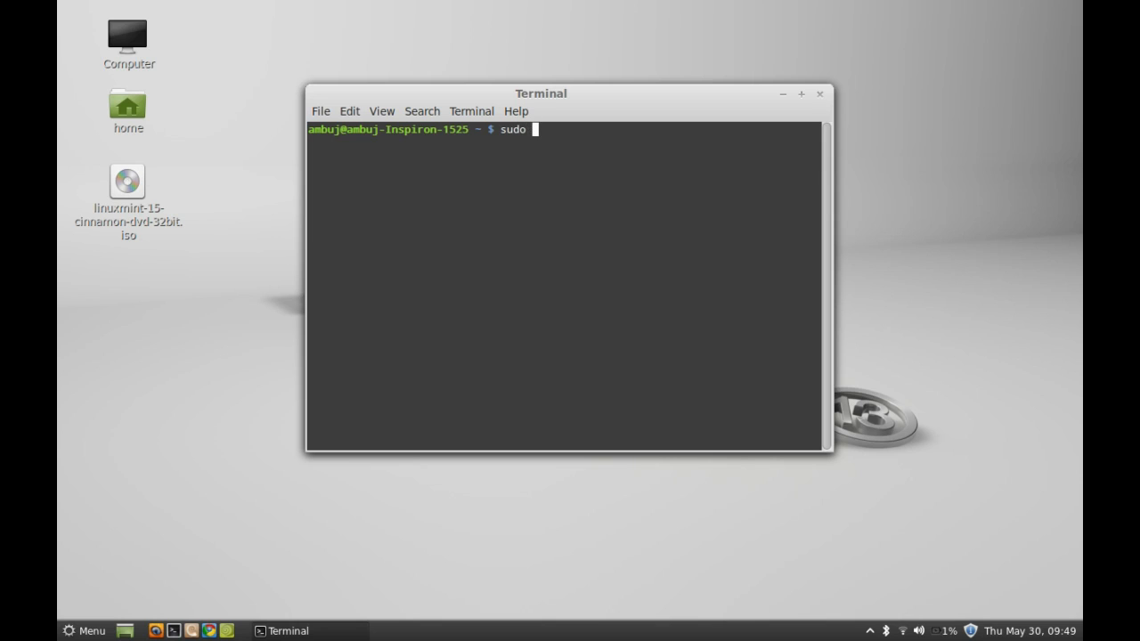
text(apt-get insta)
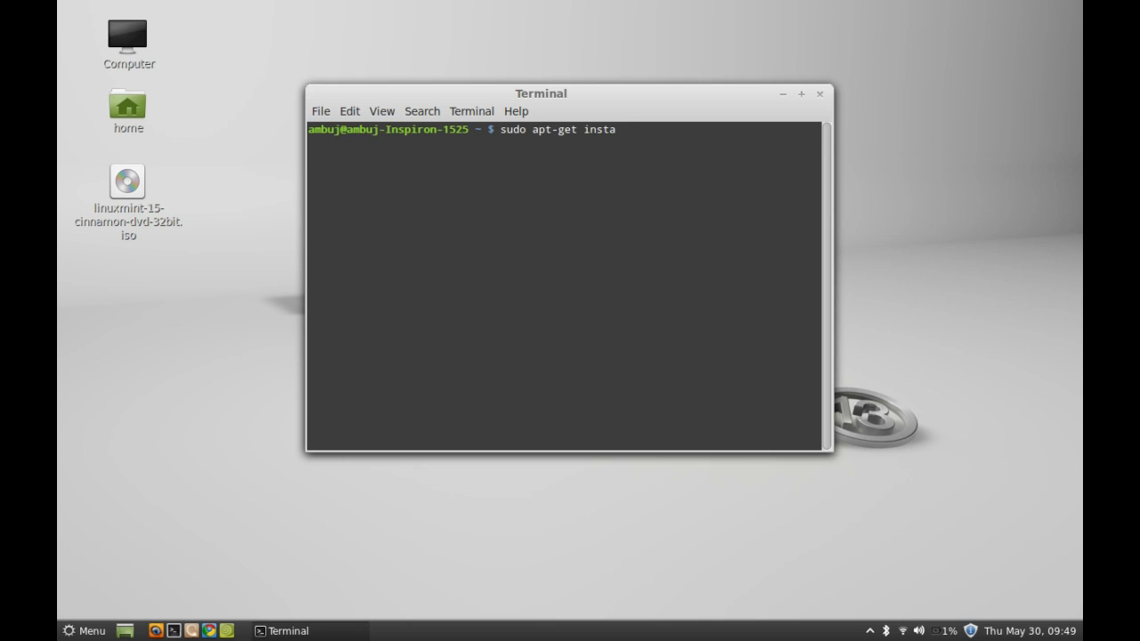
text(ll)
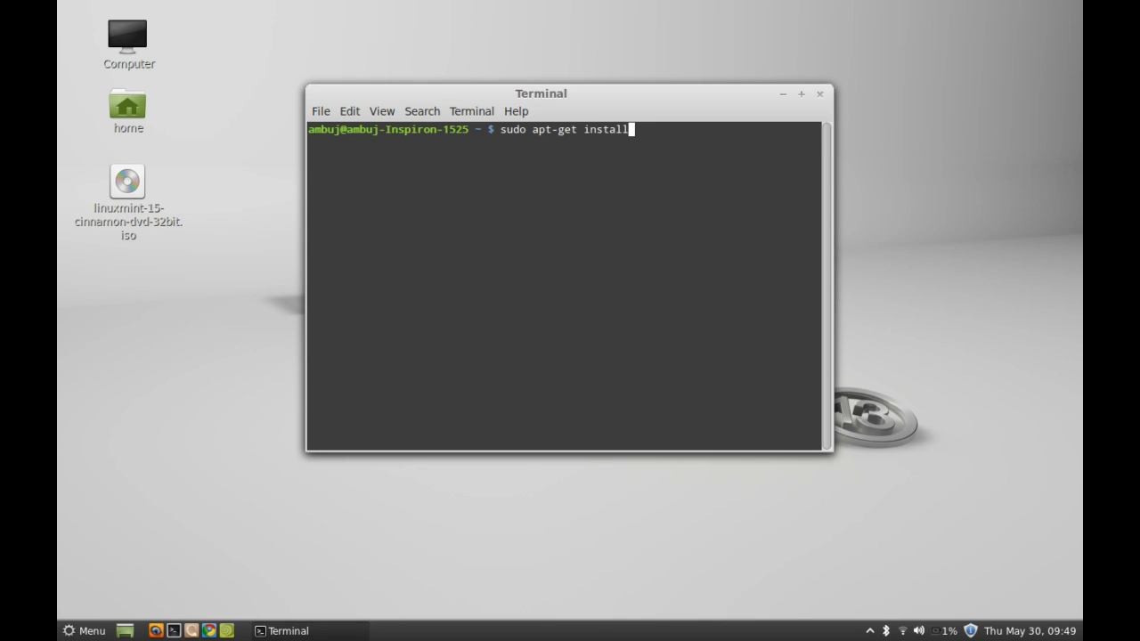
text(une)
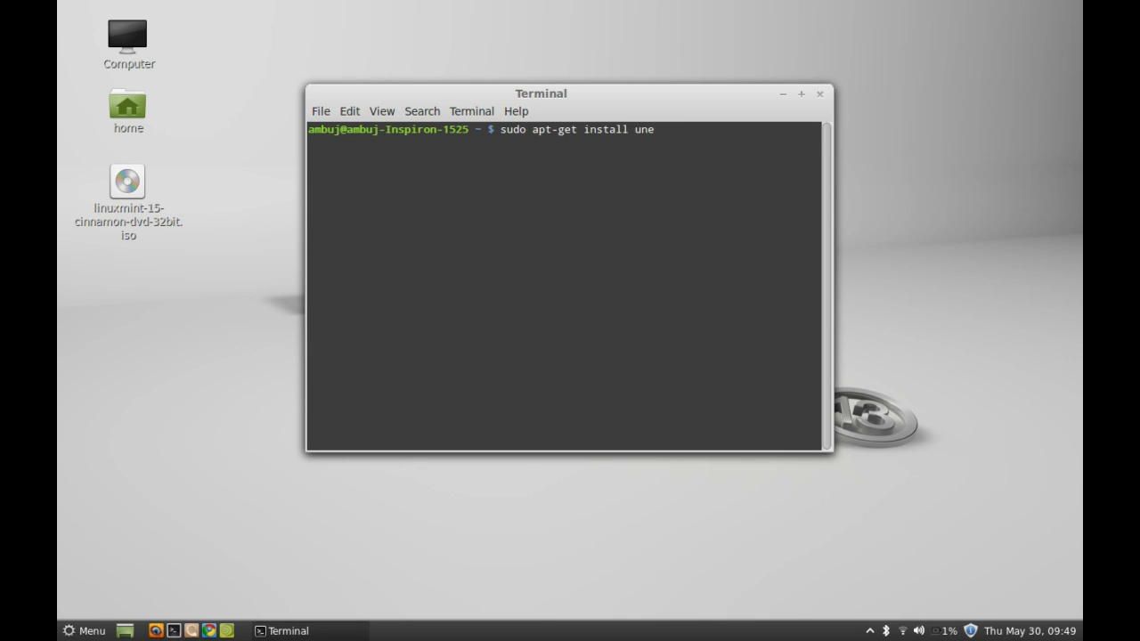
text(tboo)
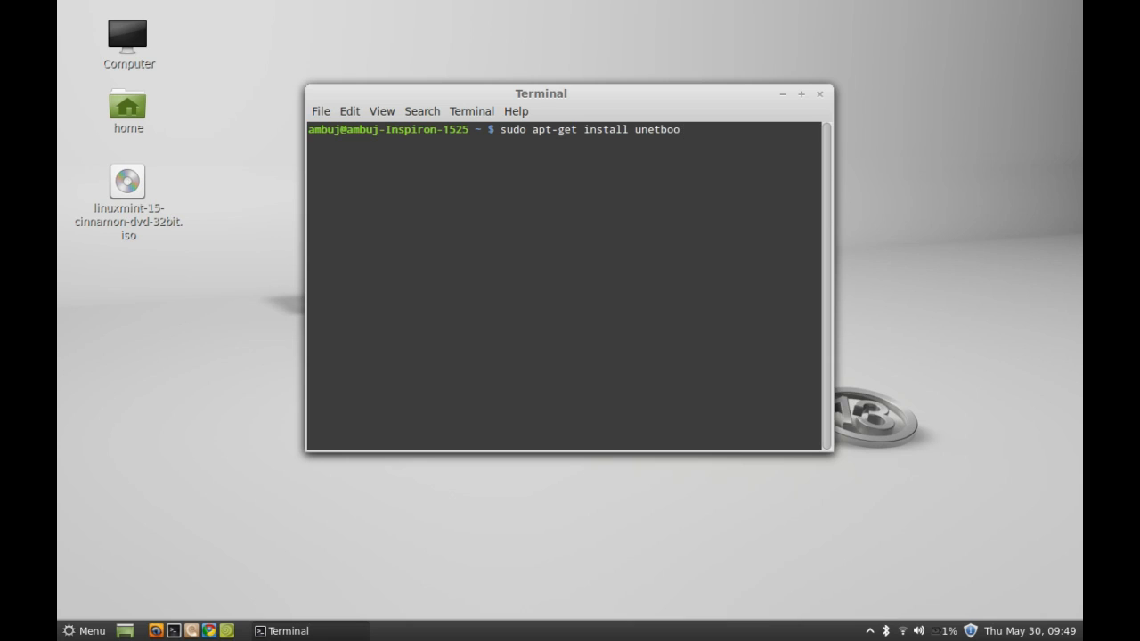
text(tin)
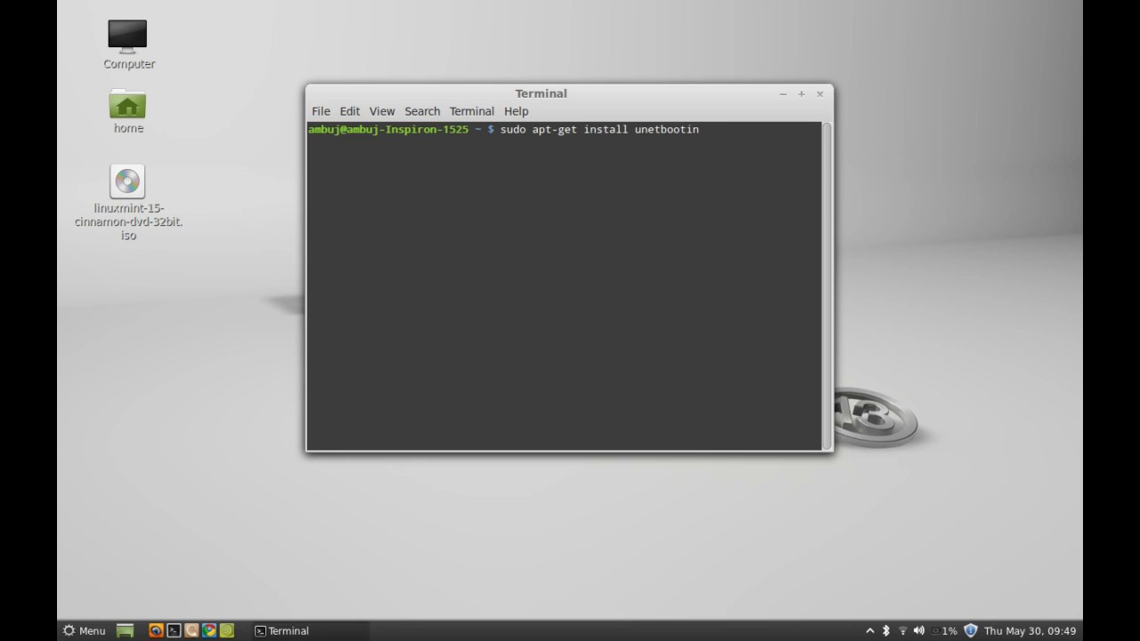
key(Return)
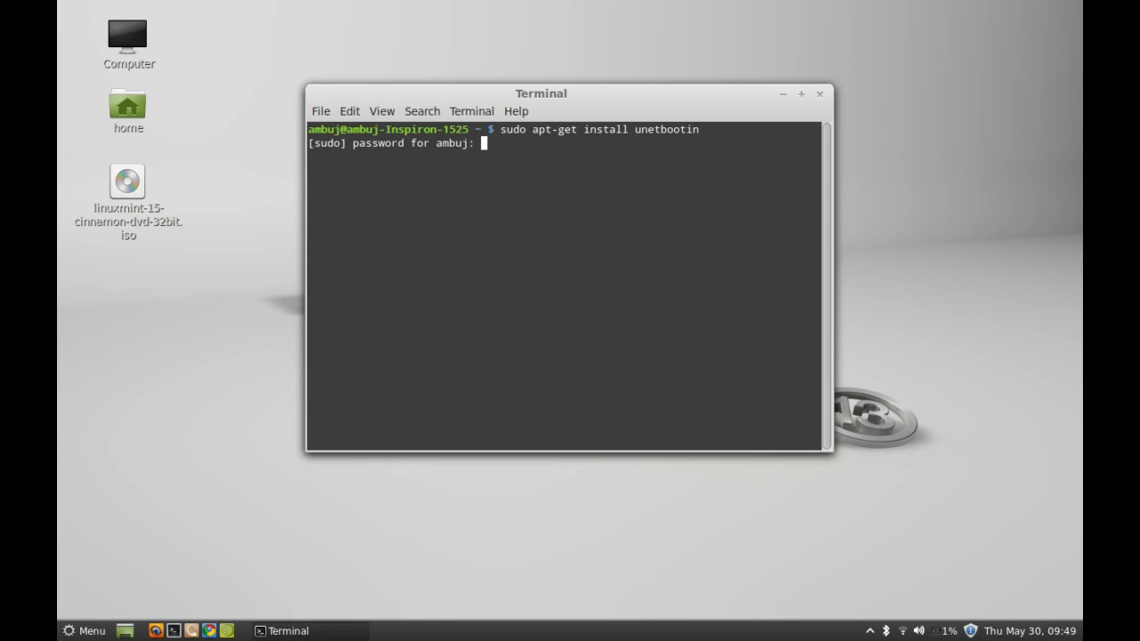
key(Return)
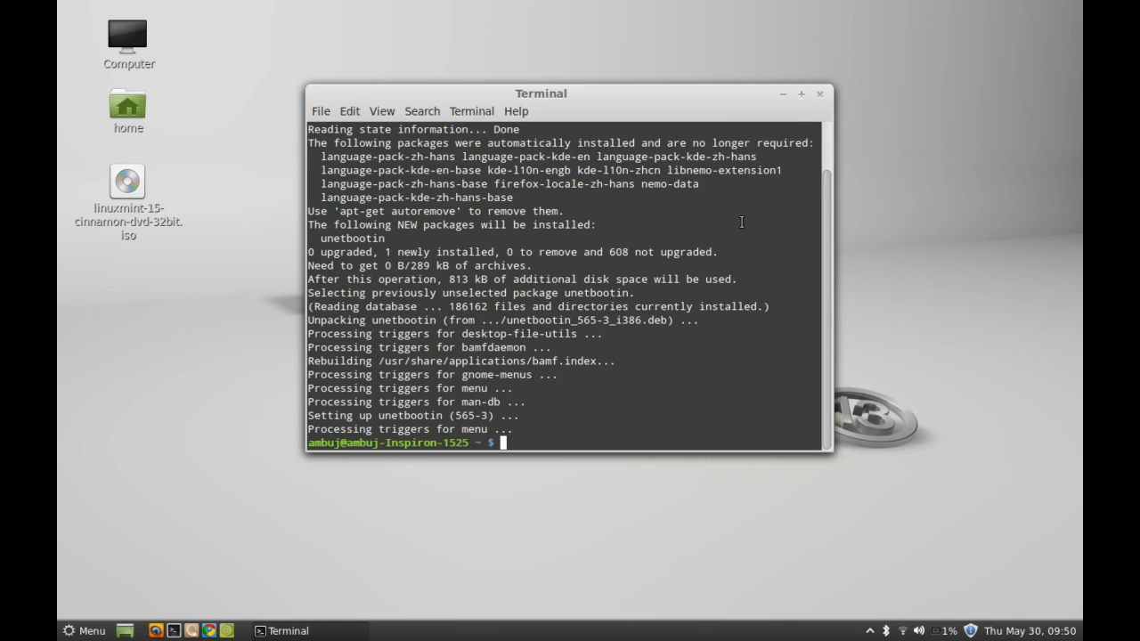
mouse_move(821, 96)
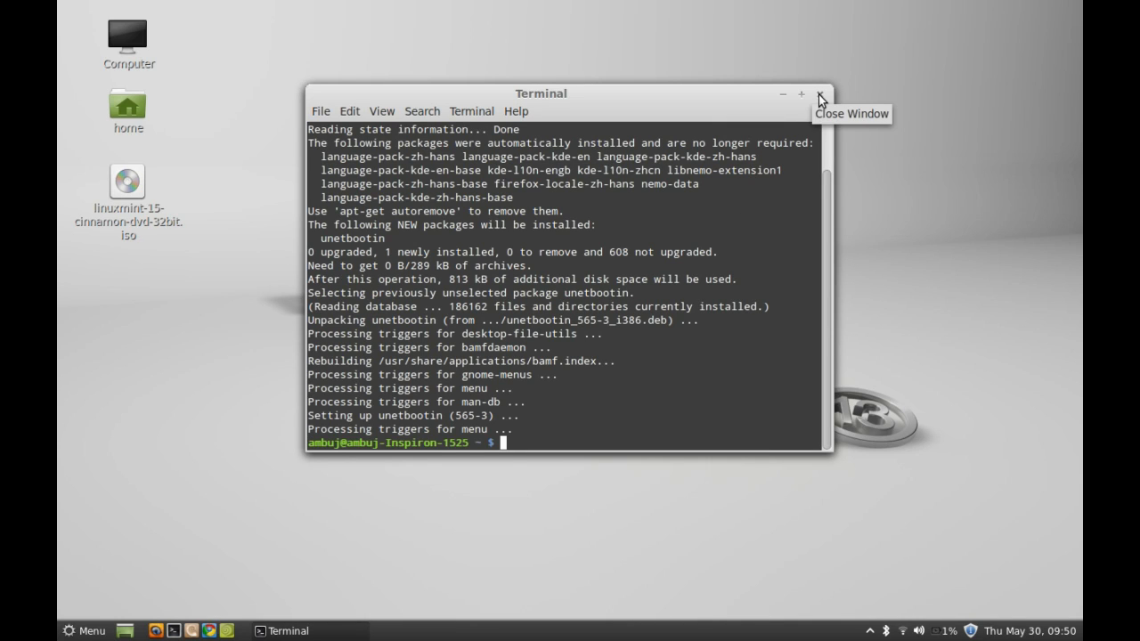
Close Terminal and search the applications menu for 'net' to launch UNetbootin.
click(819, 92)
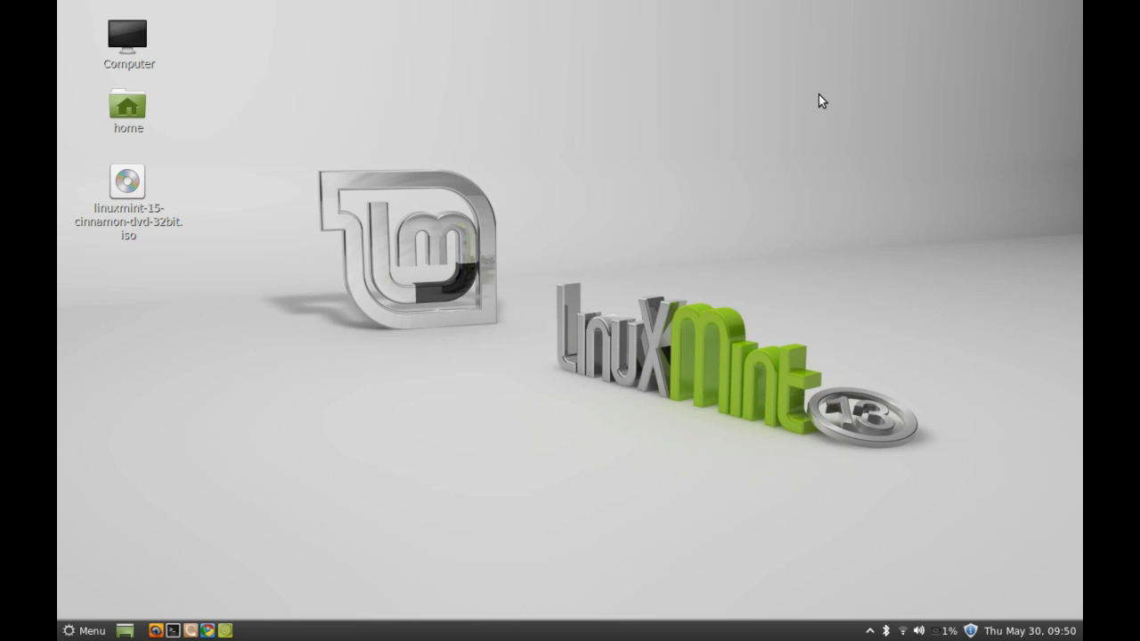
mouse_move(67, 631)
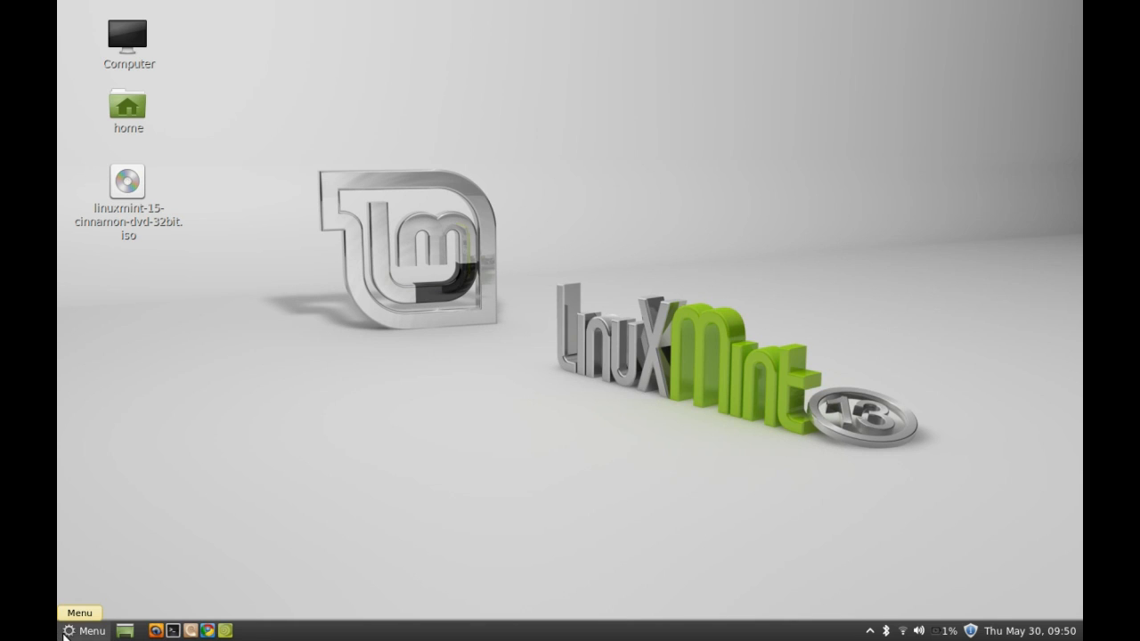
click(80, 630)
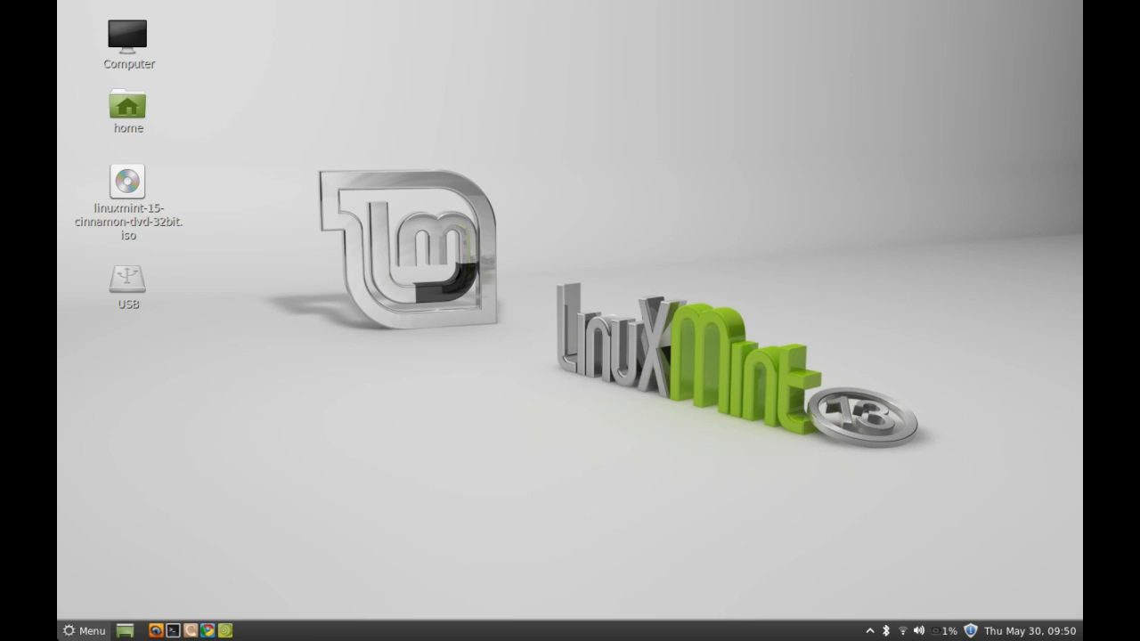
click(80, 627)
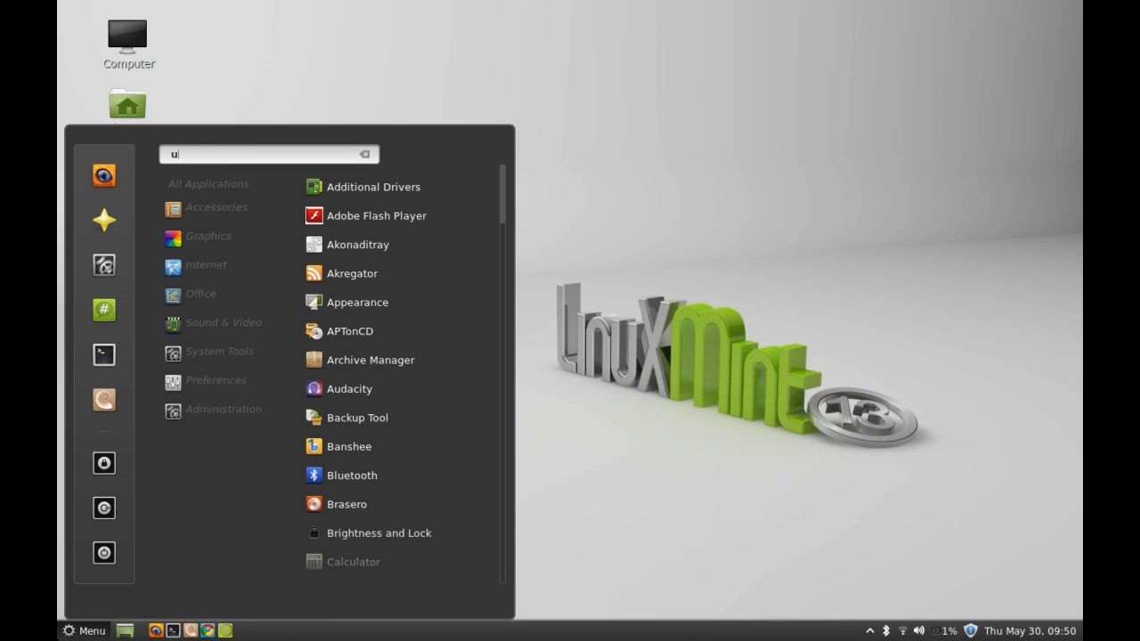
text(net)
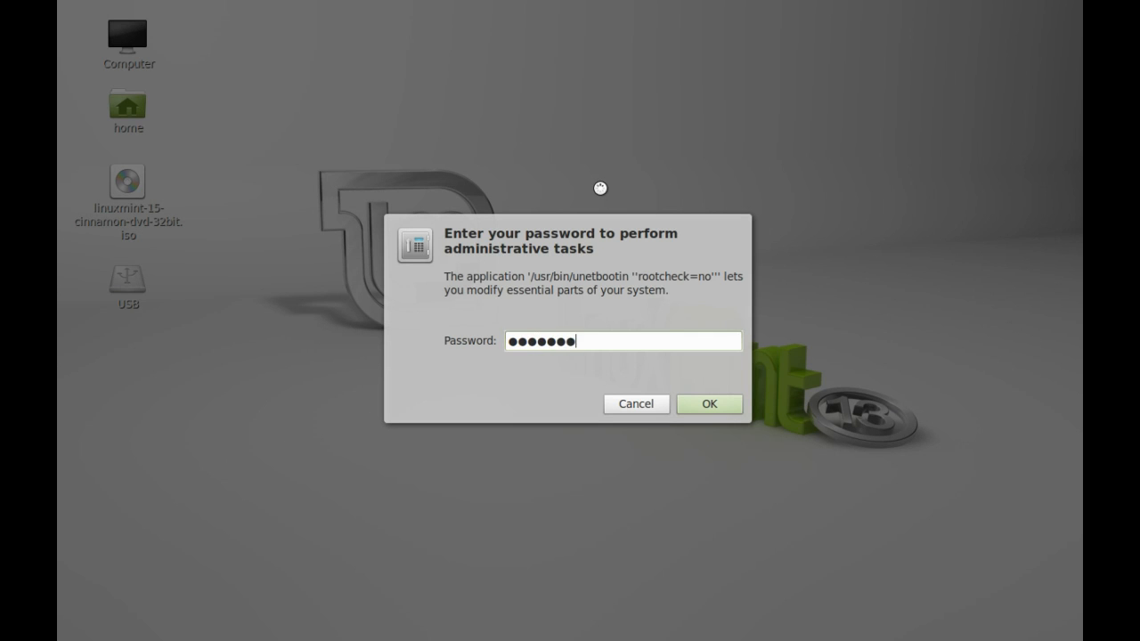
Authenticate to launch UNetbootin and choose the Linux Mint distribution with the 10_Live version.
click(709, 402)
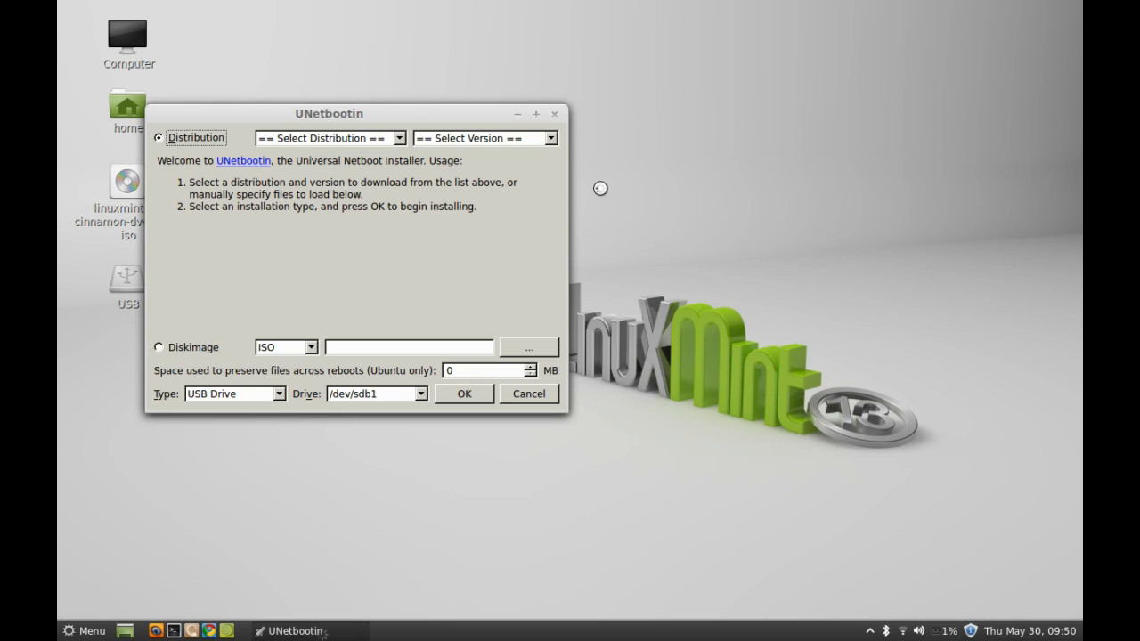
mouse_move(313, 114)
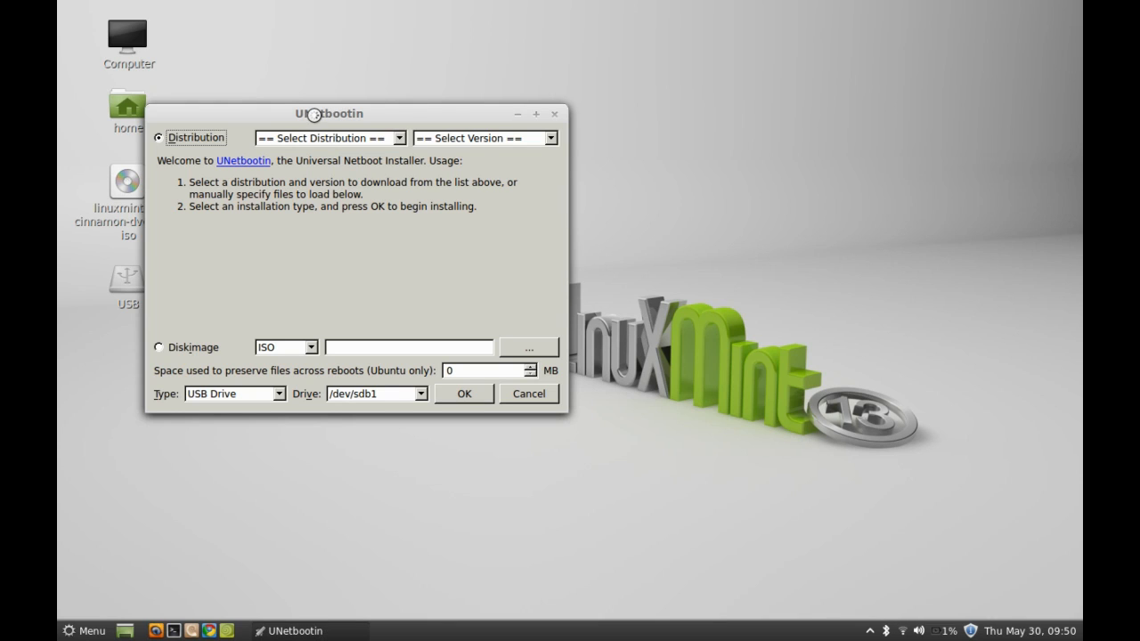
drag(327, 114, 531, 93)
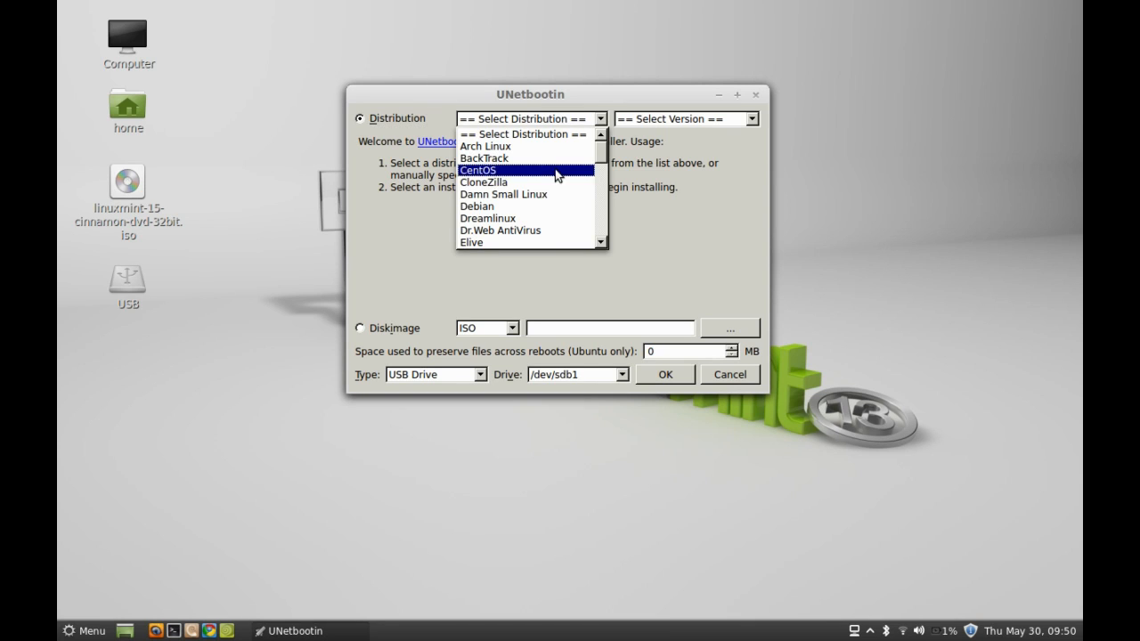
scroll(down, 3)
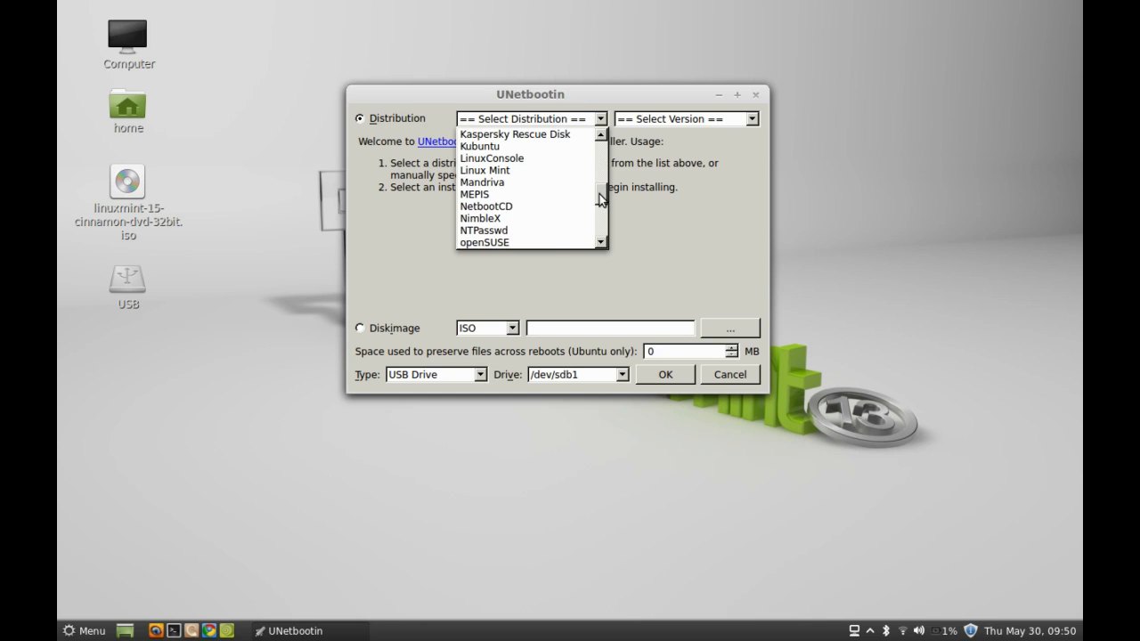
click(488, 170)
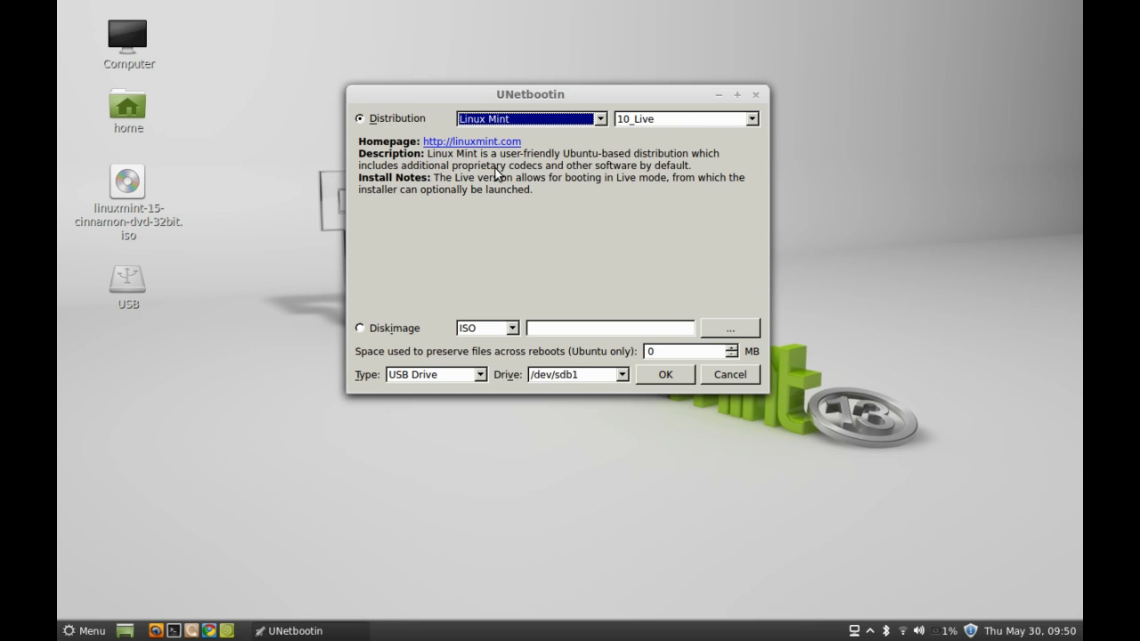
click(748, 118)
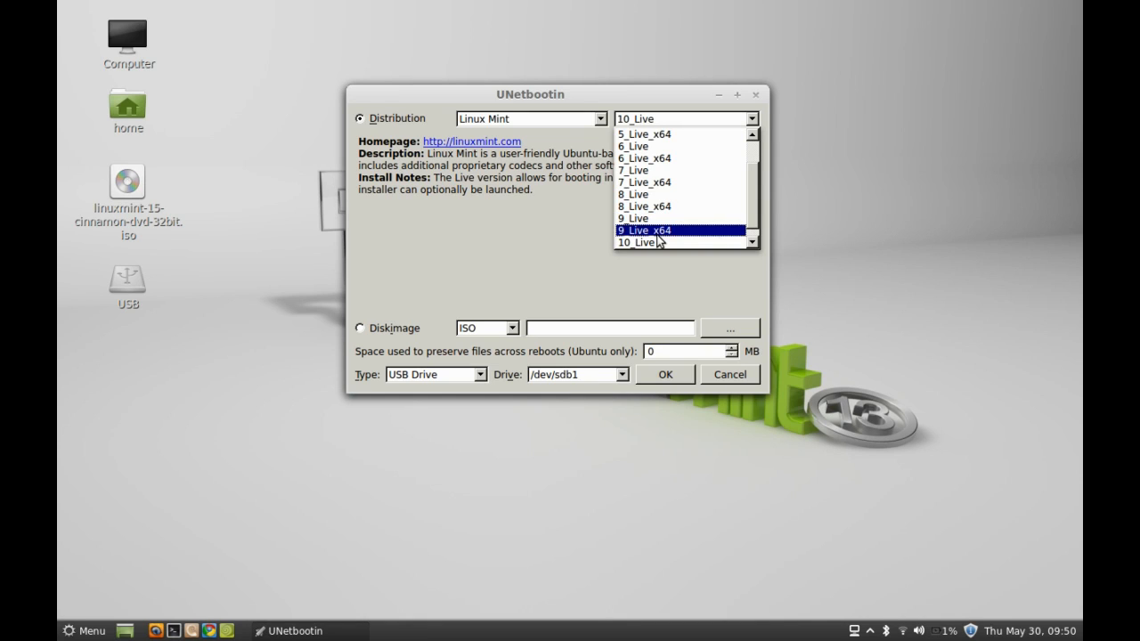
click(655, 242)
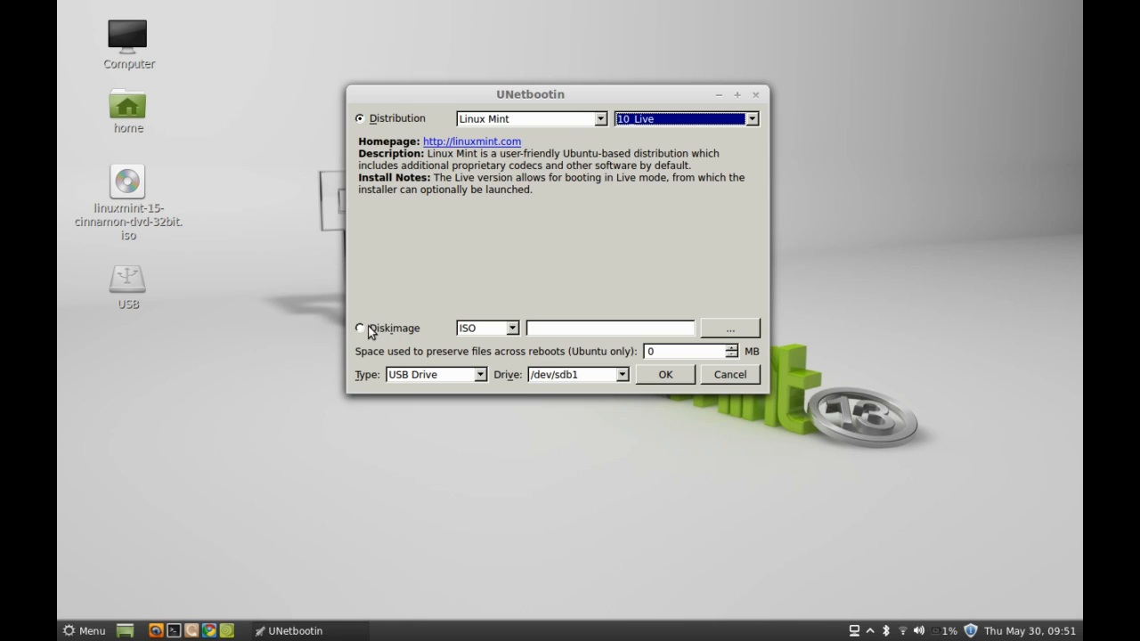
mouse_move(725, 346)
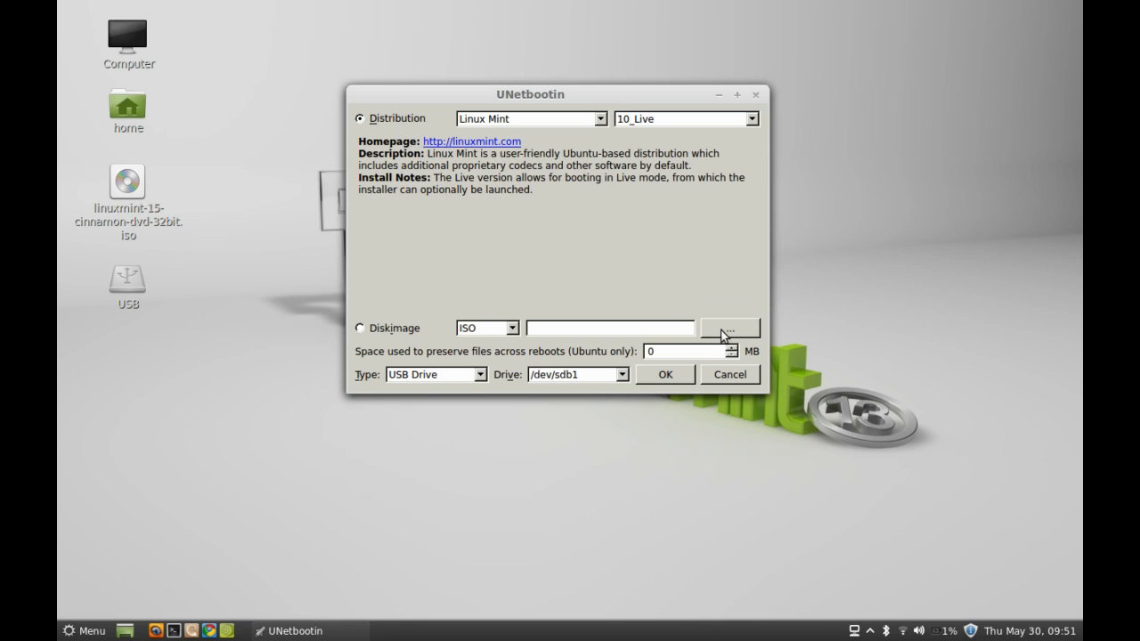
Set linuxmint-15-cinnamon-dvd-32bit.iso from the Desktop as the disk image to write.
click(730, 328)
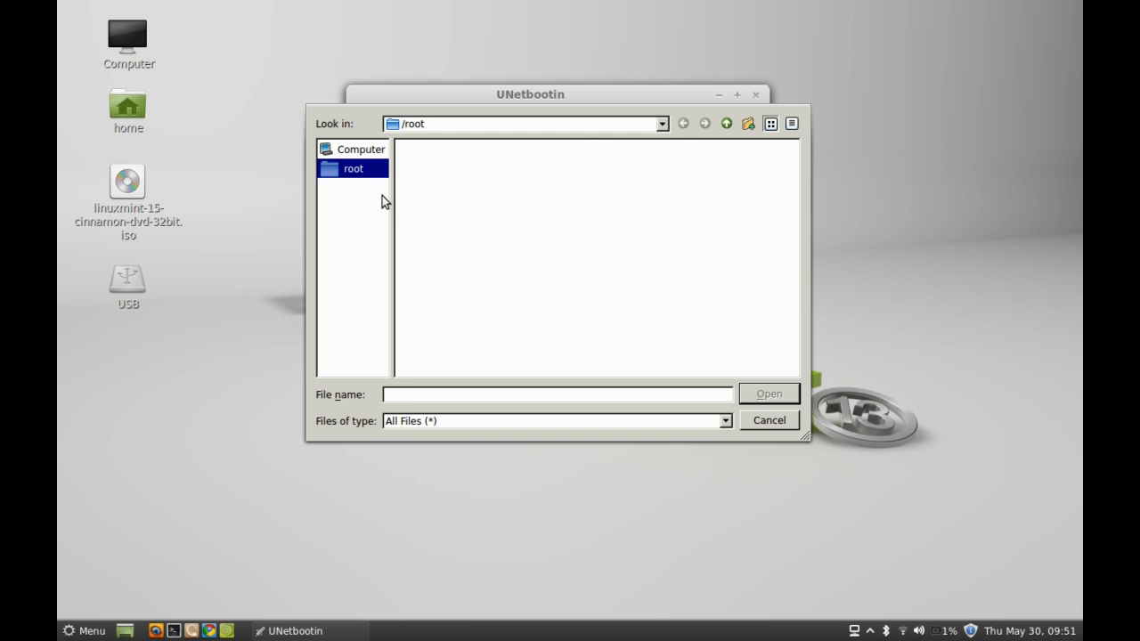
mouse_move(351, 158)
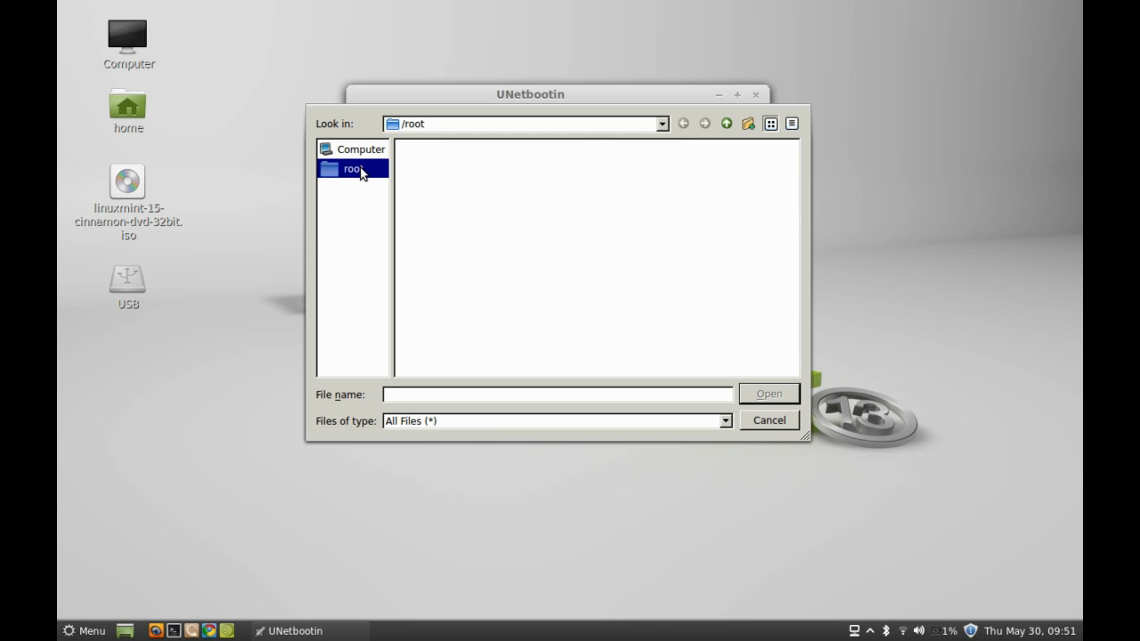
click(360, 150)
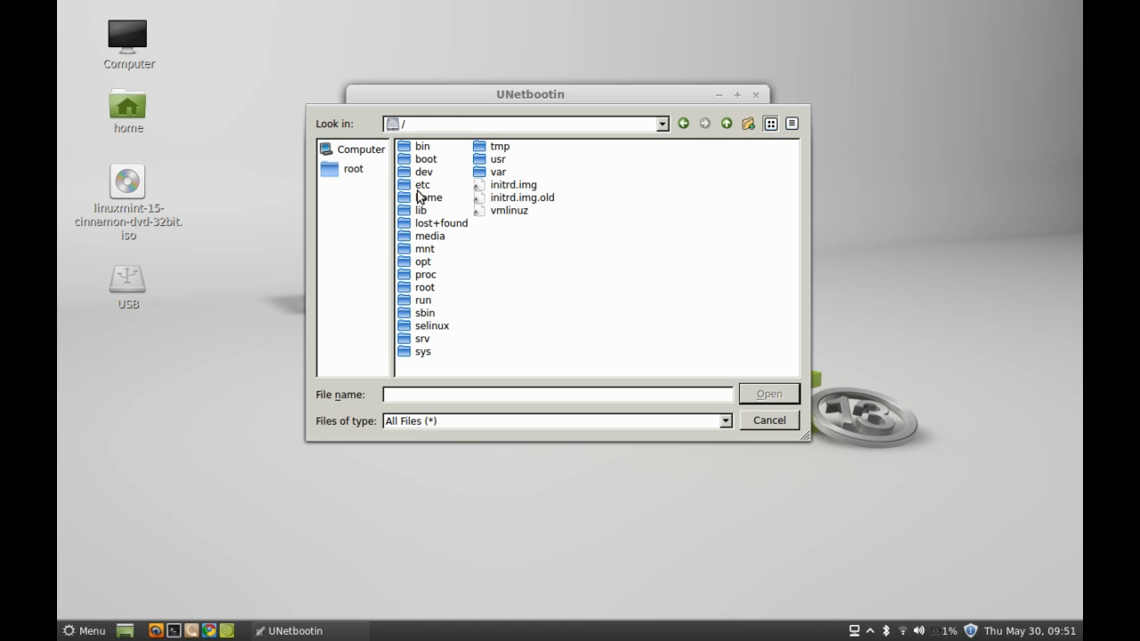
double_click(424, 196)
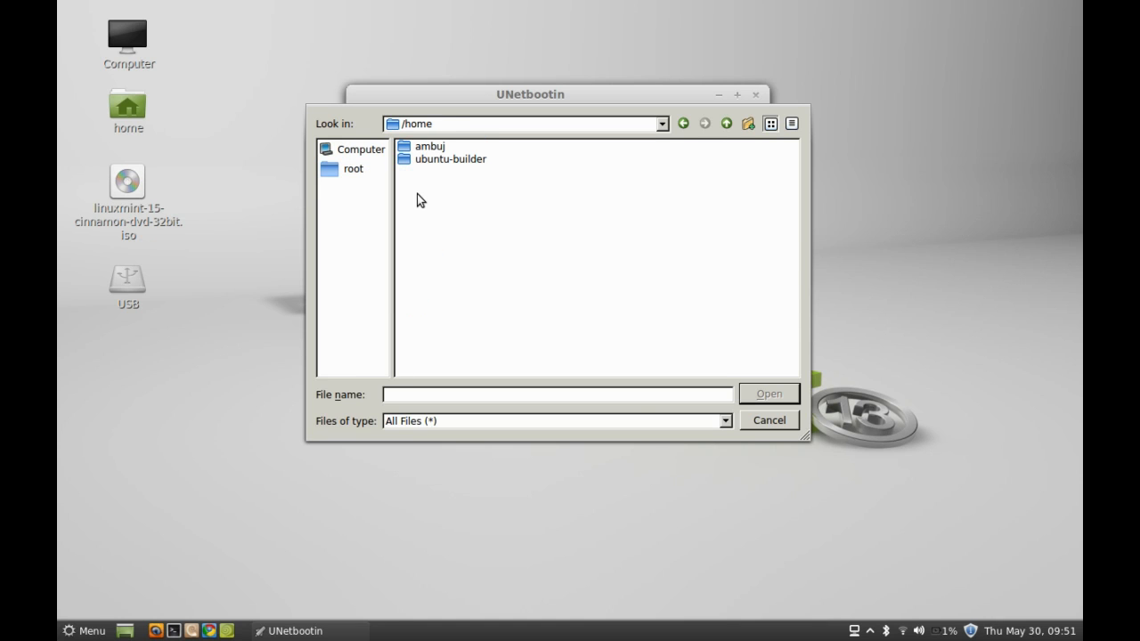
double_click(425, 146)
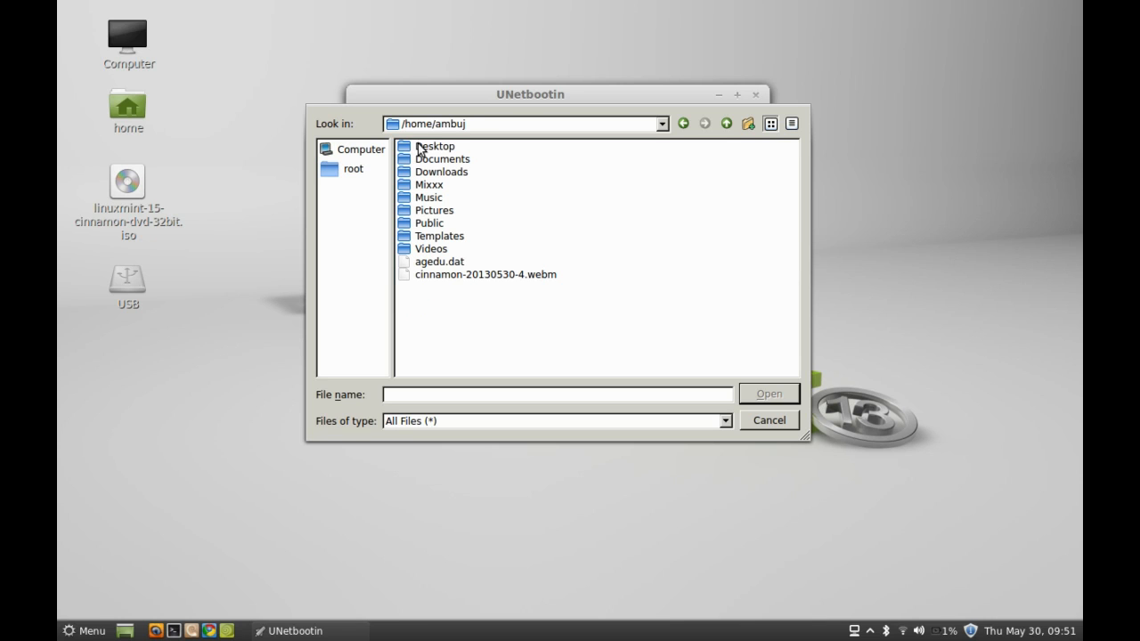
mouse_move(431, 183)
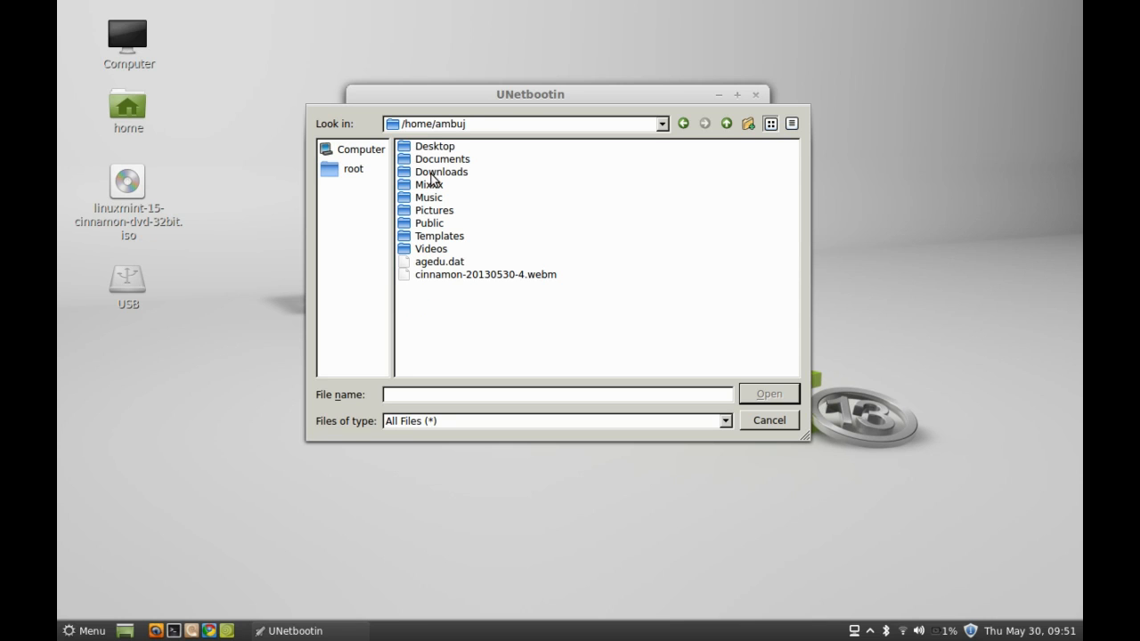
mouse_move(420, 169)
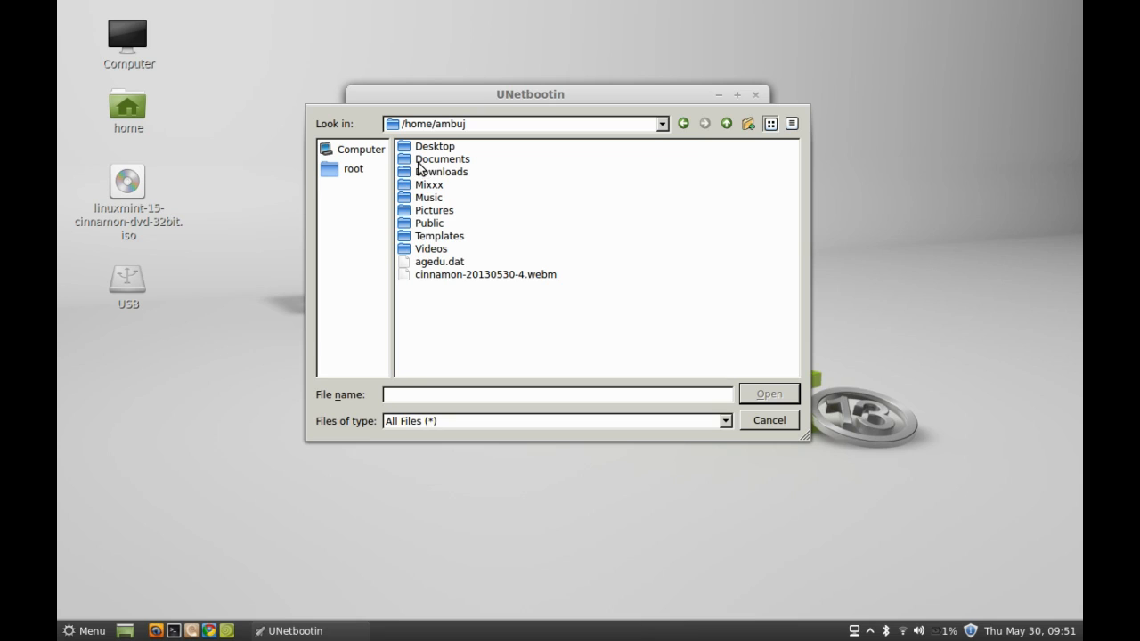
double_click(431, 146)
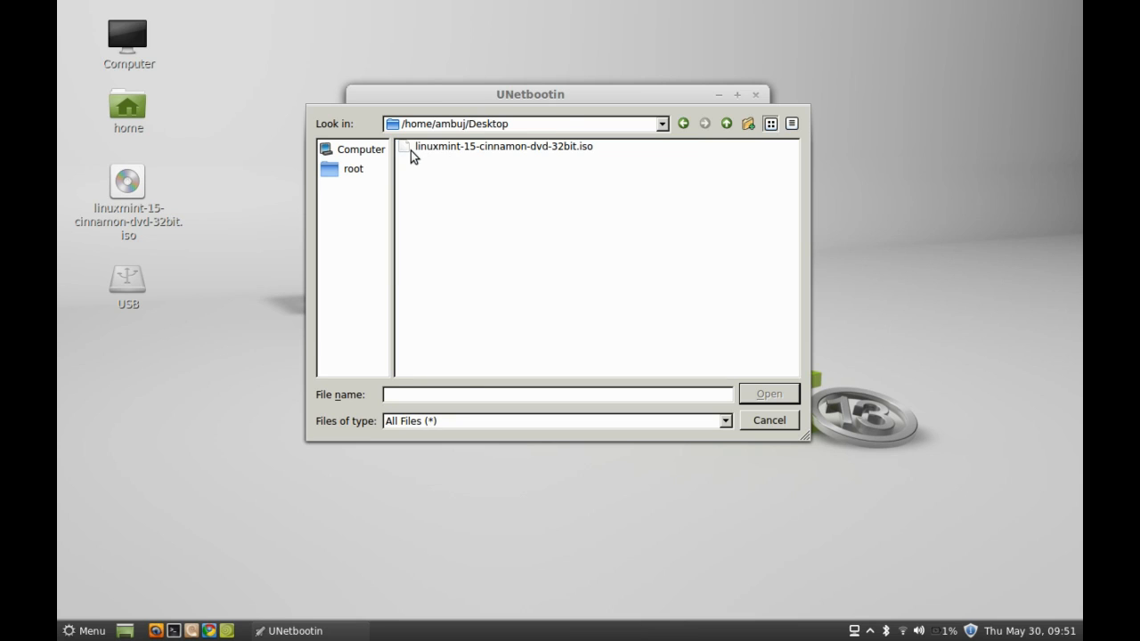
click(499, 146)
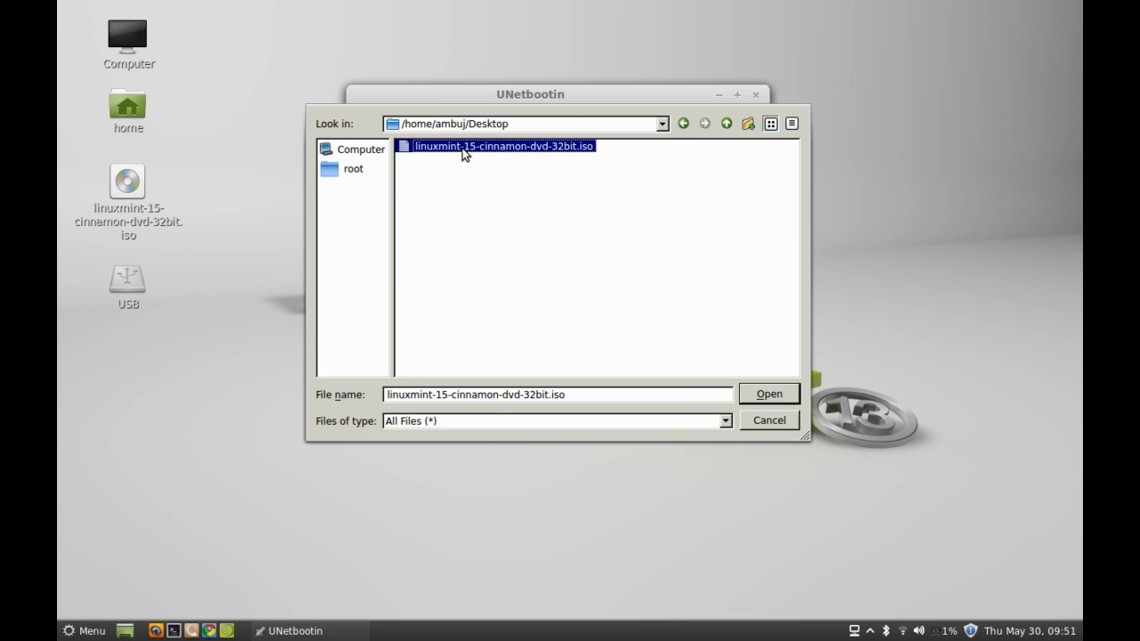
mouse_move(249, 220)
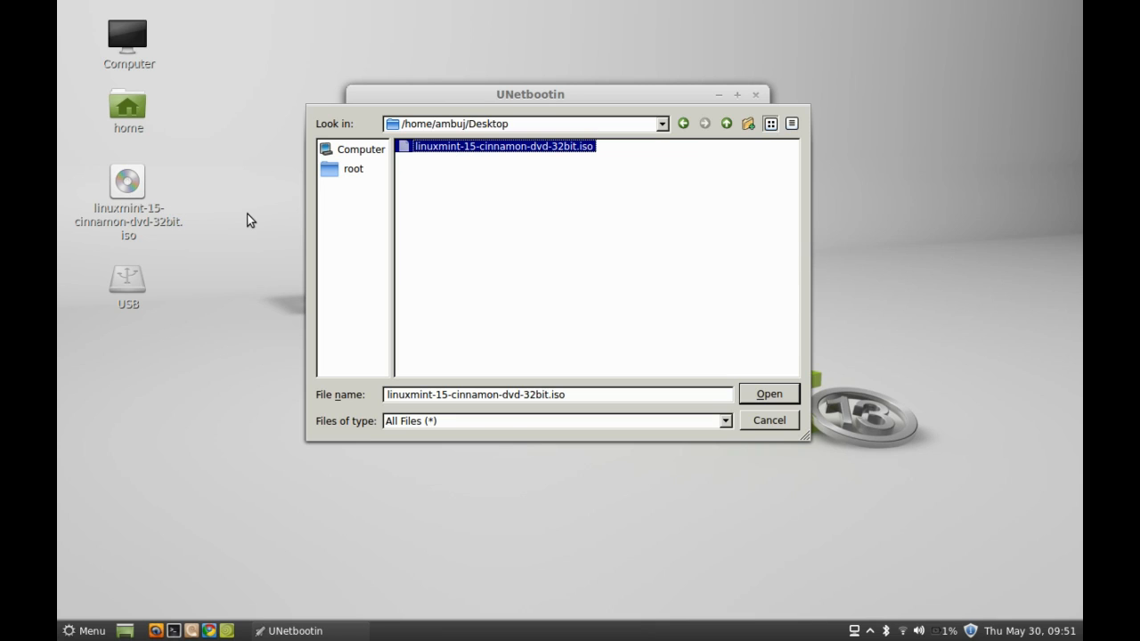
mouse_move(812, 395)
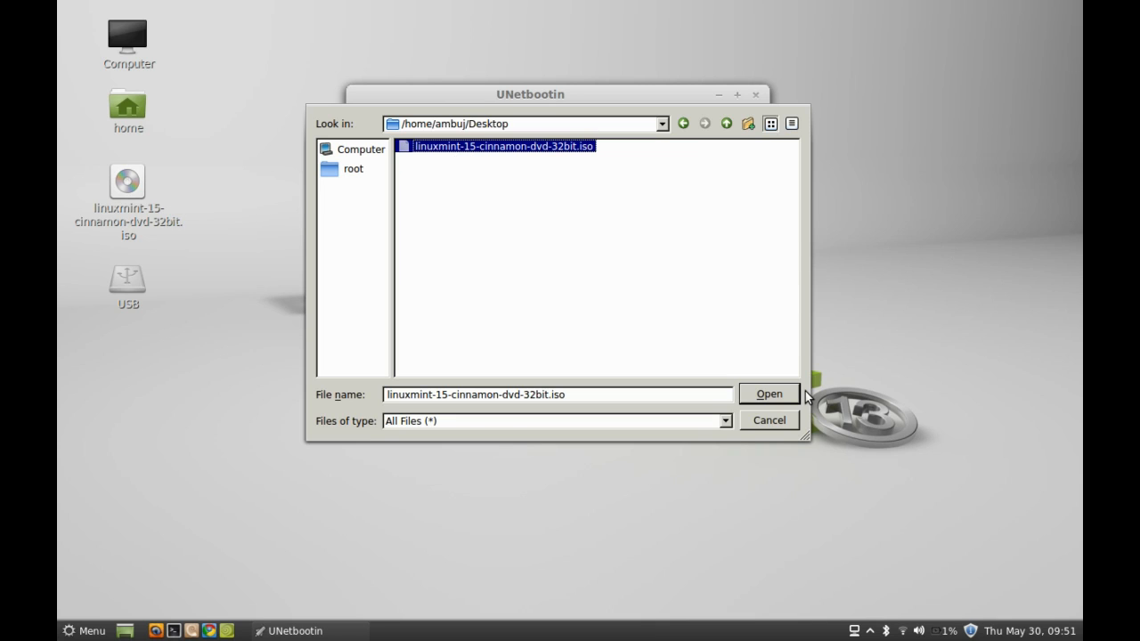
click(769, 394)
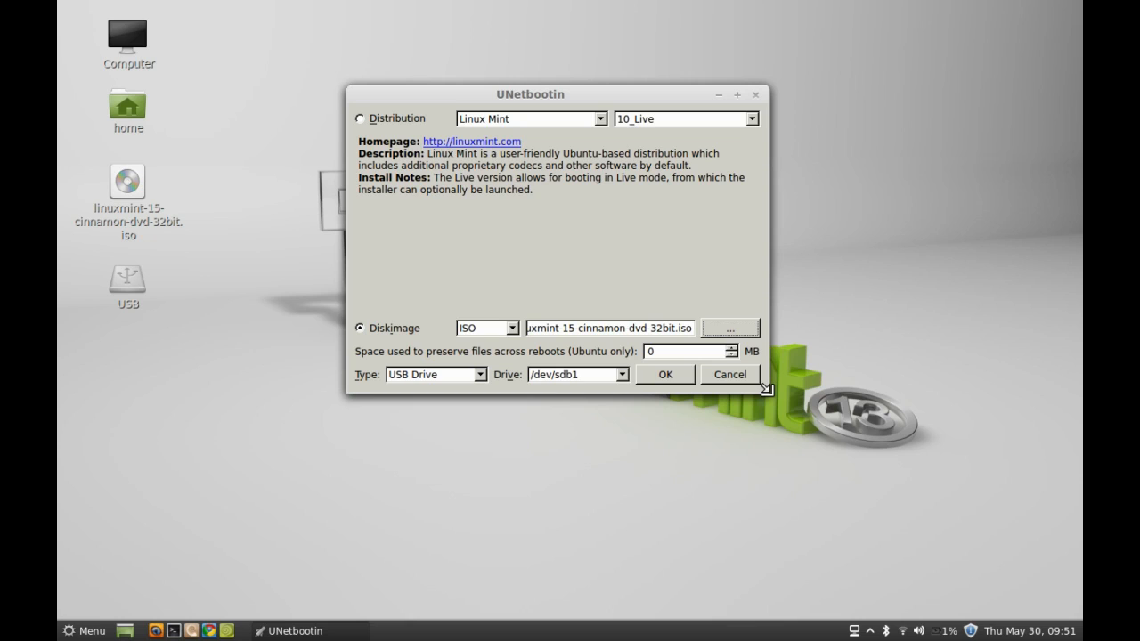
mouse_move(470, 299)
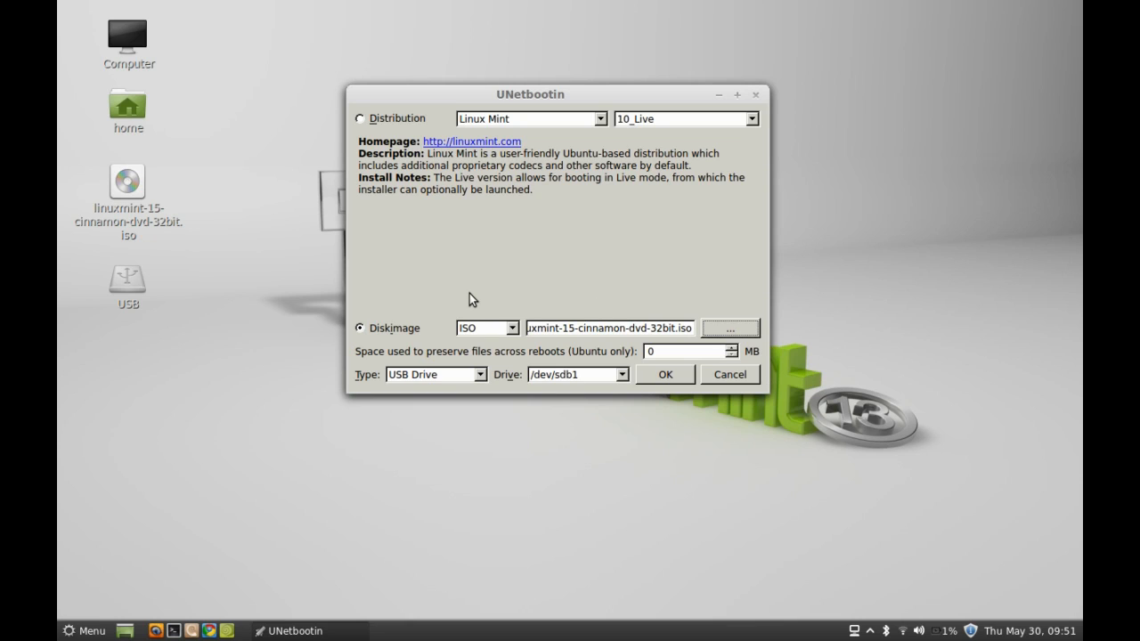
mouse_move(598, 441)
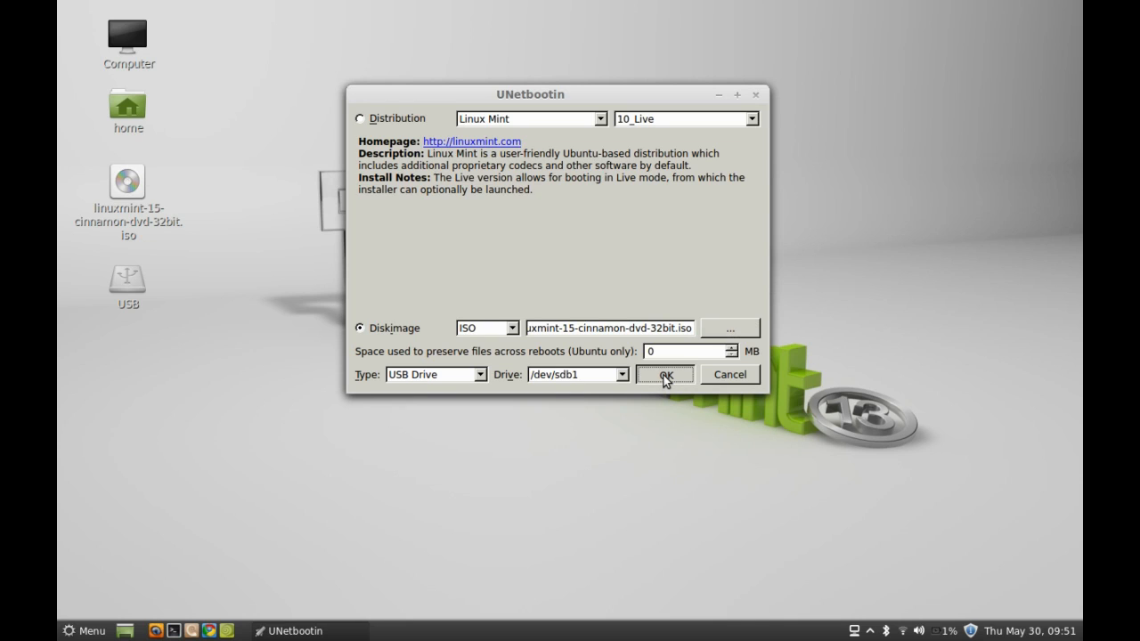
Start writing the Linux Mint image to the USB drive /dev/sdb1.
click(671, 374)
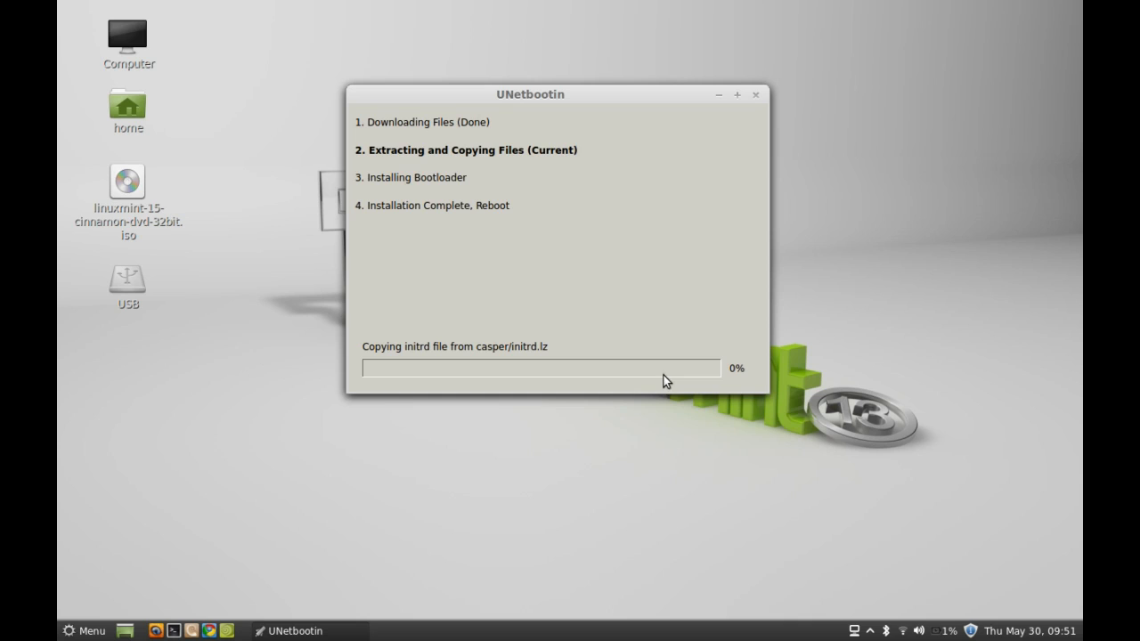
mouse_move(632, 199)
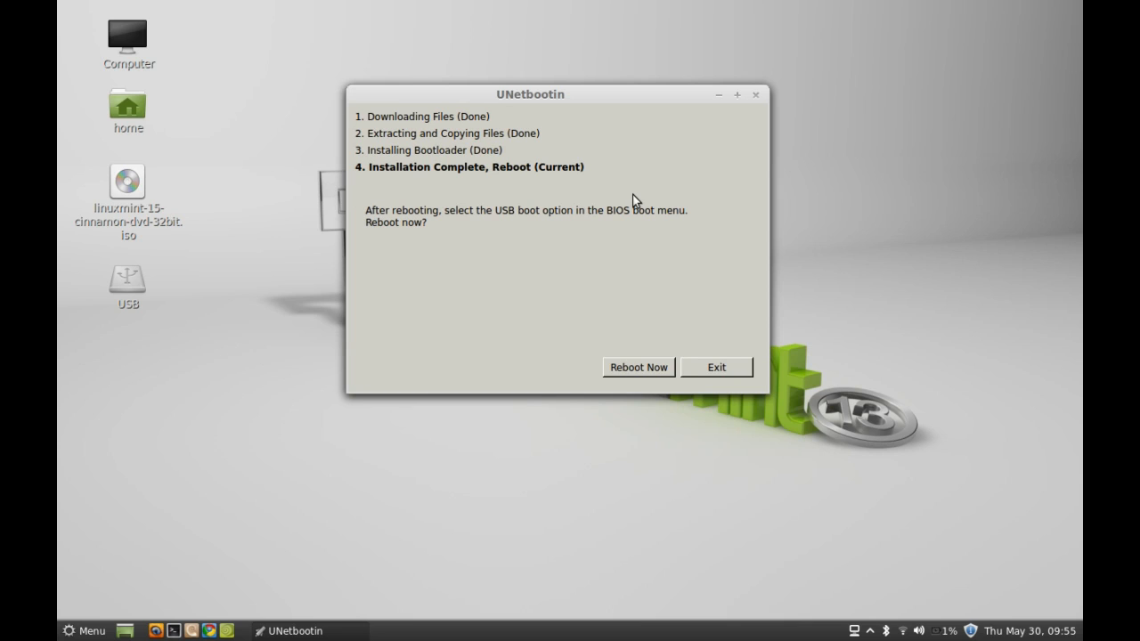
mouse_move(654, 238)
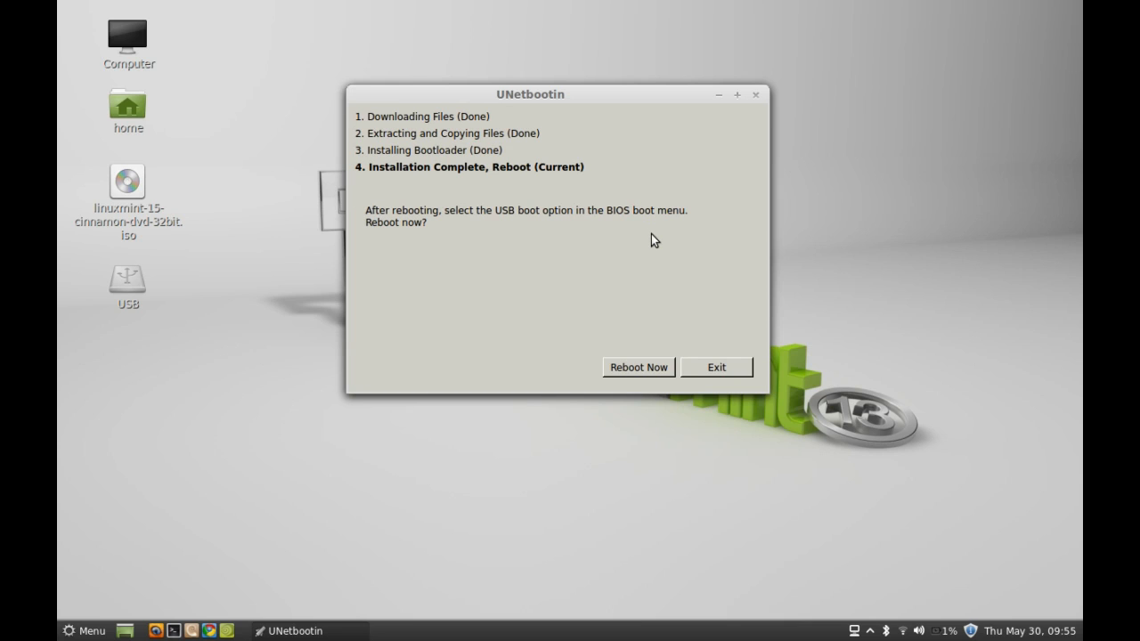
mouse_move(677, 413)
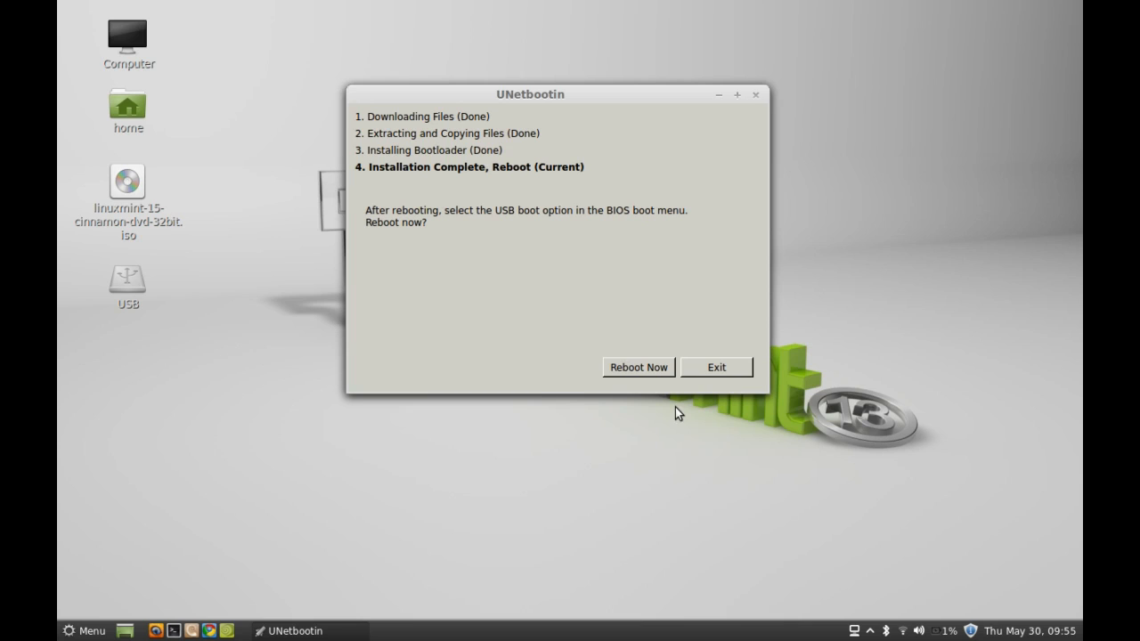
mouse_move(641, 372)
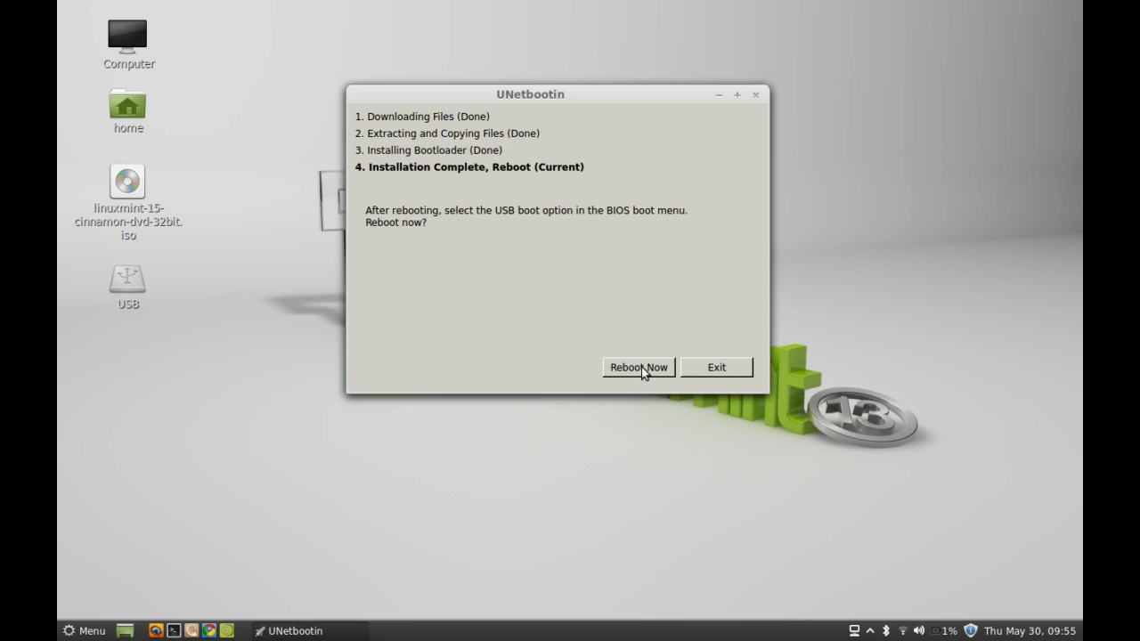
mouse_move(602, 392)
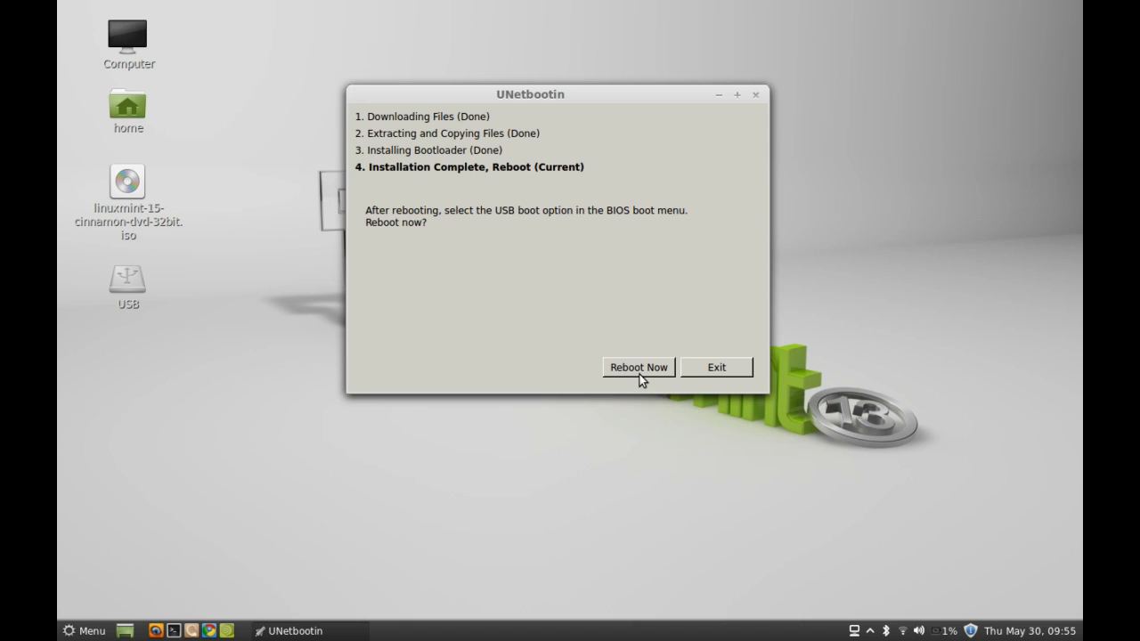
Reboot the computer from the UNetbootin completion dialog to start from the live USB.
click(638, 367)
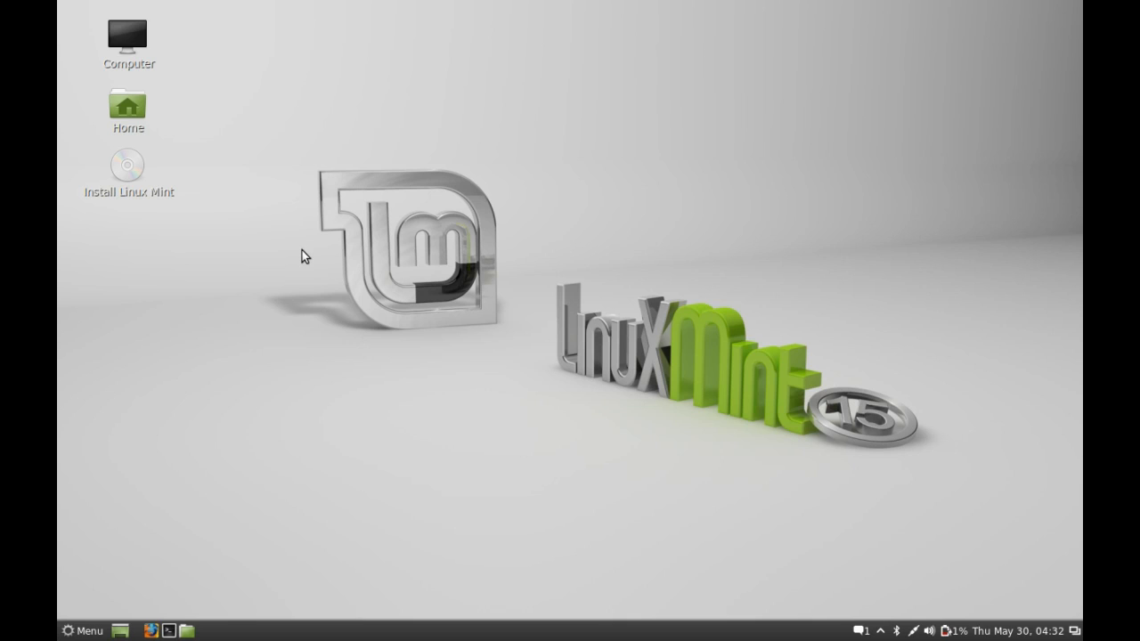
mouse_move(139, 210)
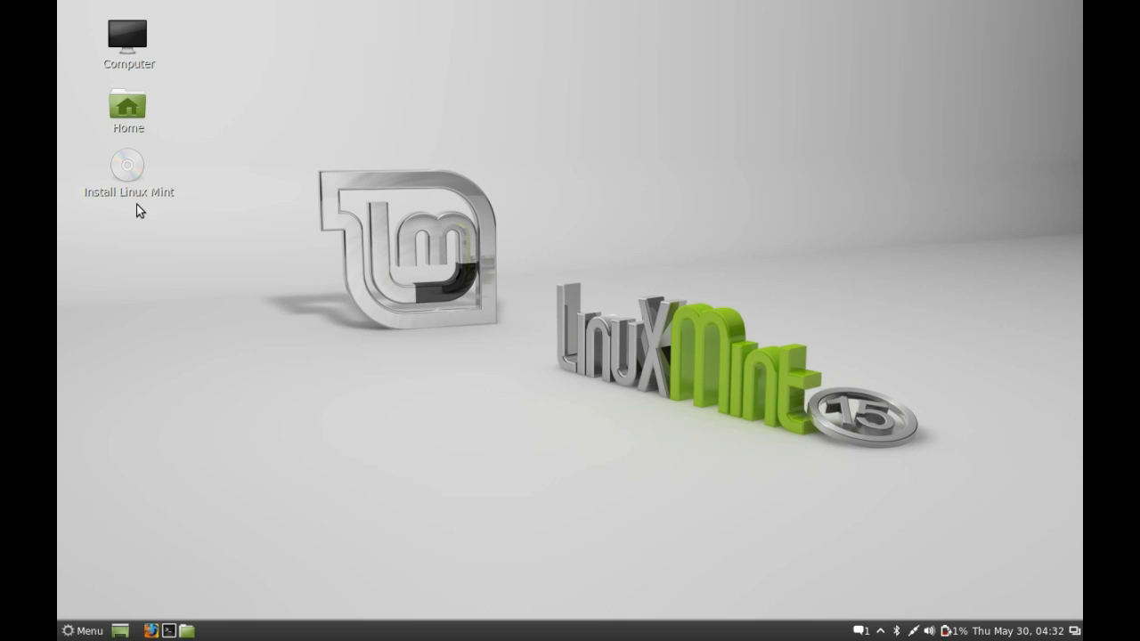
Launch the Install Linux Mint icon from the live session desktop.
click(128, 167)
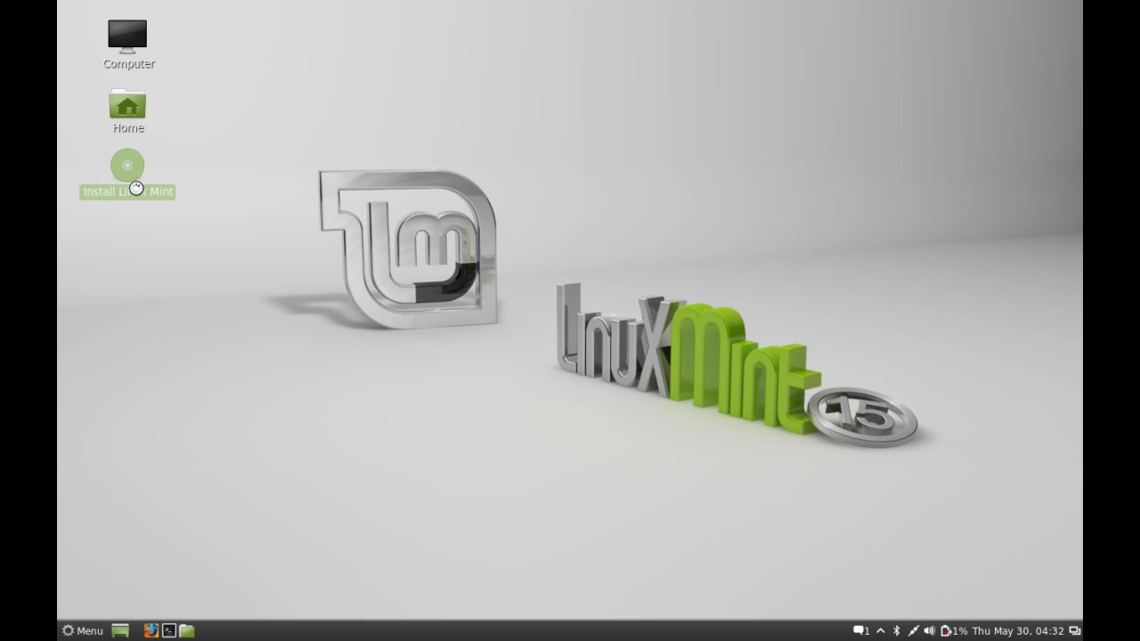
double_click(128, 167)
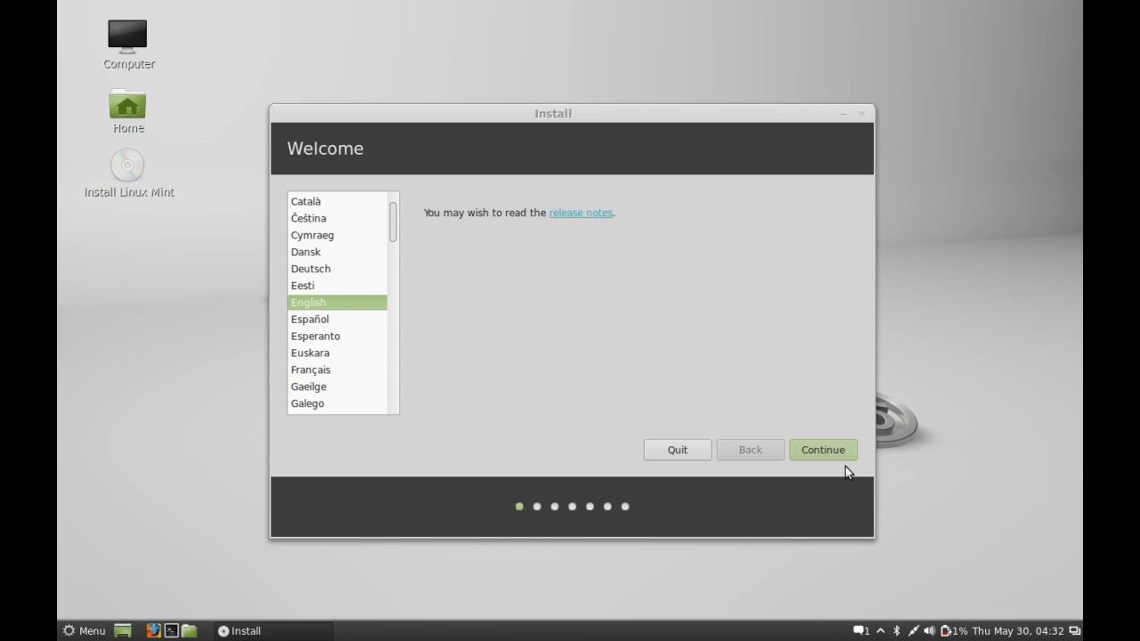
mouse_move(313, 305)
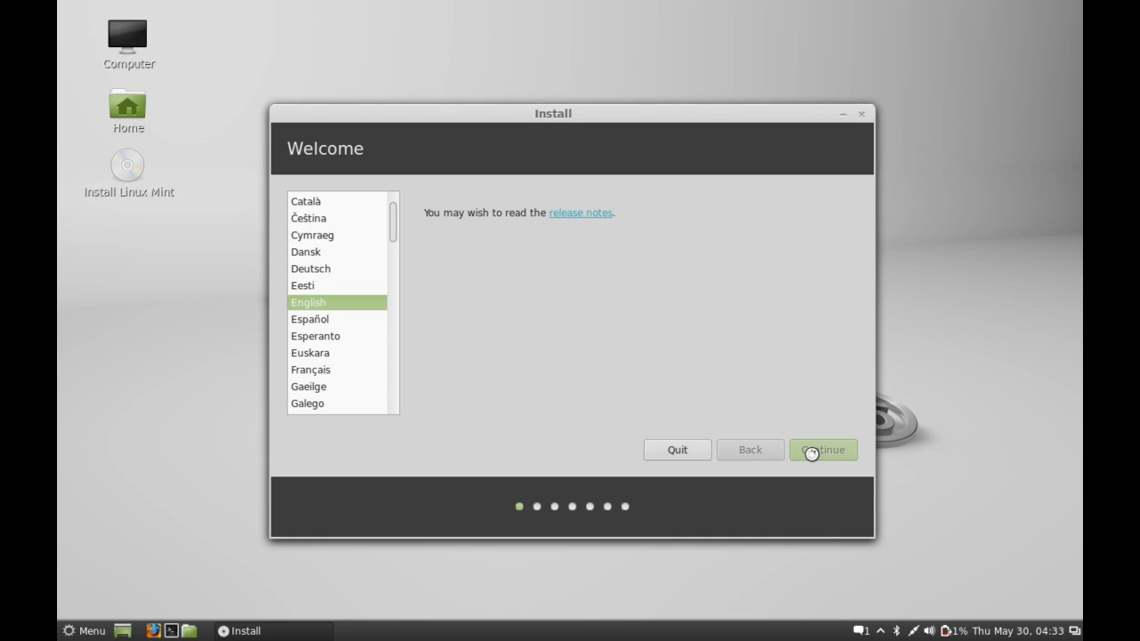
Keep English, pass the preparation checks and reach the Installation type screen.
click(823, 449)
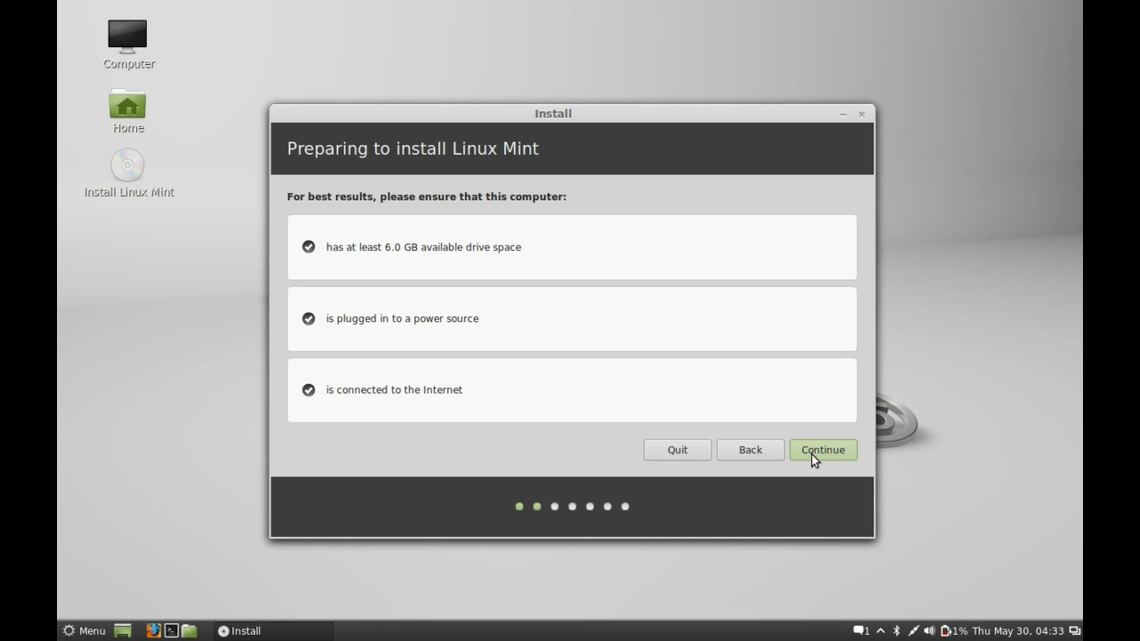
mouse_move(420, 309)
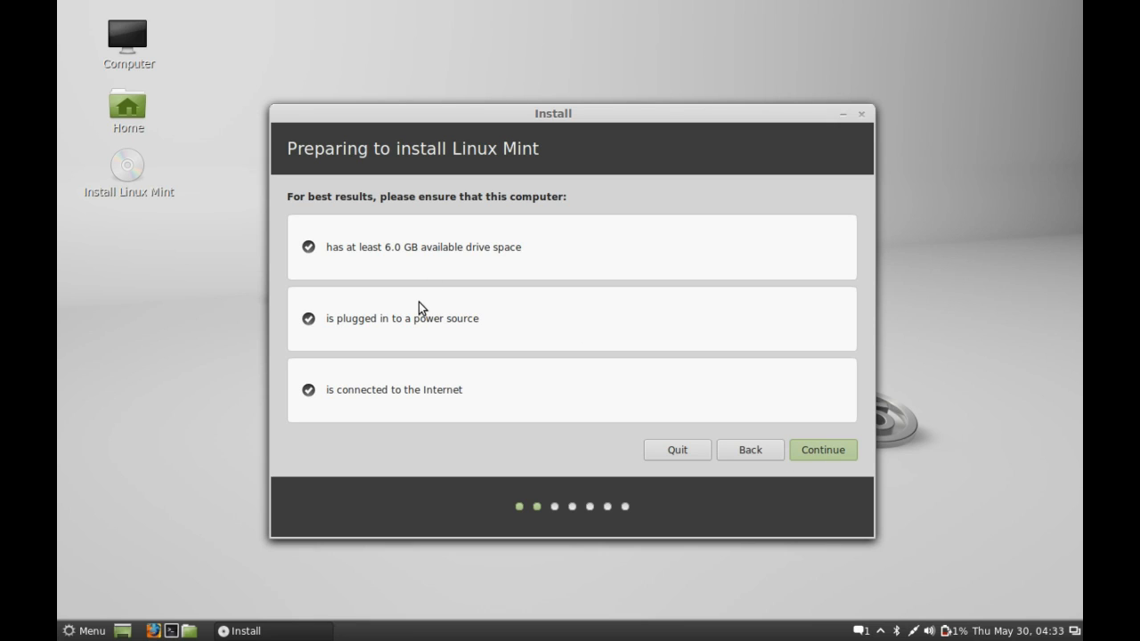
mouse_move(534, 269)
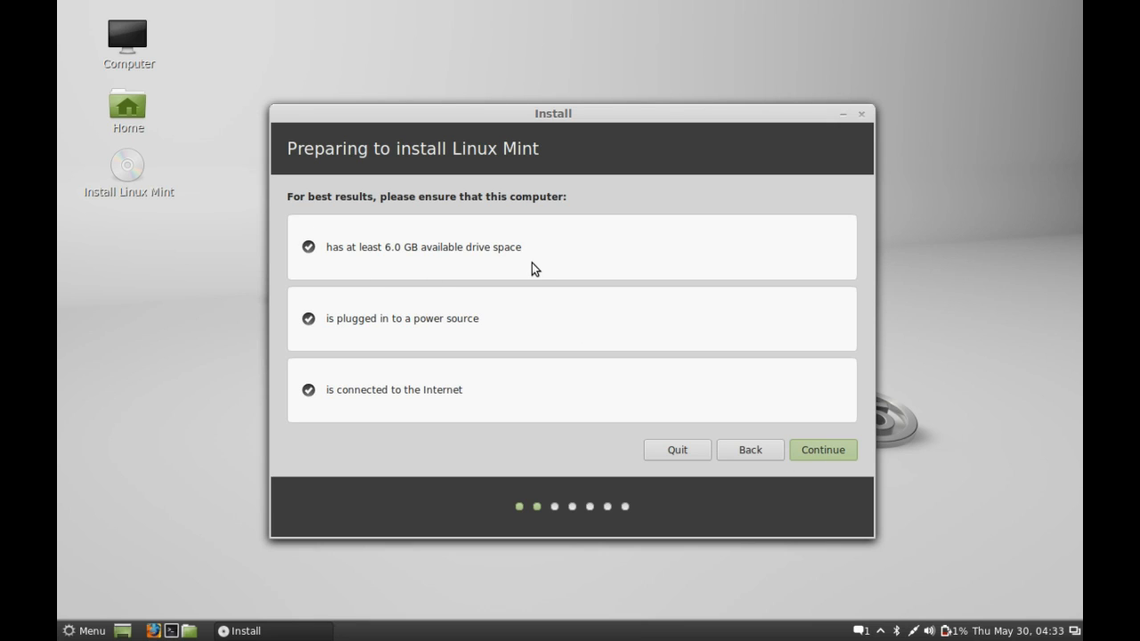
mouse_move(488, 402)
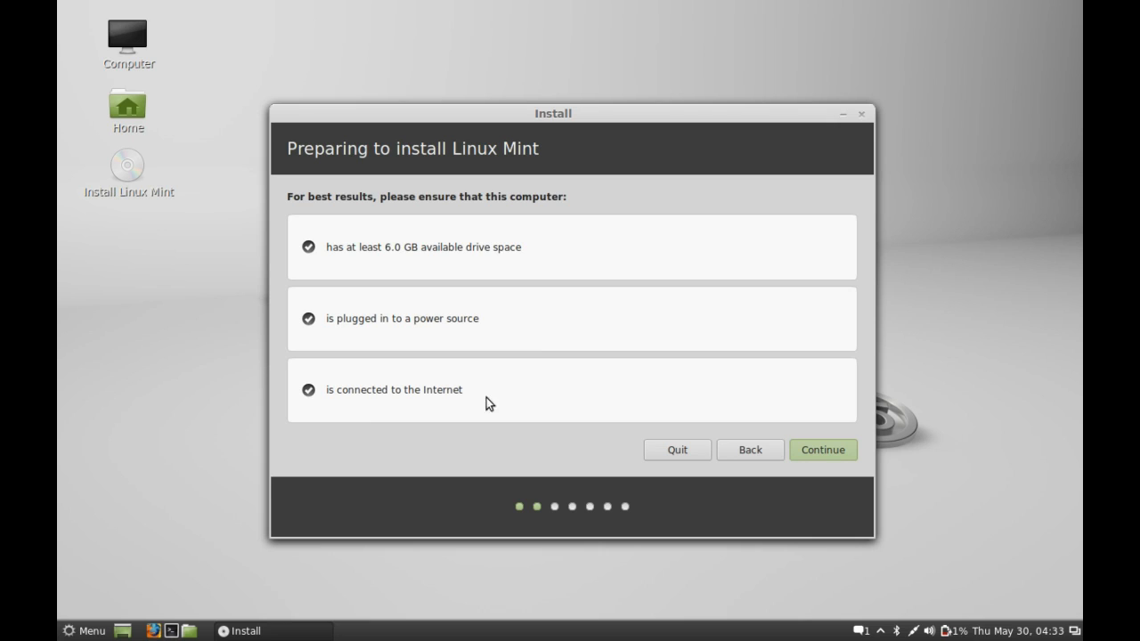
mouse_move(837, 458)
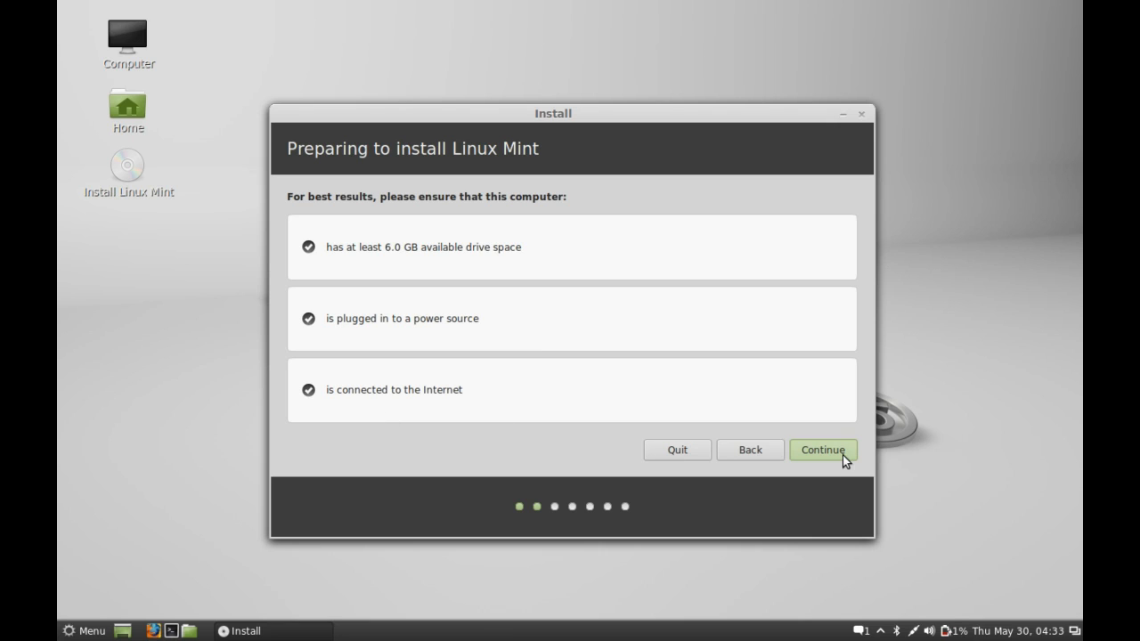
click(830, 448)
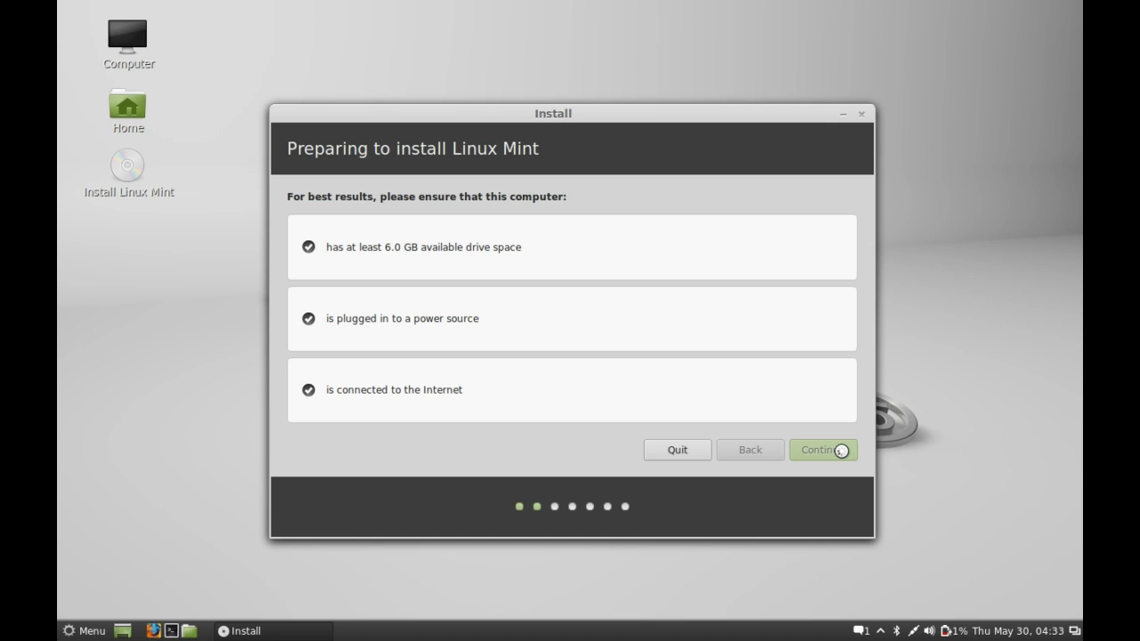
click(824, 448)
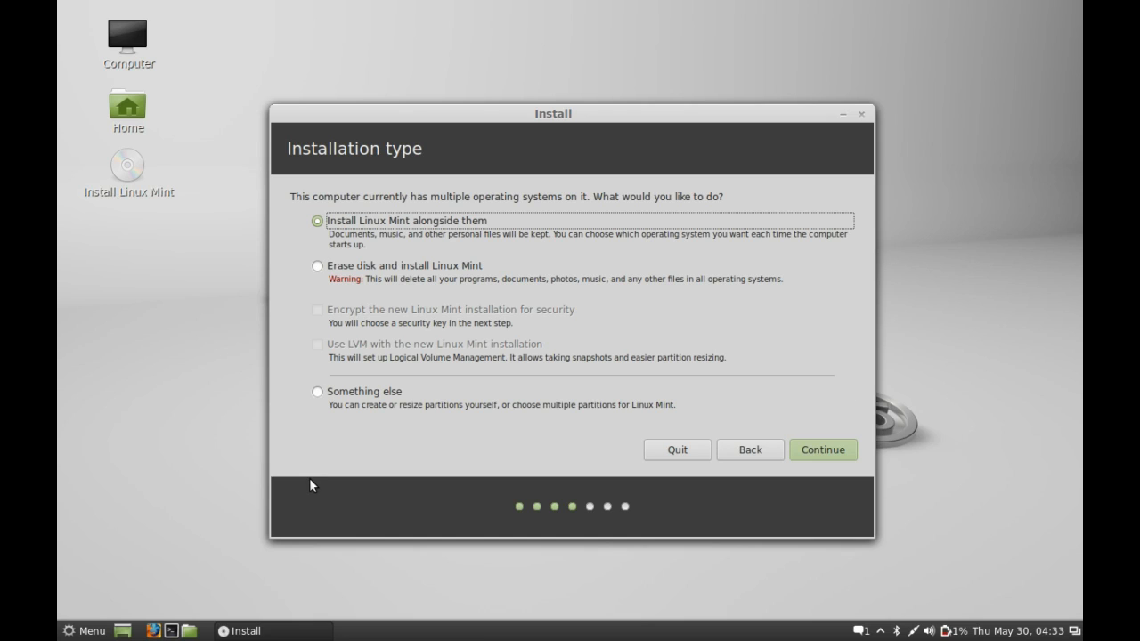
mouse_move(374, 377)
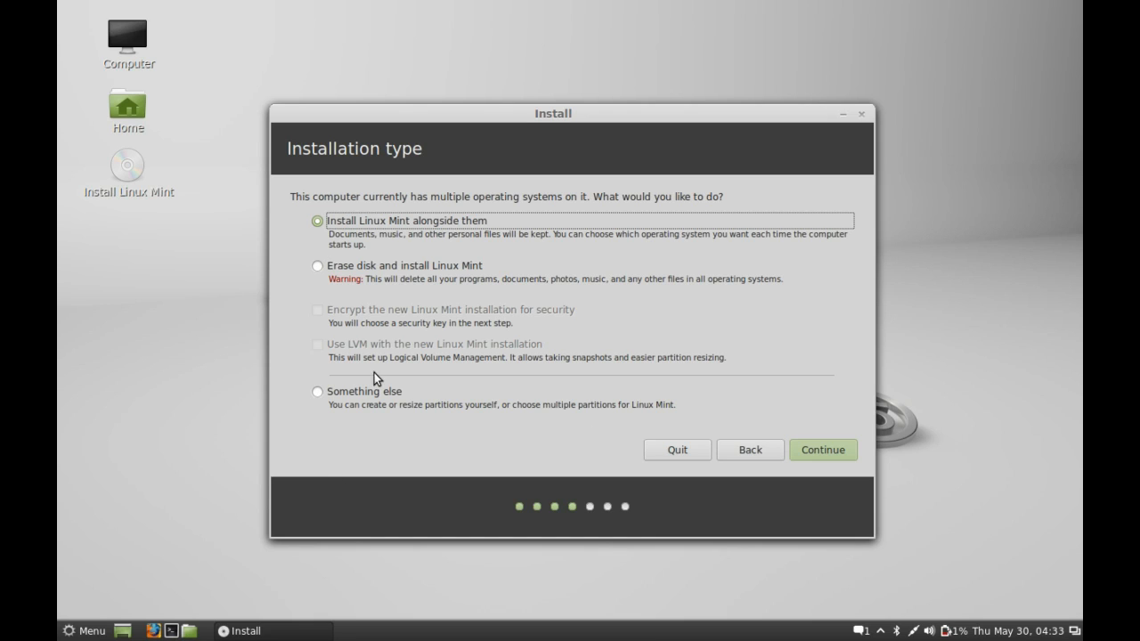
Choose 'Something else' manual partitioning to show the /dev/sda partition table.
click(310, 391)
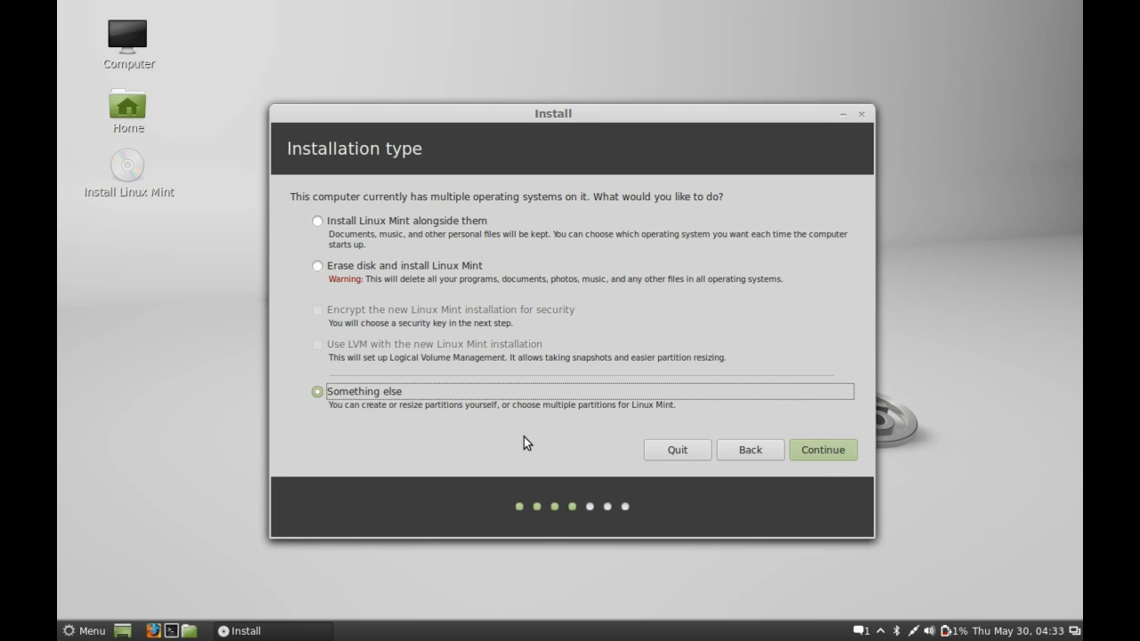
click(823, 449)
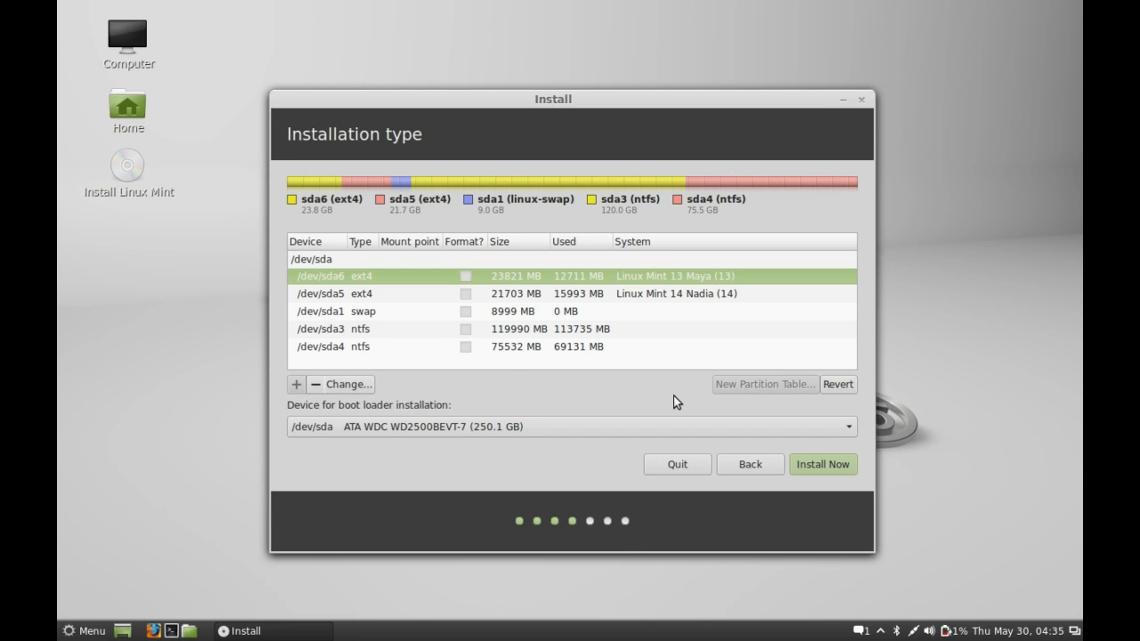
mouse_move(438, 324)
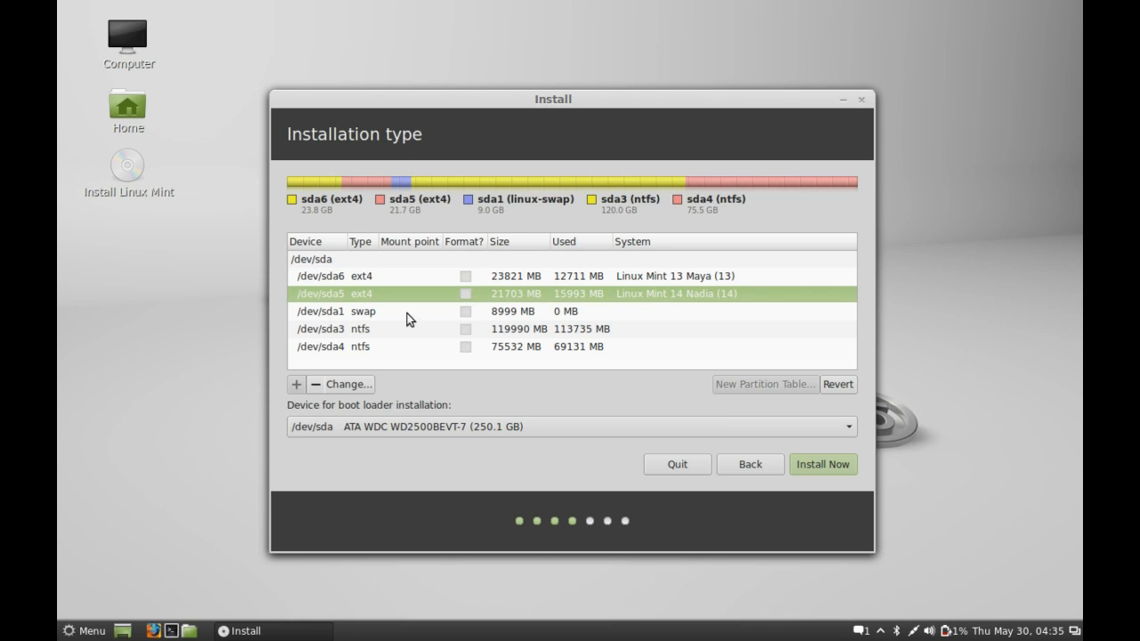
mouse_move(353, 292)
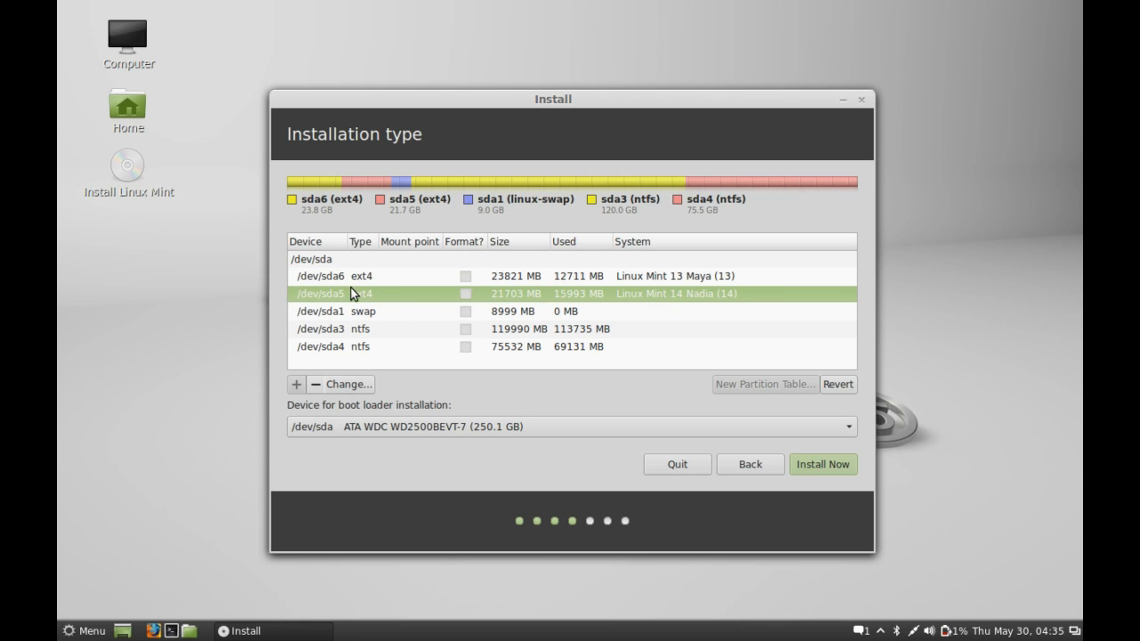
mouse_move(396, 285)
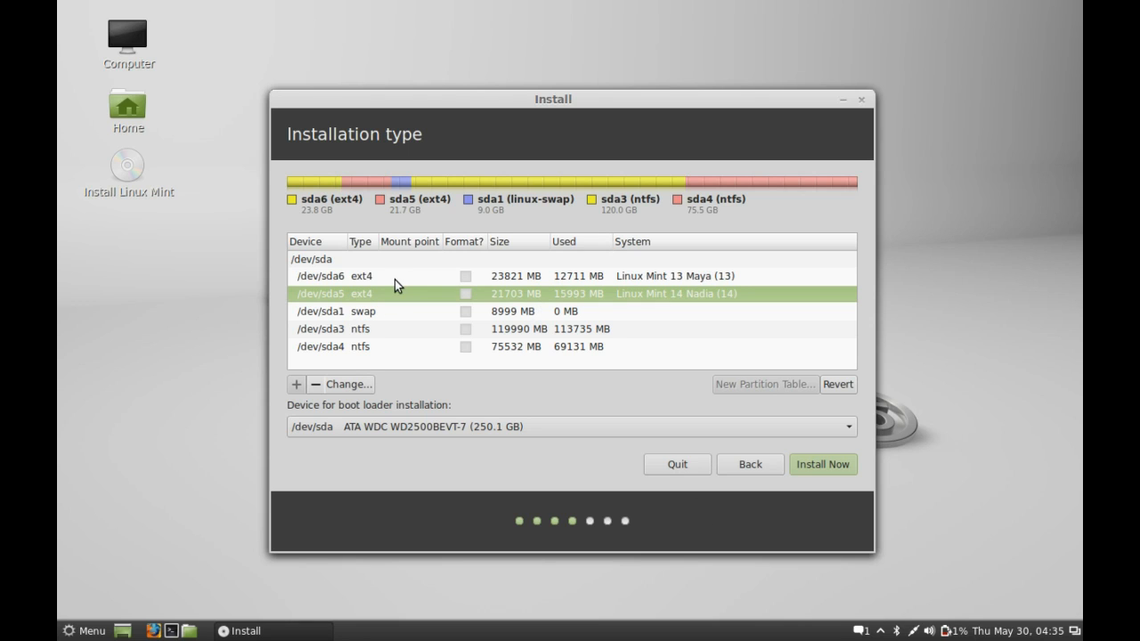
Set /dev/sda5 to Ext4, marked for formatting, with mount point /.
click(342, 385)
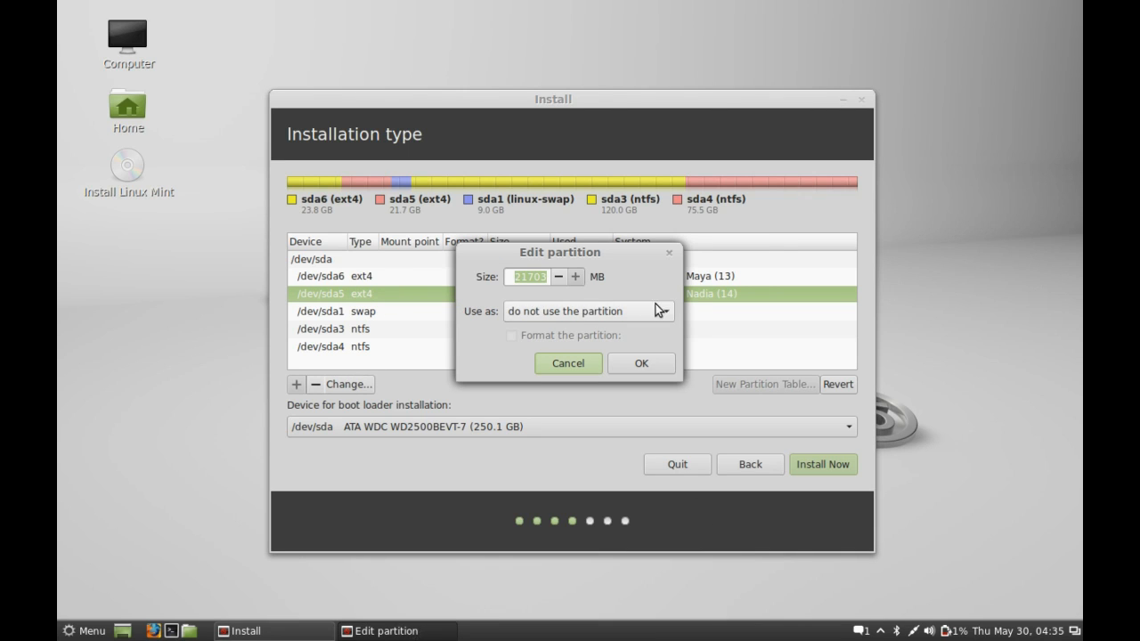
click(587, 310)
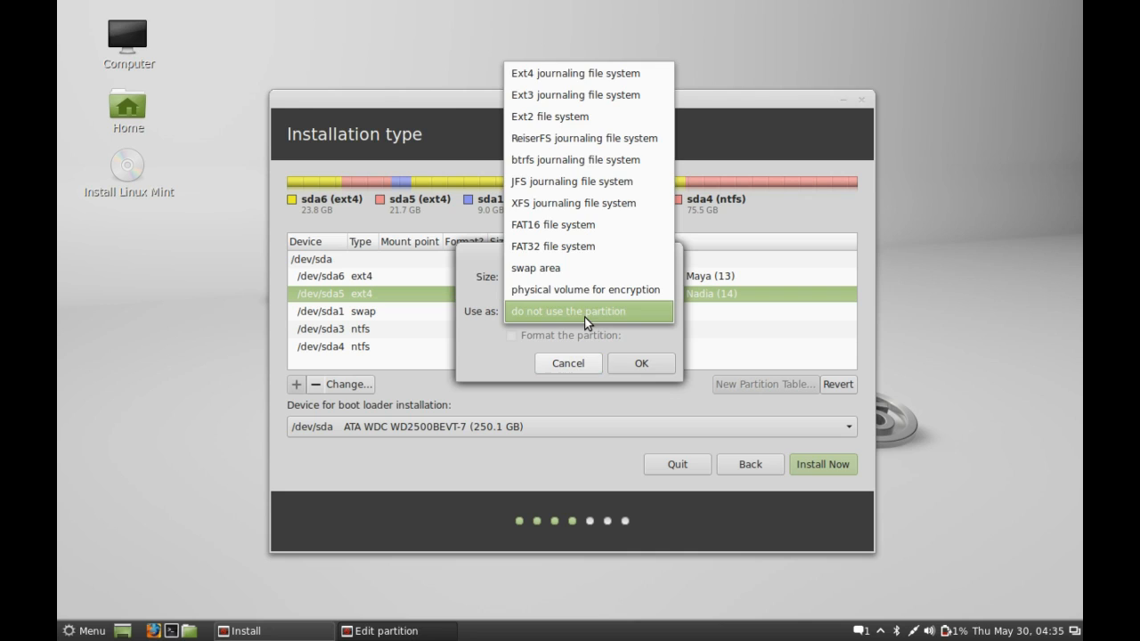
click(588, 309)
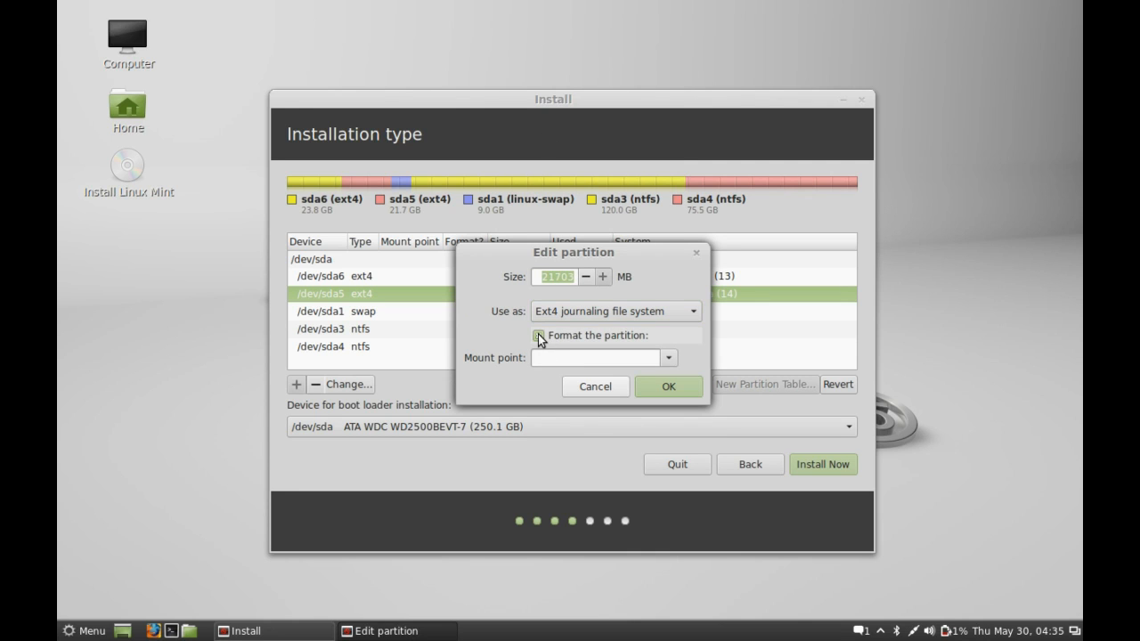
click(537, 335)
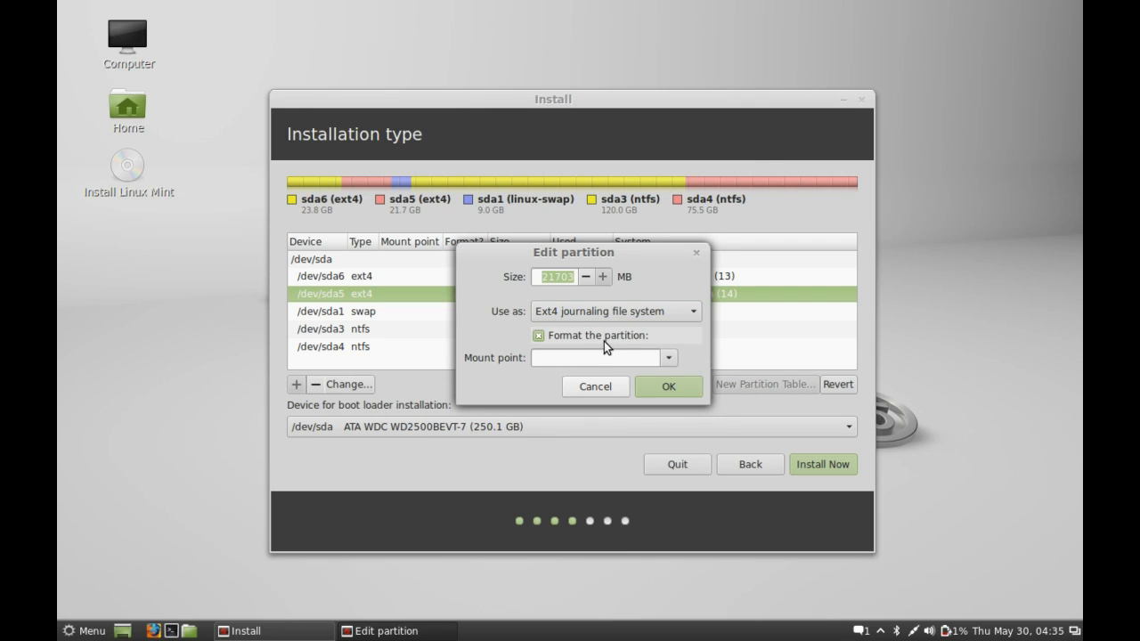
click(668, 356)
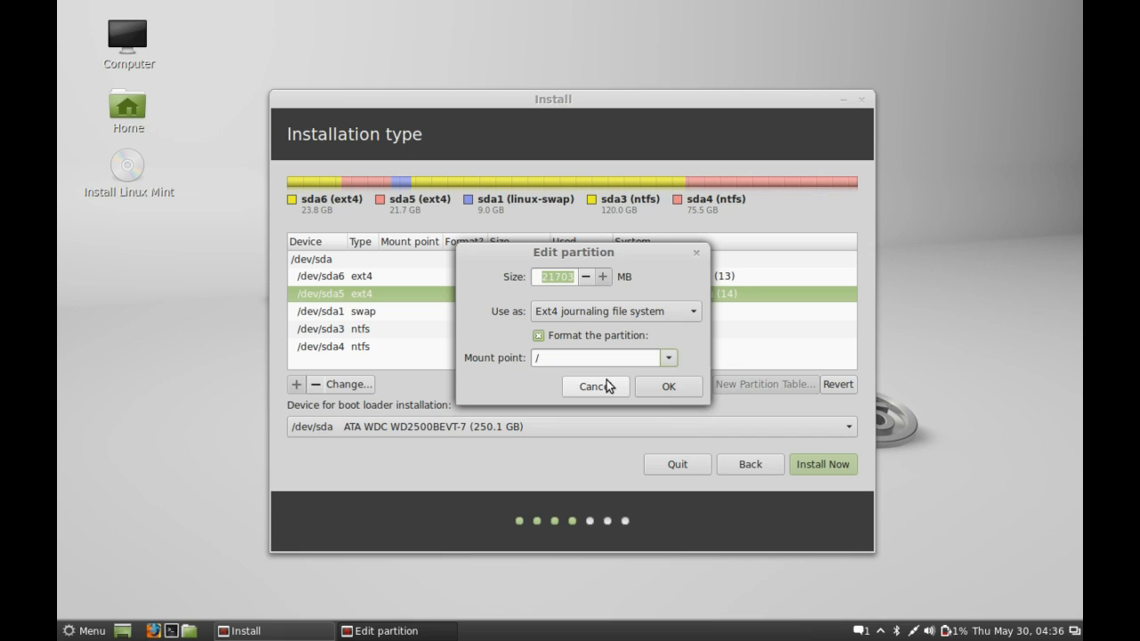
mouse_move(652, 372)
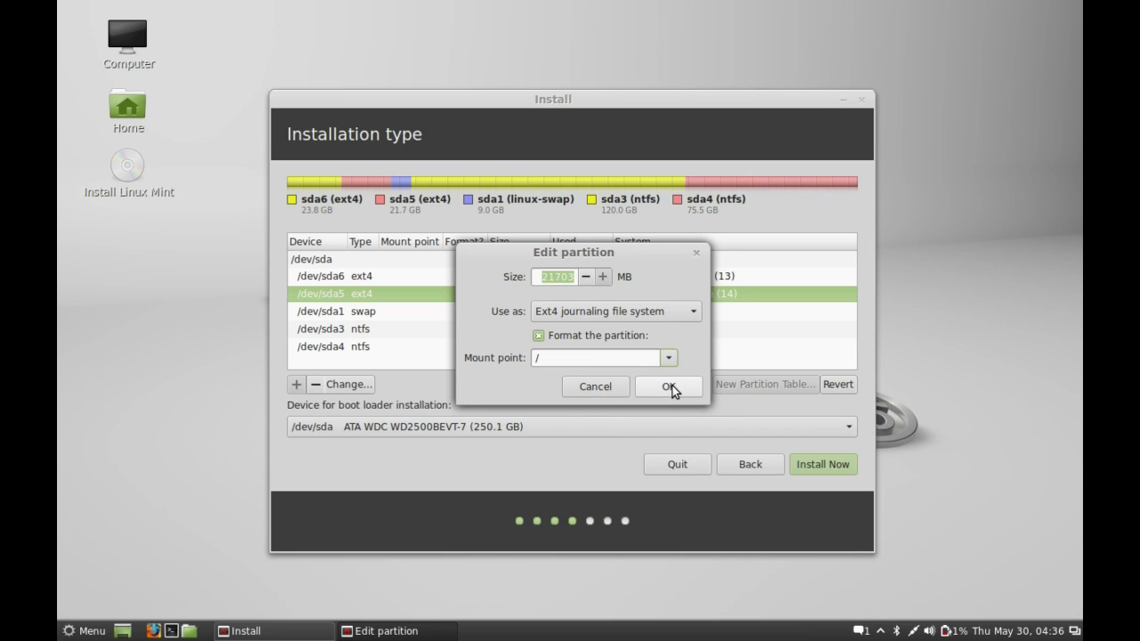
click(668, 385)
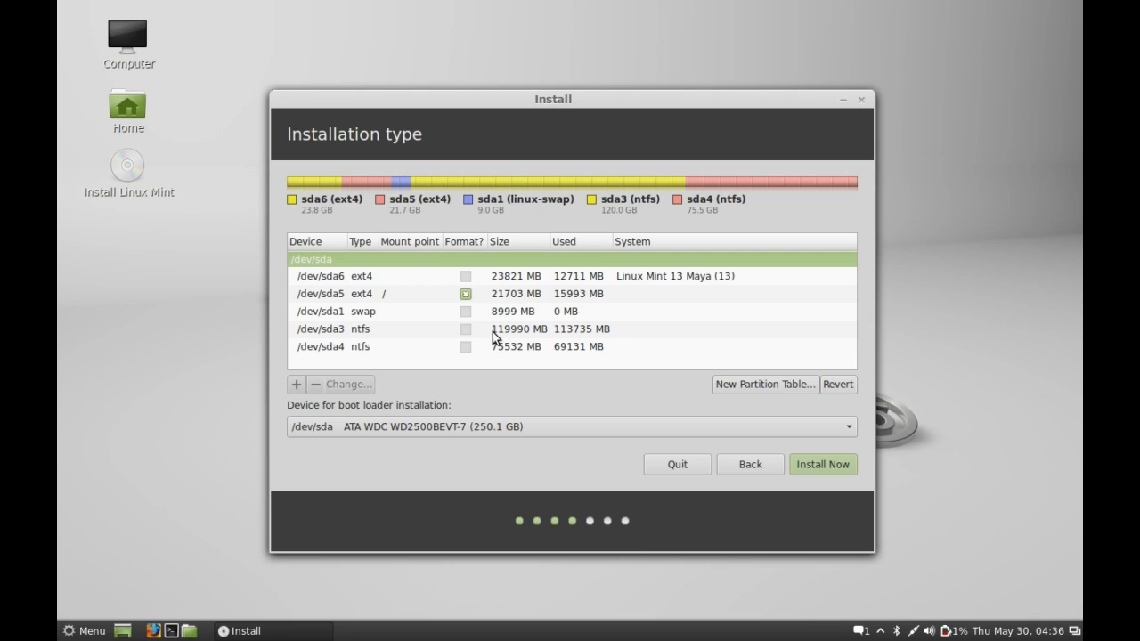
mouse_move(530, 311)
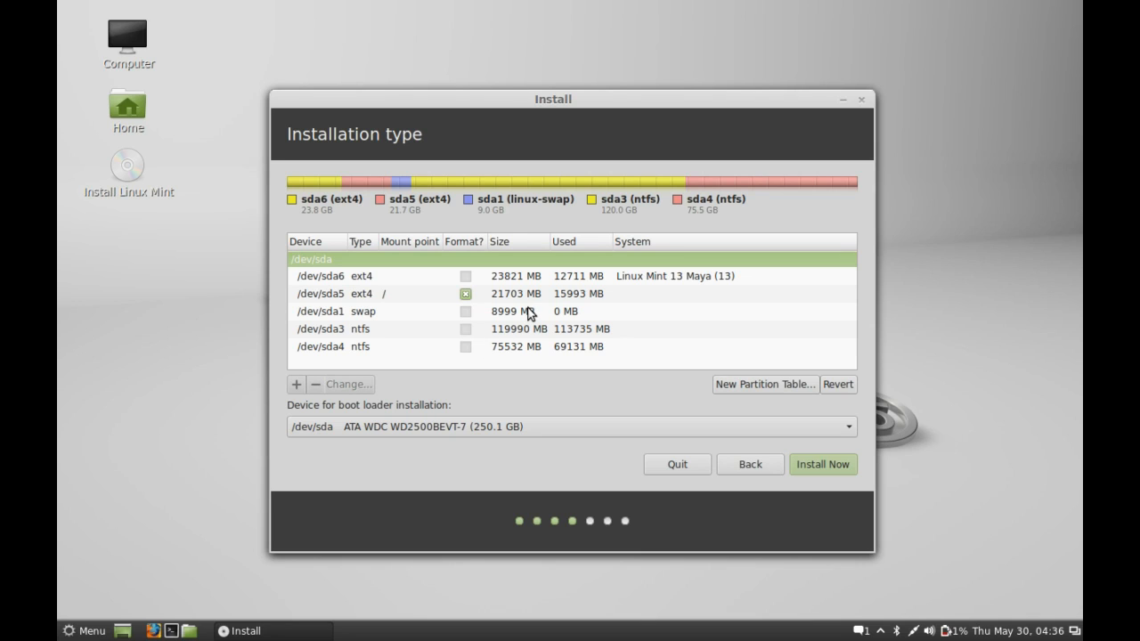
mouse_move(516, 293)
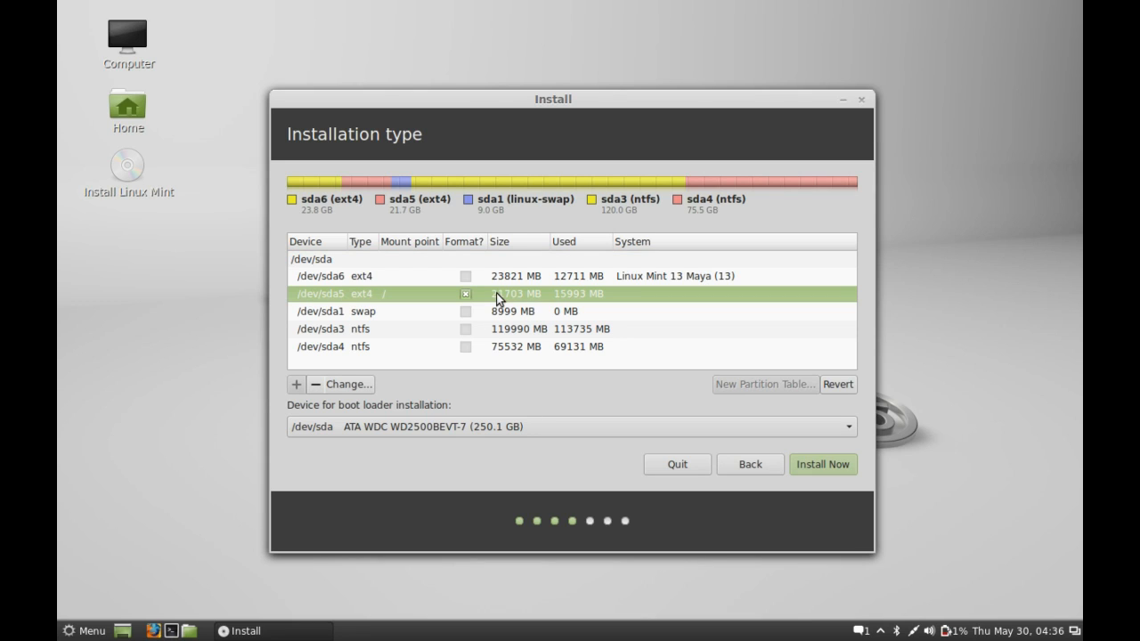
mouse_move(456, 306)
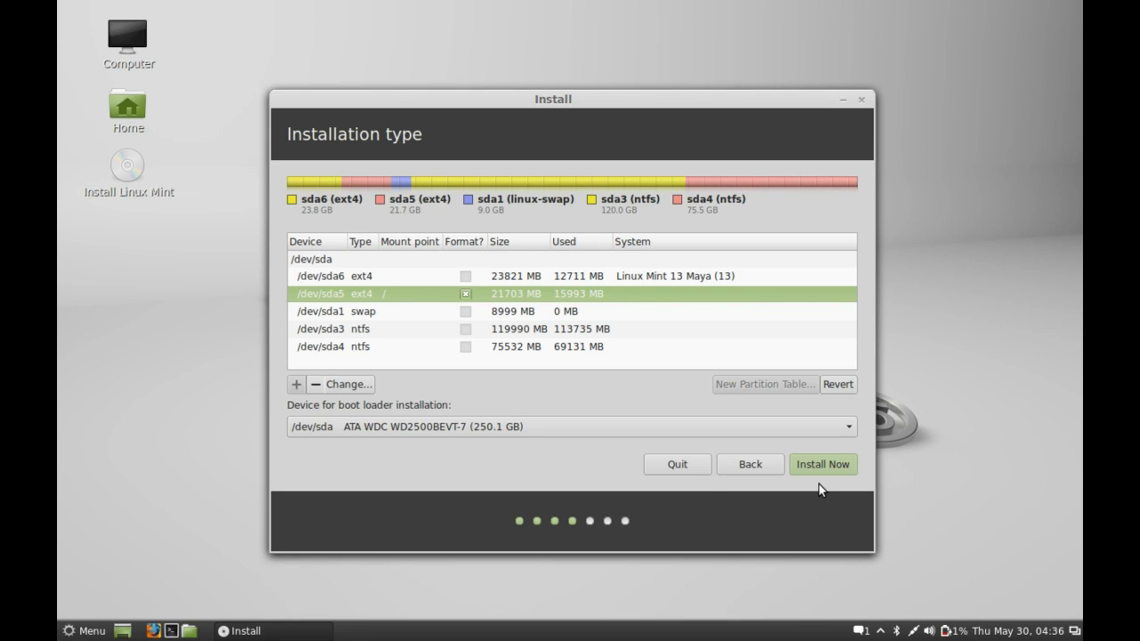
mouse_move(821, 470)
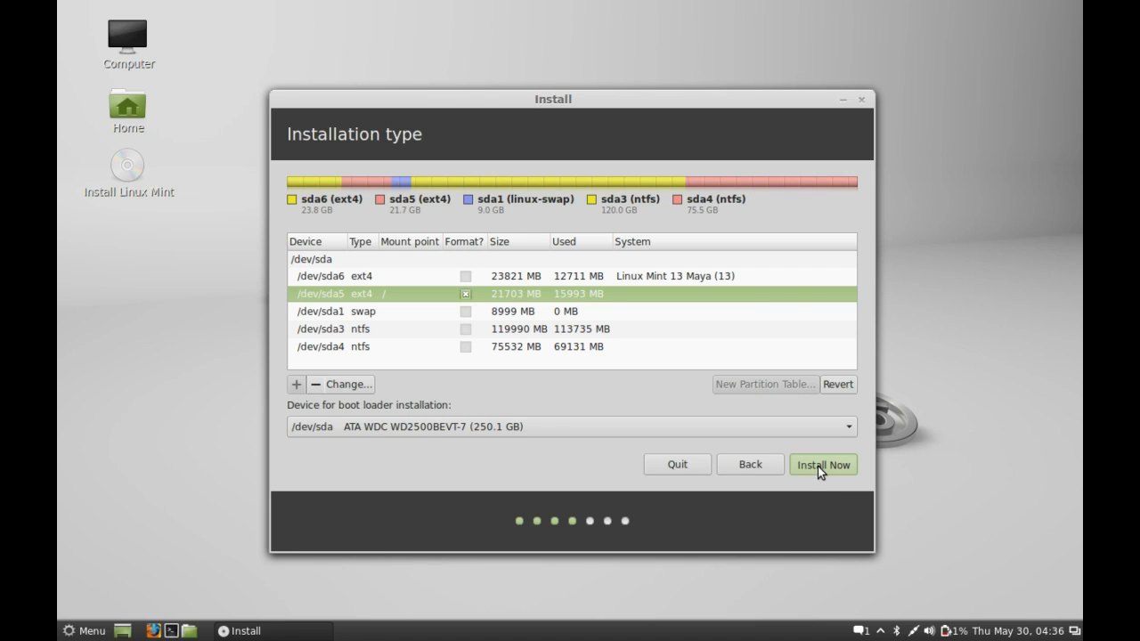
Start the installation with sda5 as formatted root, then accept Kolkata as the location.
click(823, 463)
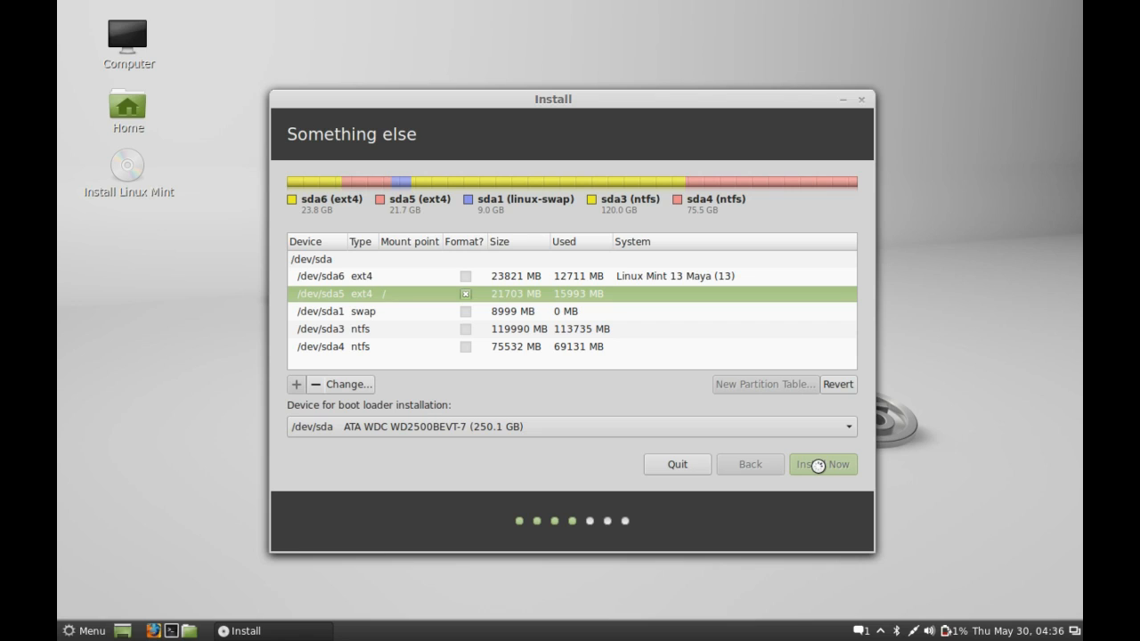
click(822, 463)
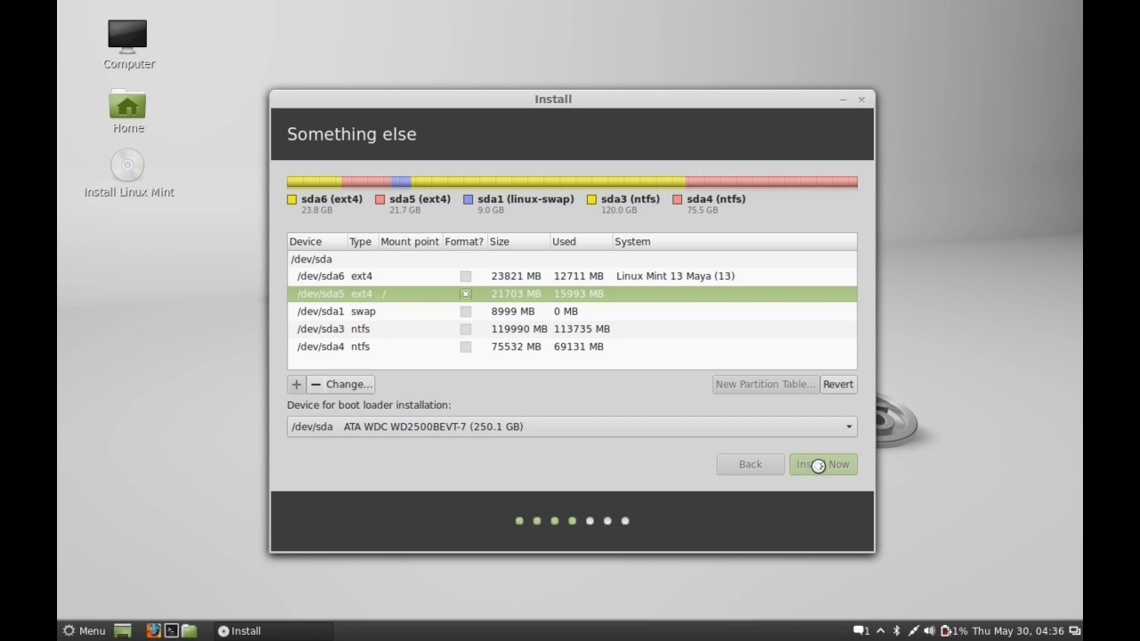
click(822, 463)
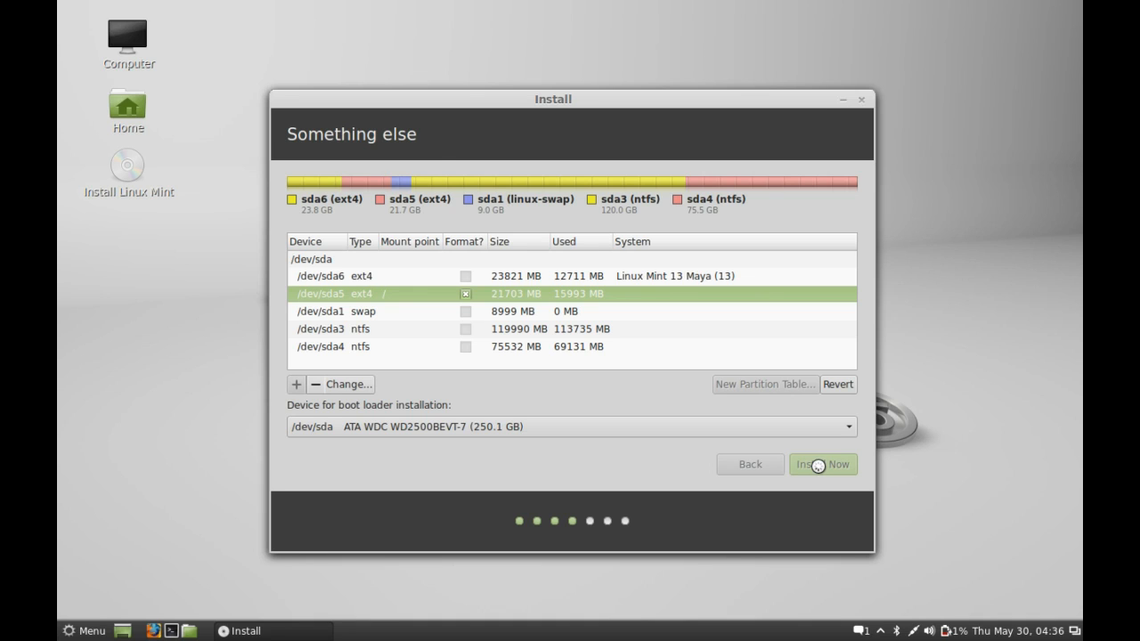
click(822, 465)
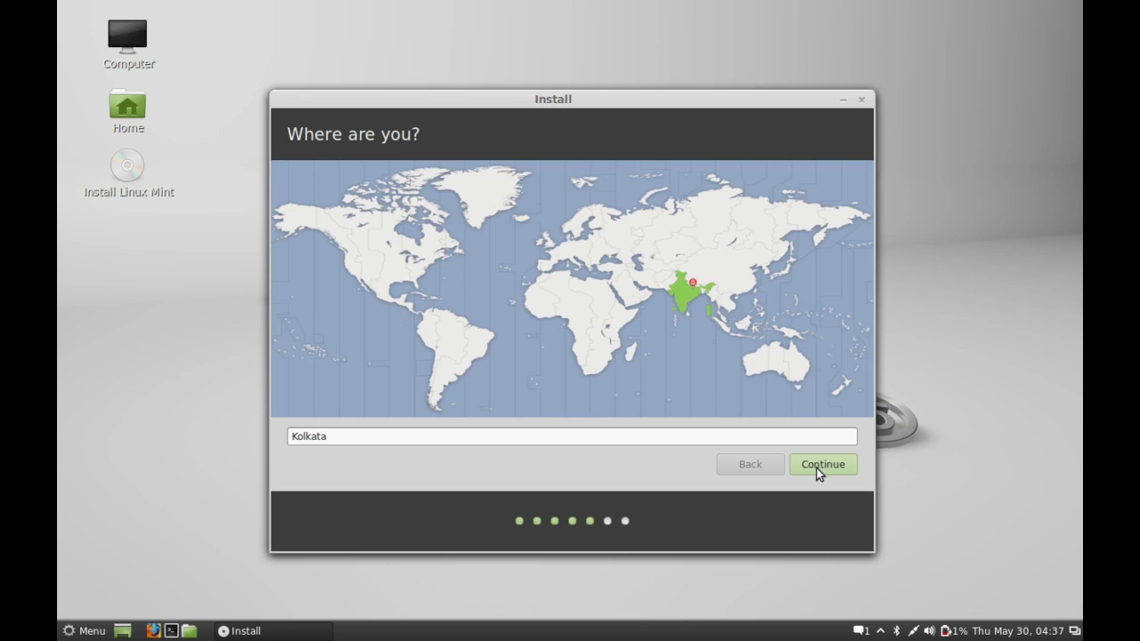
click(822, 463)
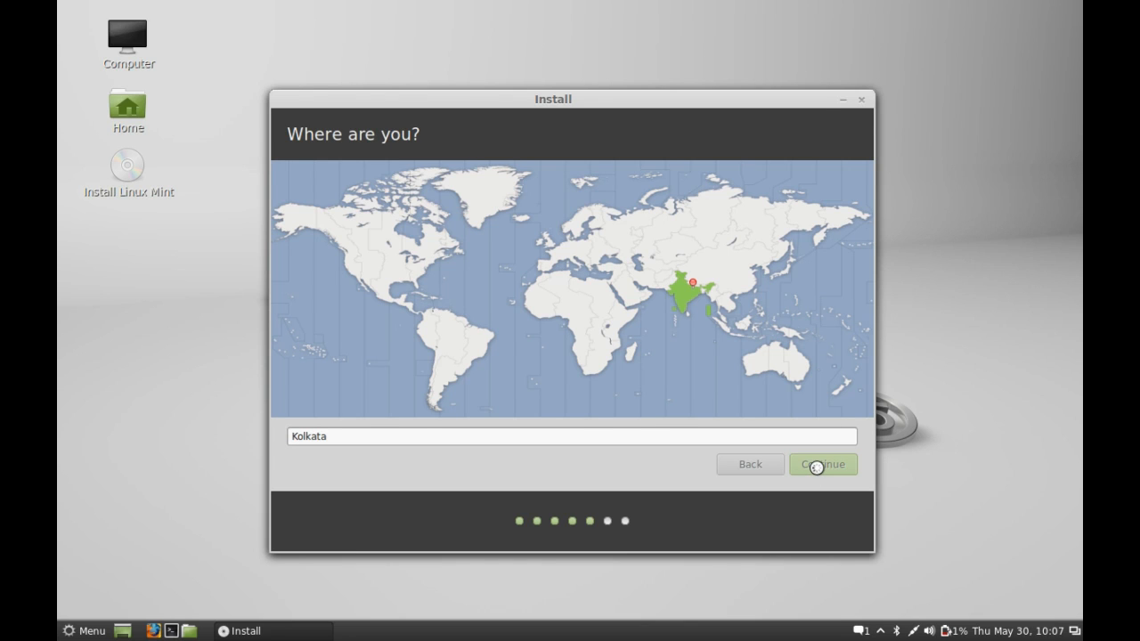
Test the English (US) layout with 'Hello' and accept it.
click(823, 463)
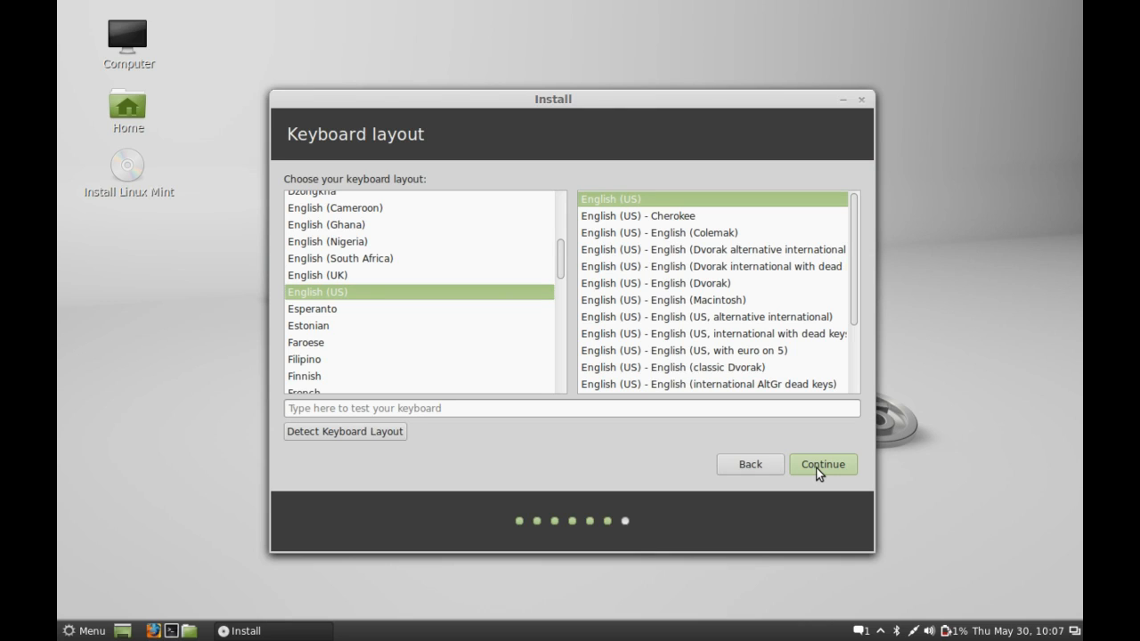
mouse_move(446, 299)
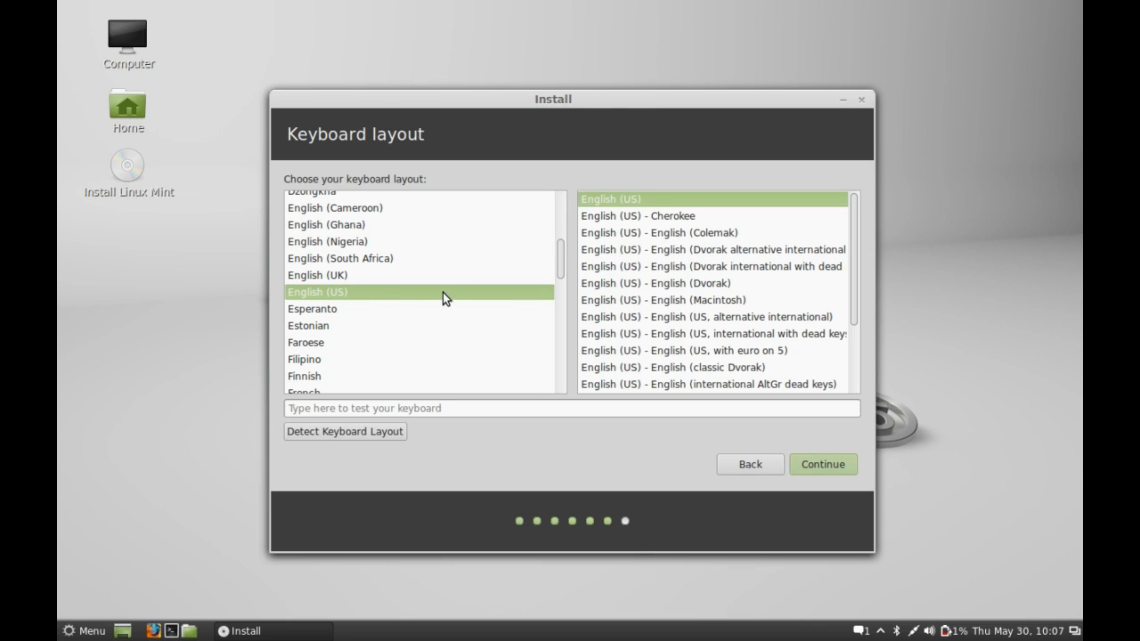
mouse_move(395, 384)
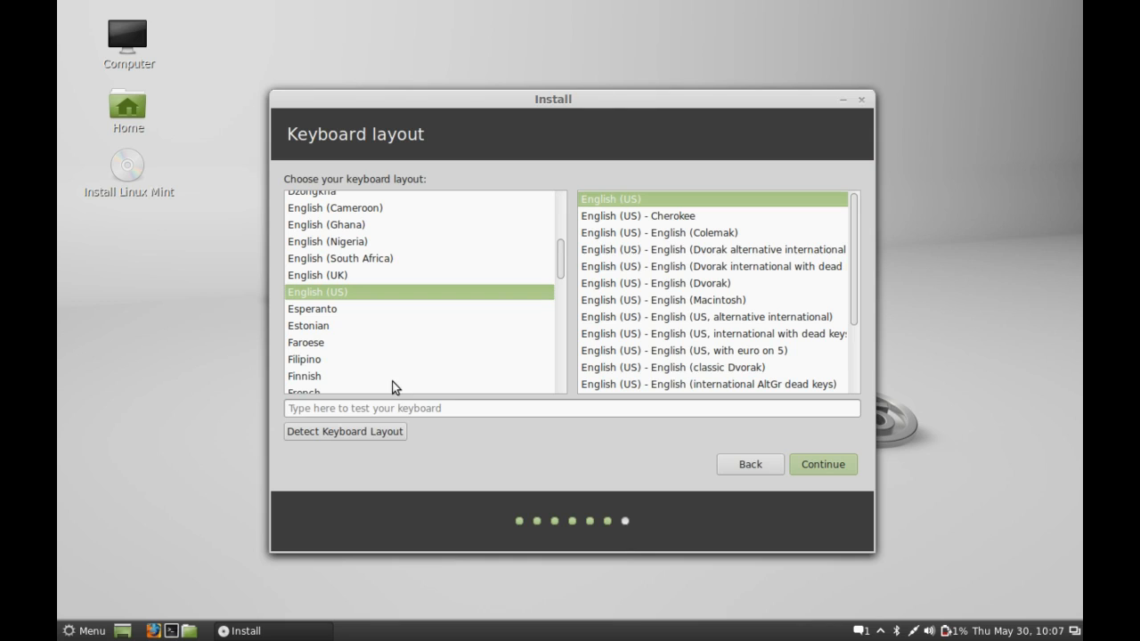
text(He)
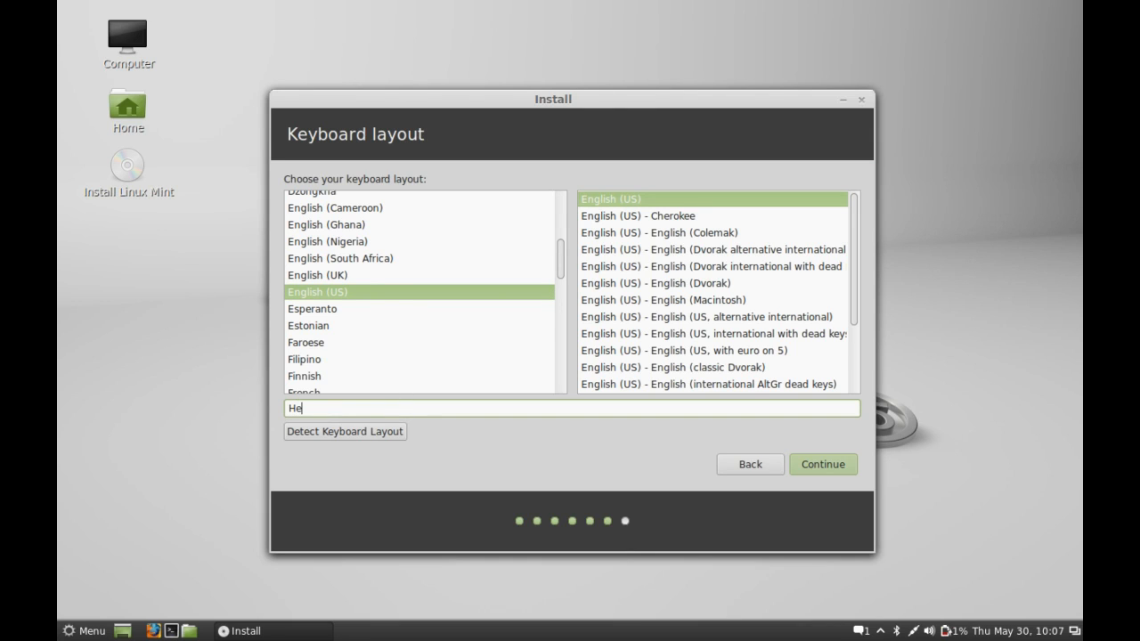
text(llo)
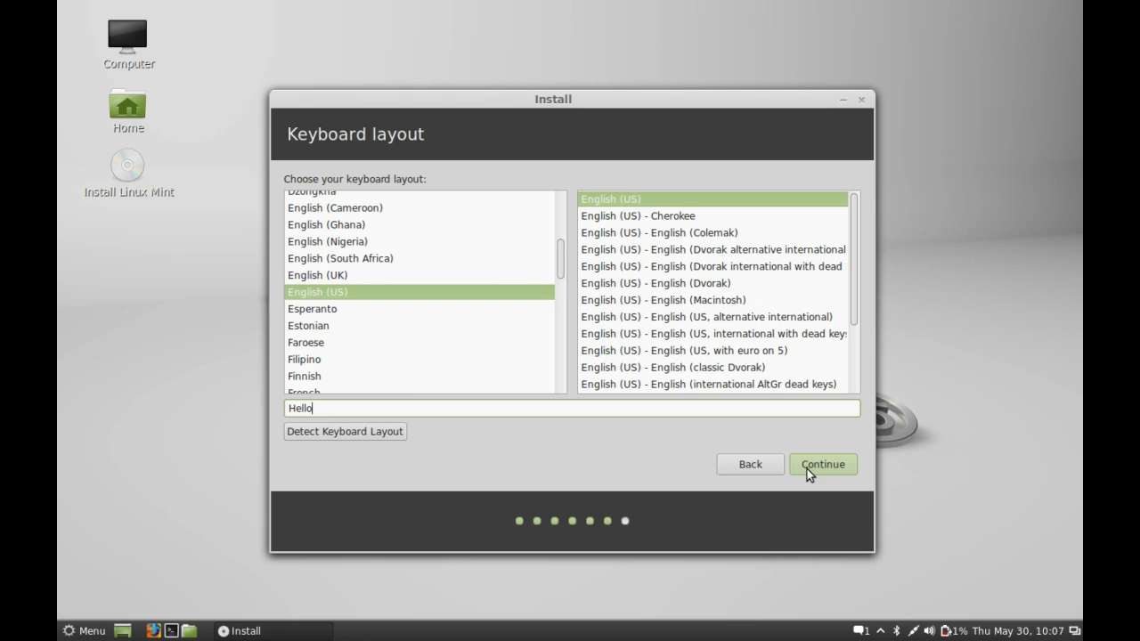
click(823, 463)
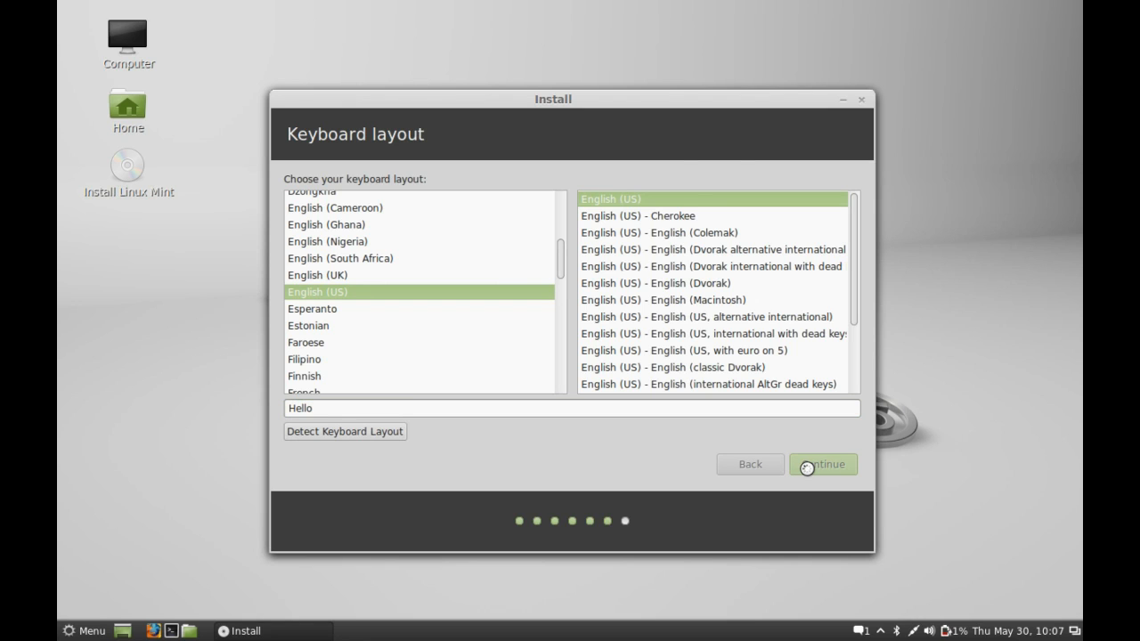
Enter the user's name and set the computer name to linuxlover.
click(823, 463)
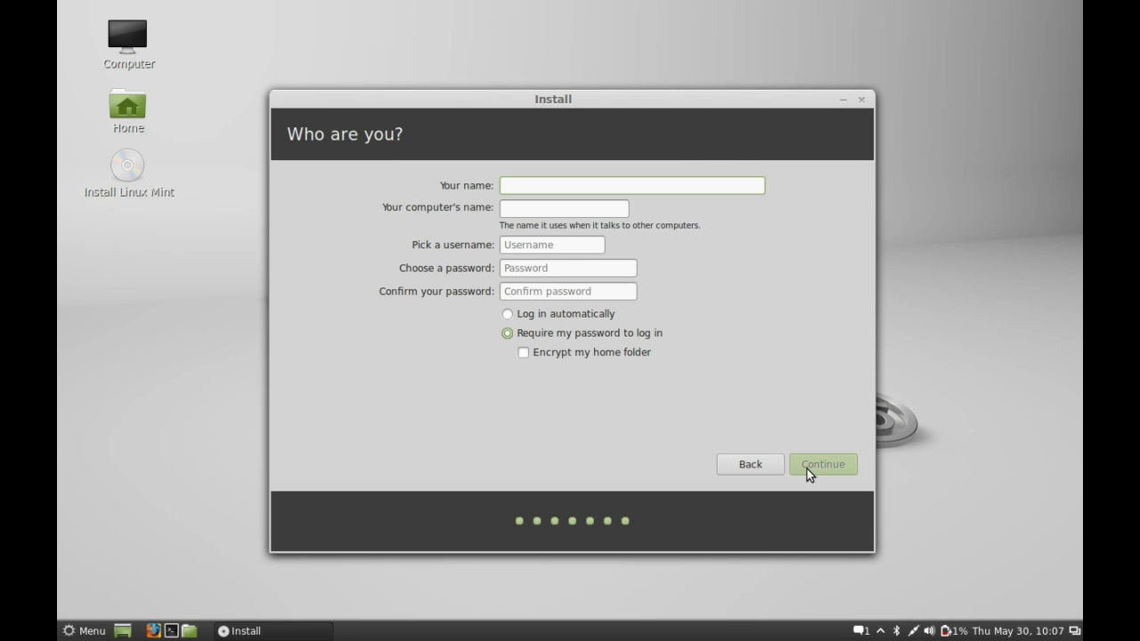
mouse_move(551, 185)
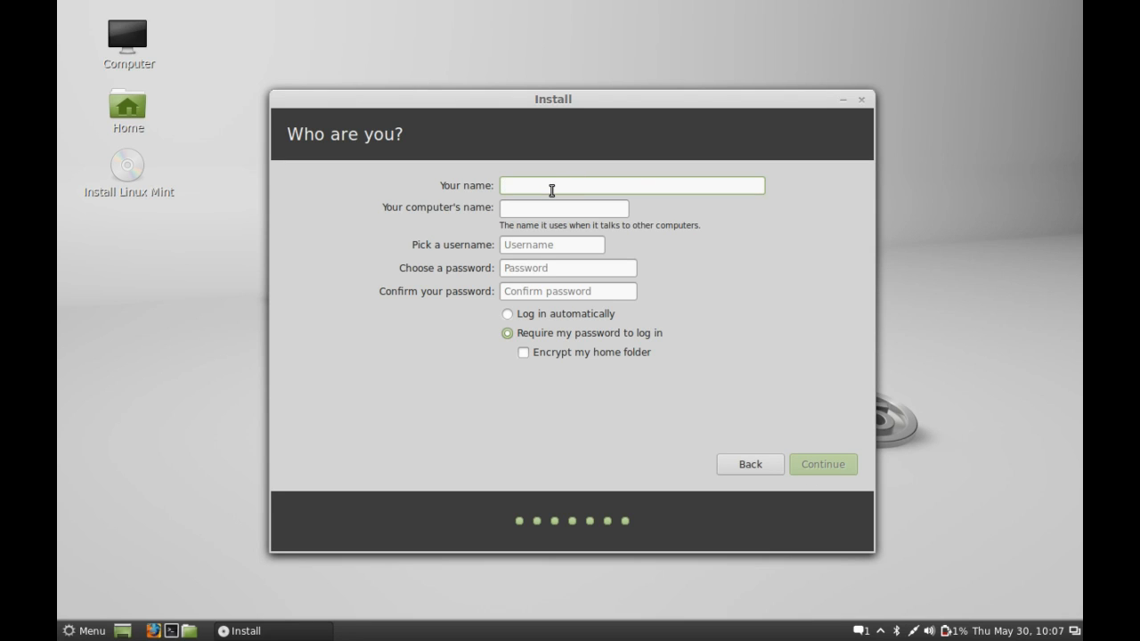
text(ambuj)
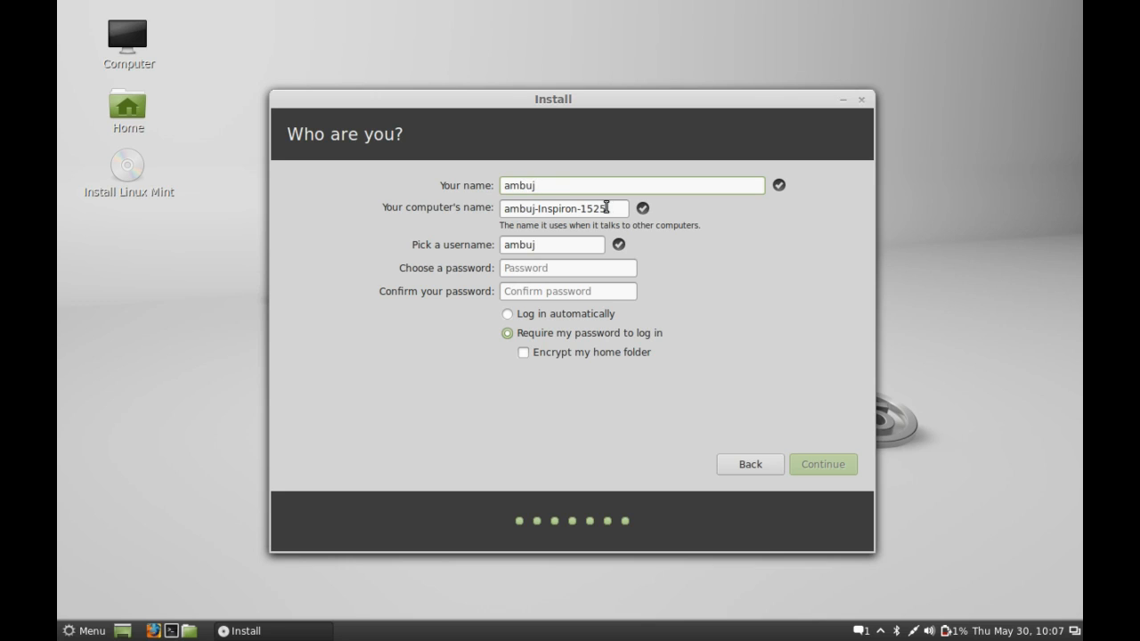
key(BackSpace)
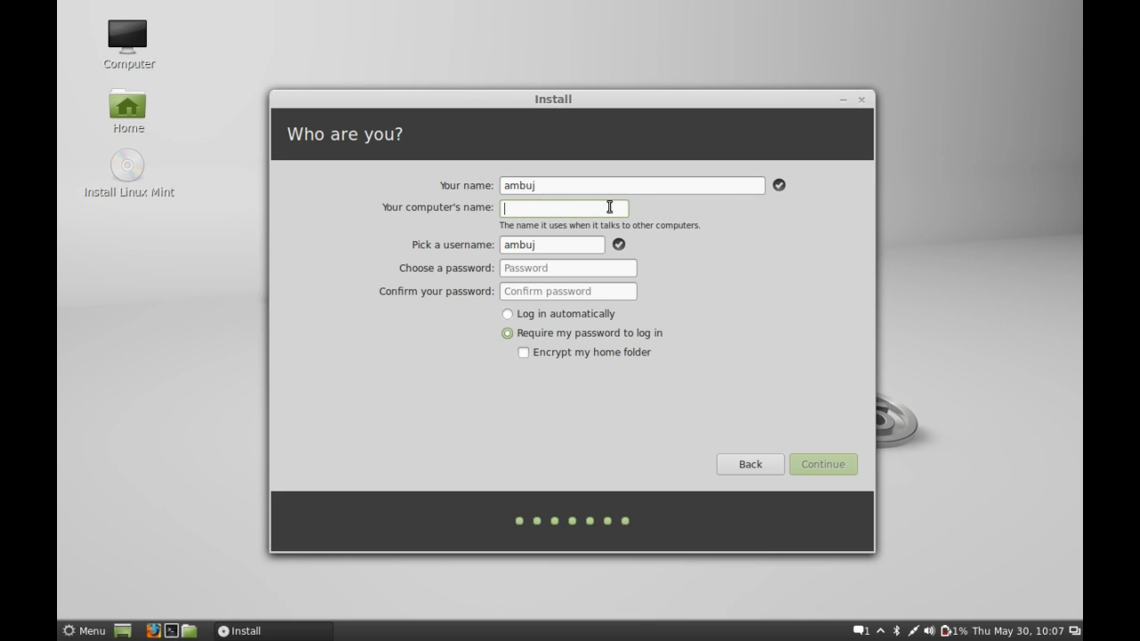
text(linuxlover)
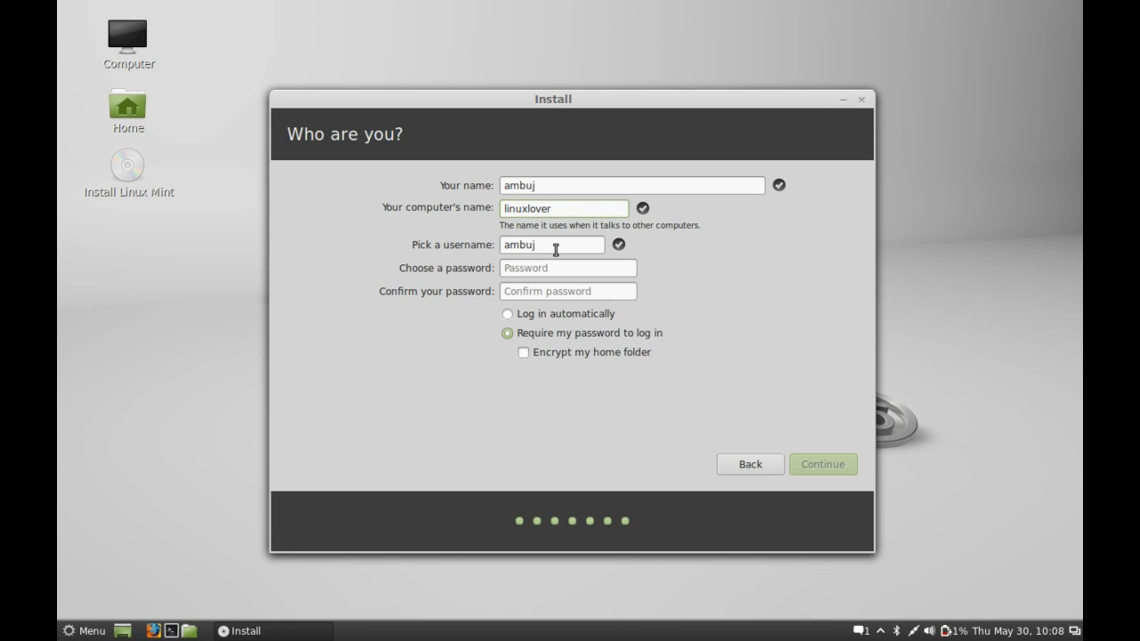
Enter and confirm the password, then submit the account details.
click(566, 267)
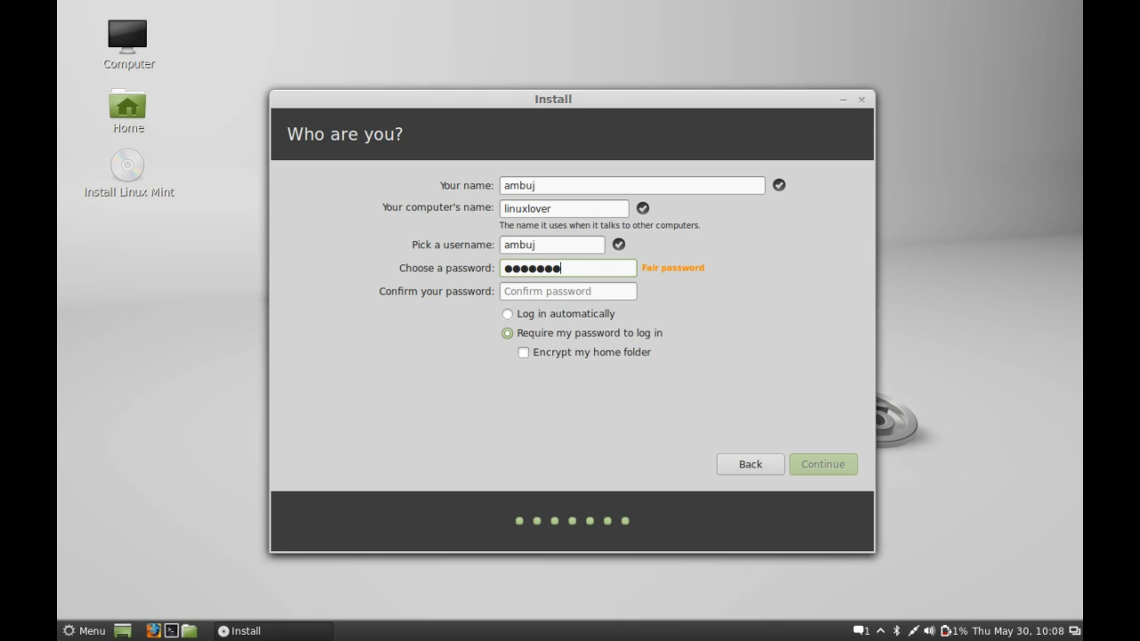
text(••)
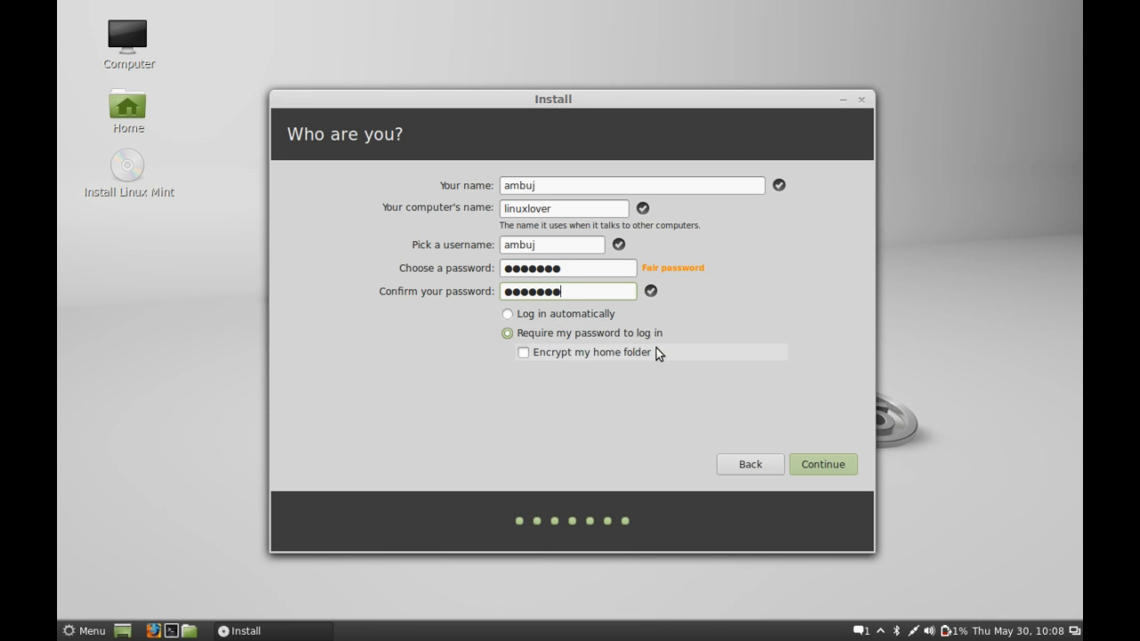
mouse_move(817, 467)
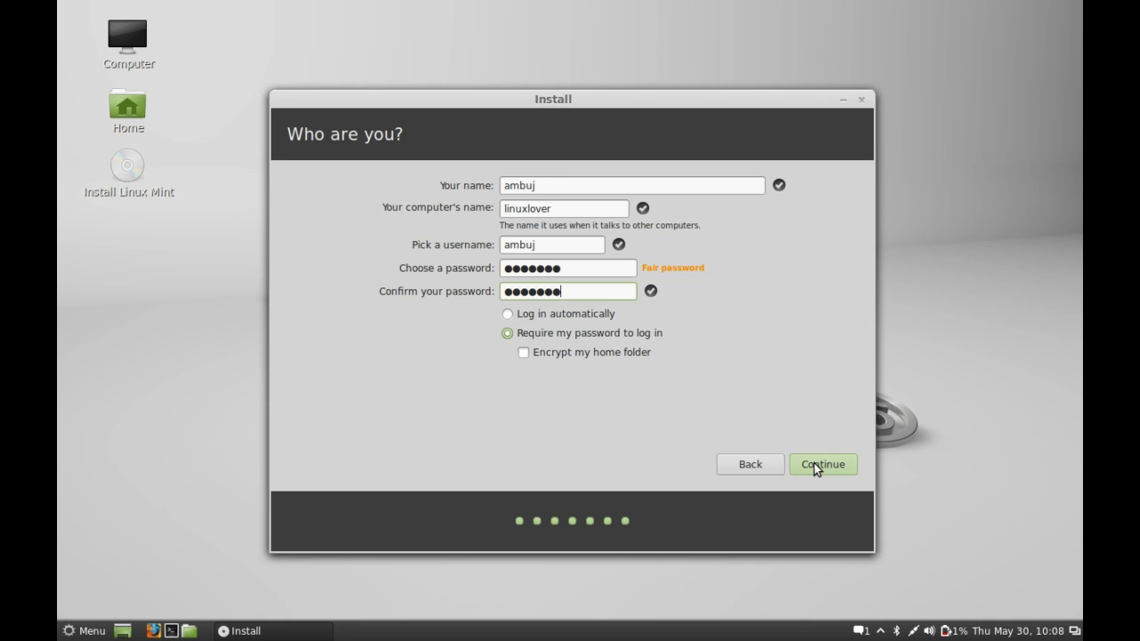
click(823, 463)
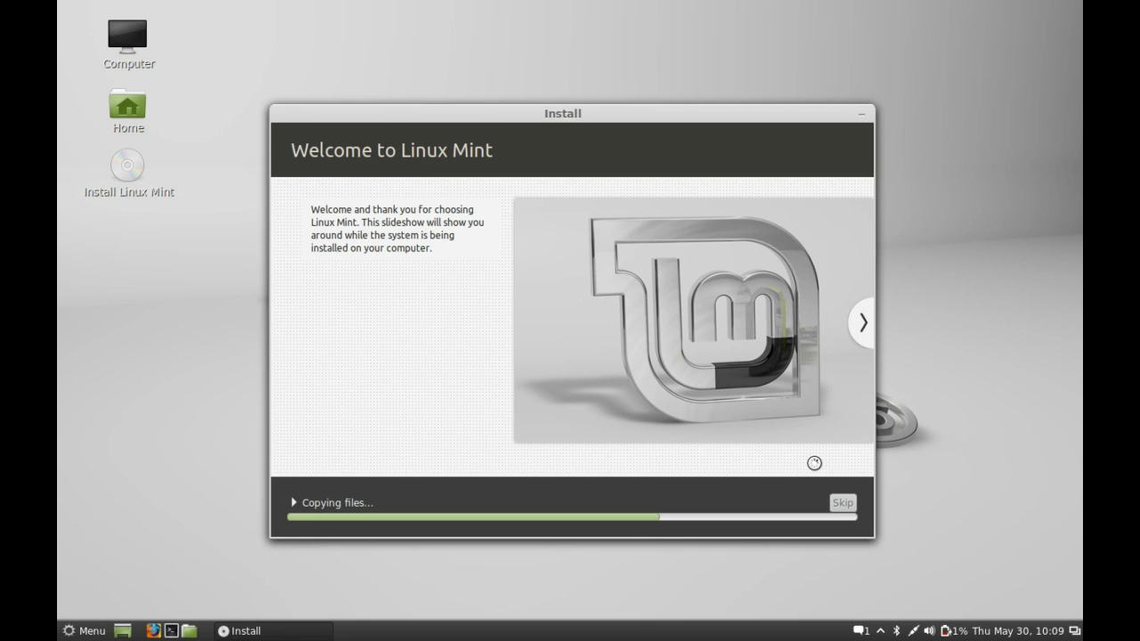
Advance the welcome slideshow while files copy and language packs download.
click(862, 324)
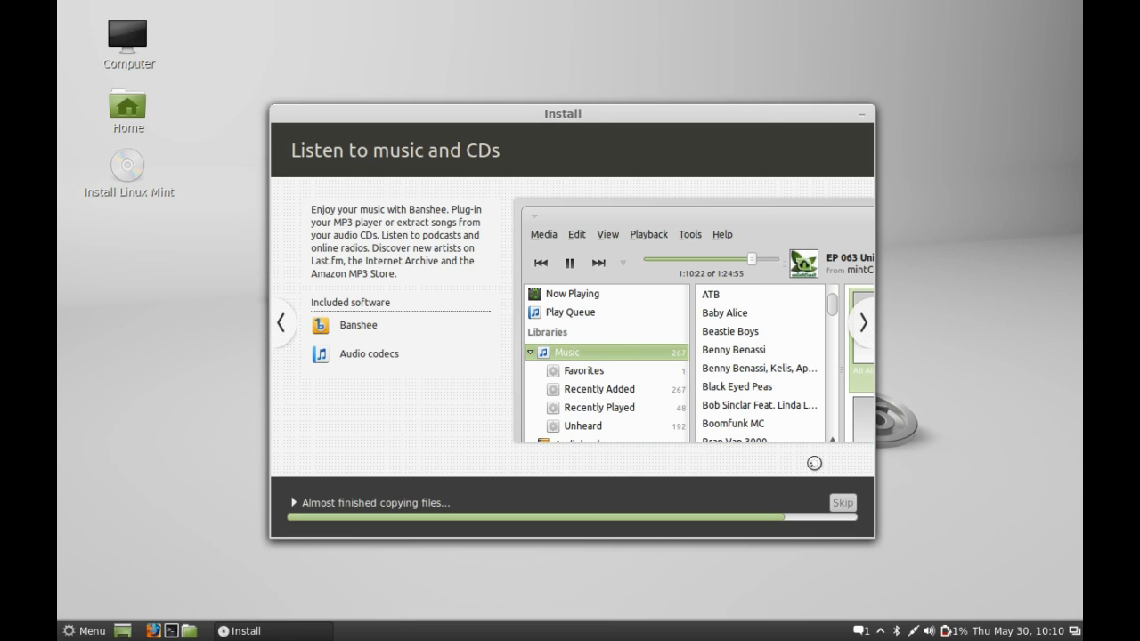
click(863, 324)
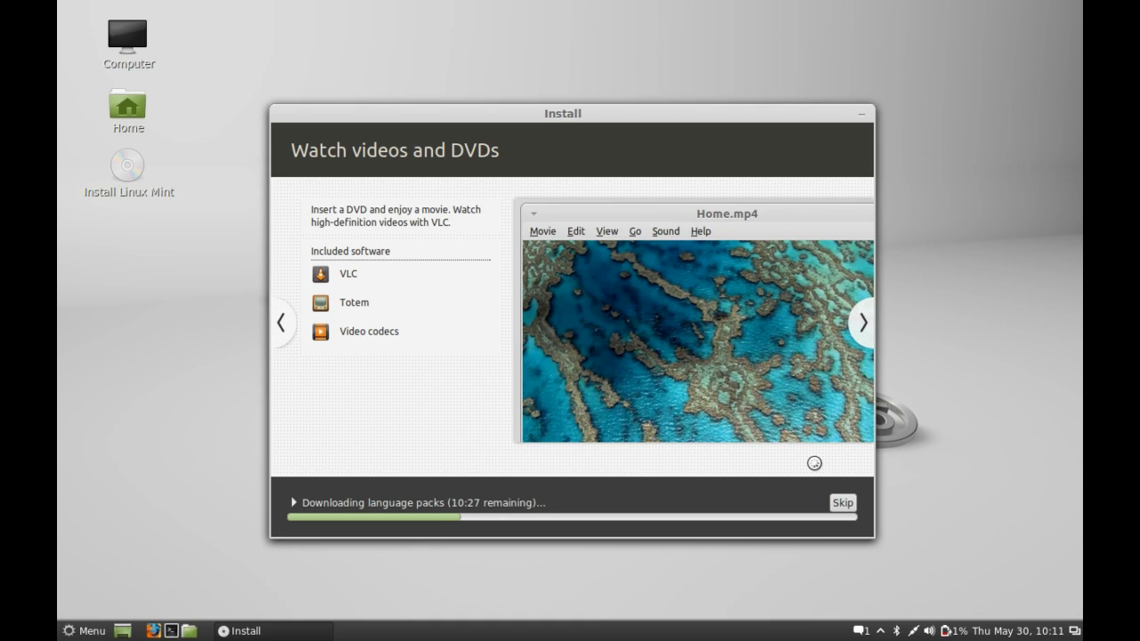
click(862, 324)
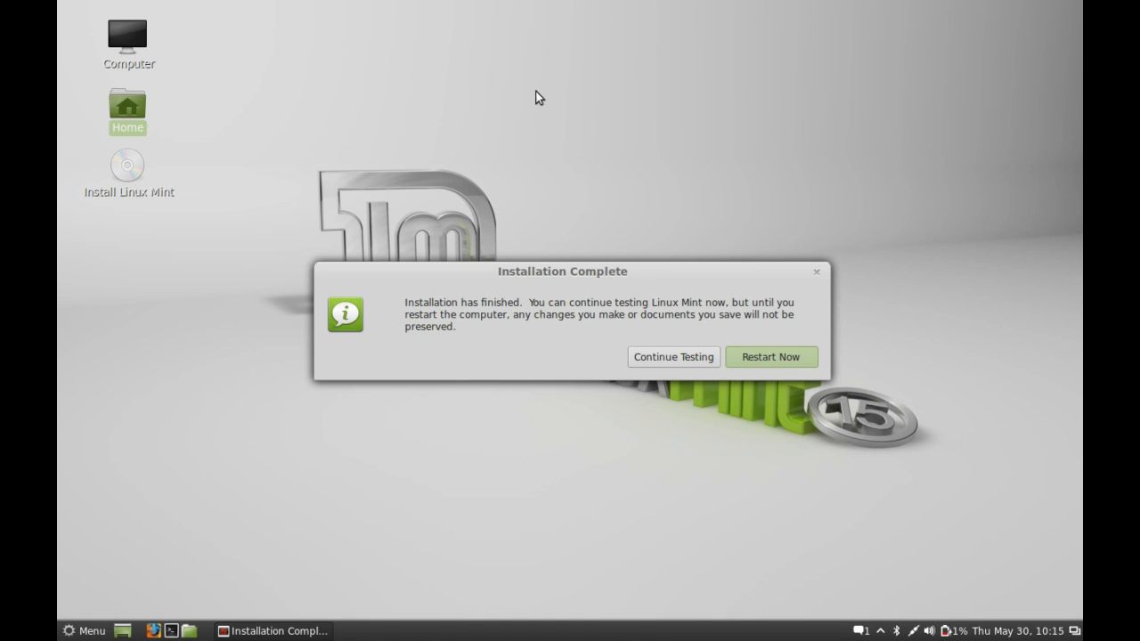
mouse_move(621, 276)
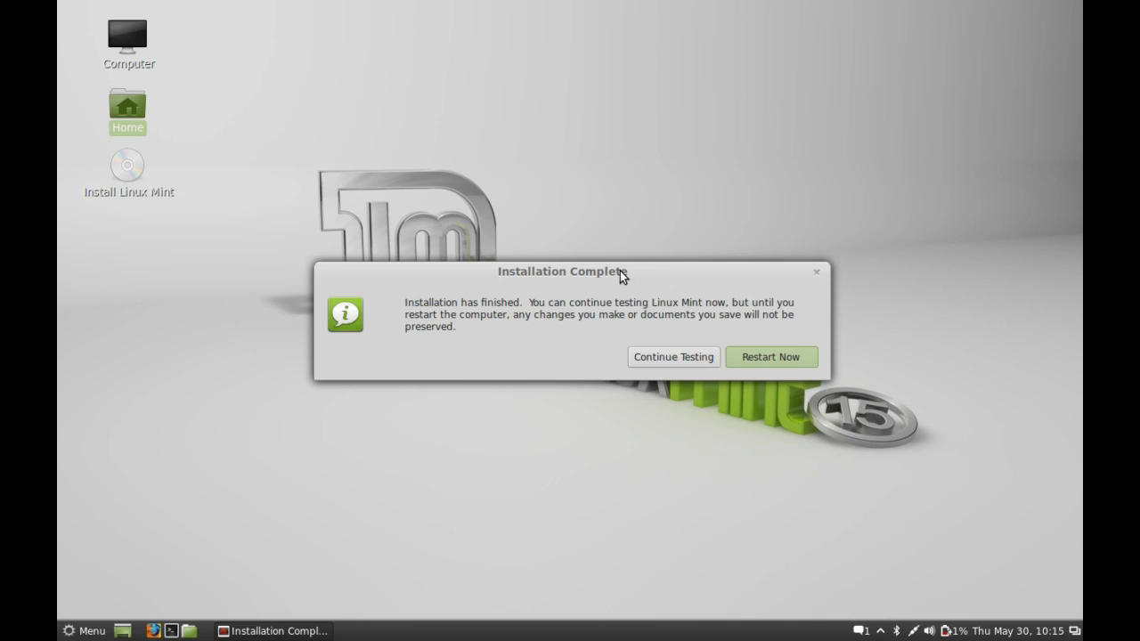
mouse_move(584, 379)
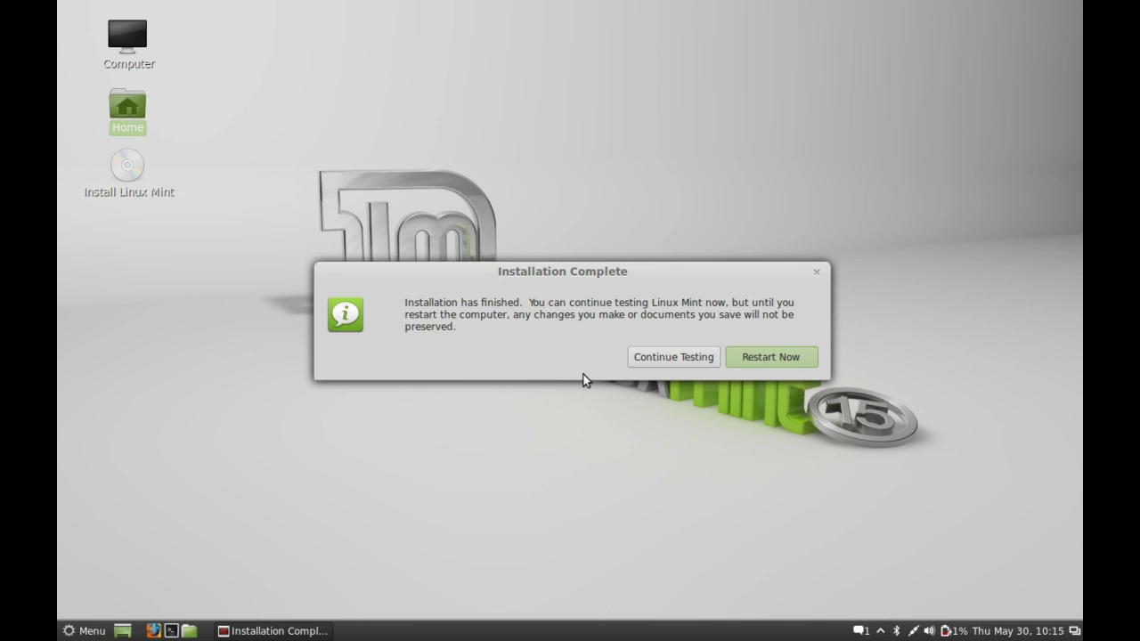
mouse_move(769, 361)
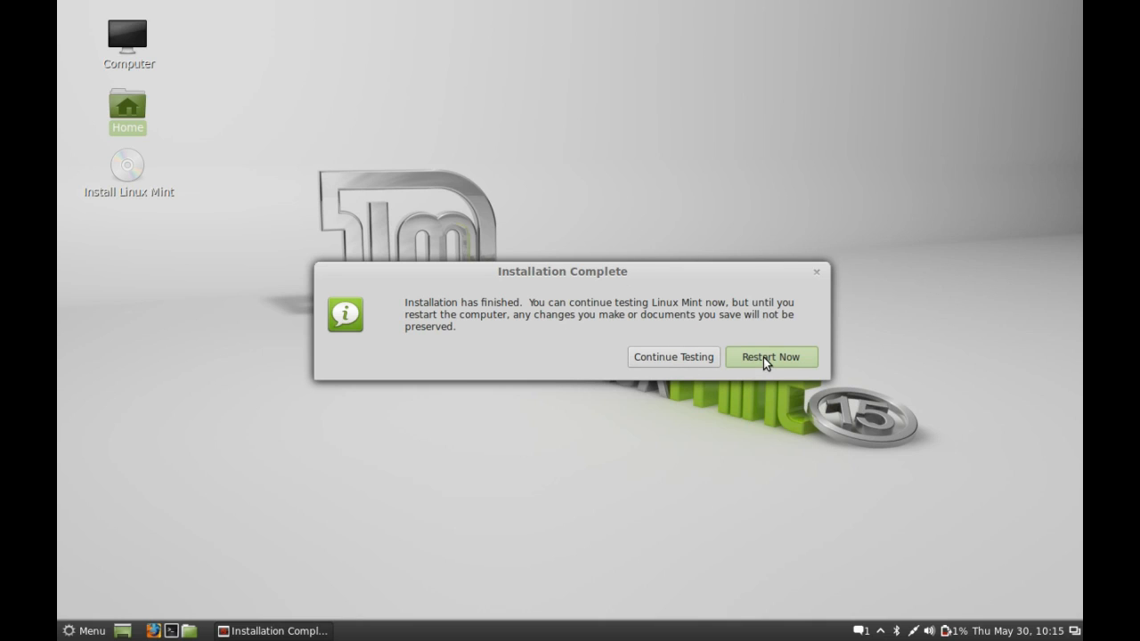